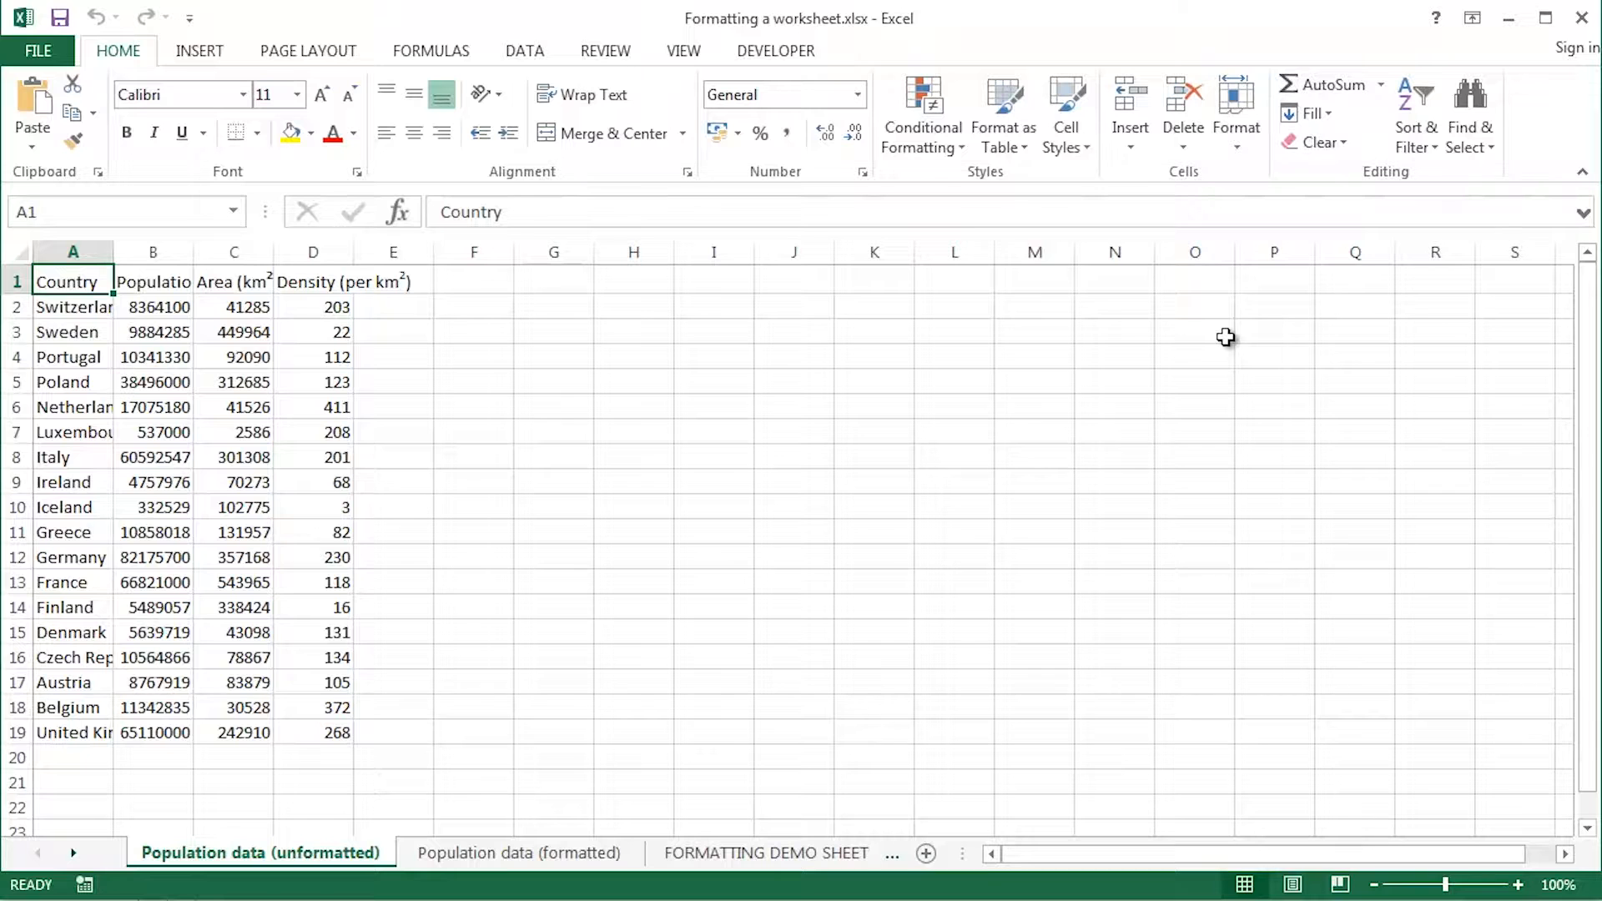
Flip between the formatted and unformatted population sheets, ending on 'Population data (formatted)'
{"action": "left_click", "coordinate": [519, 852]}
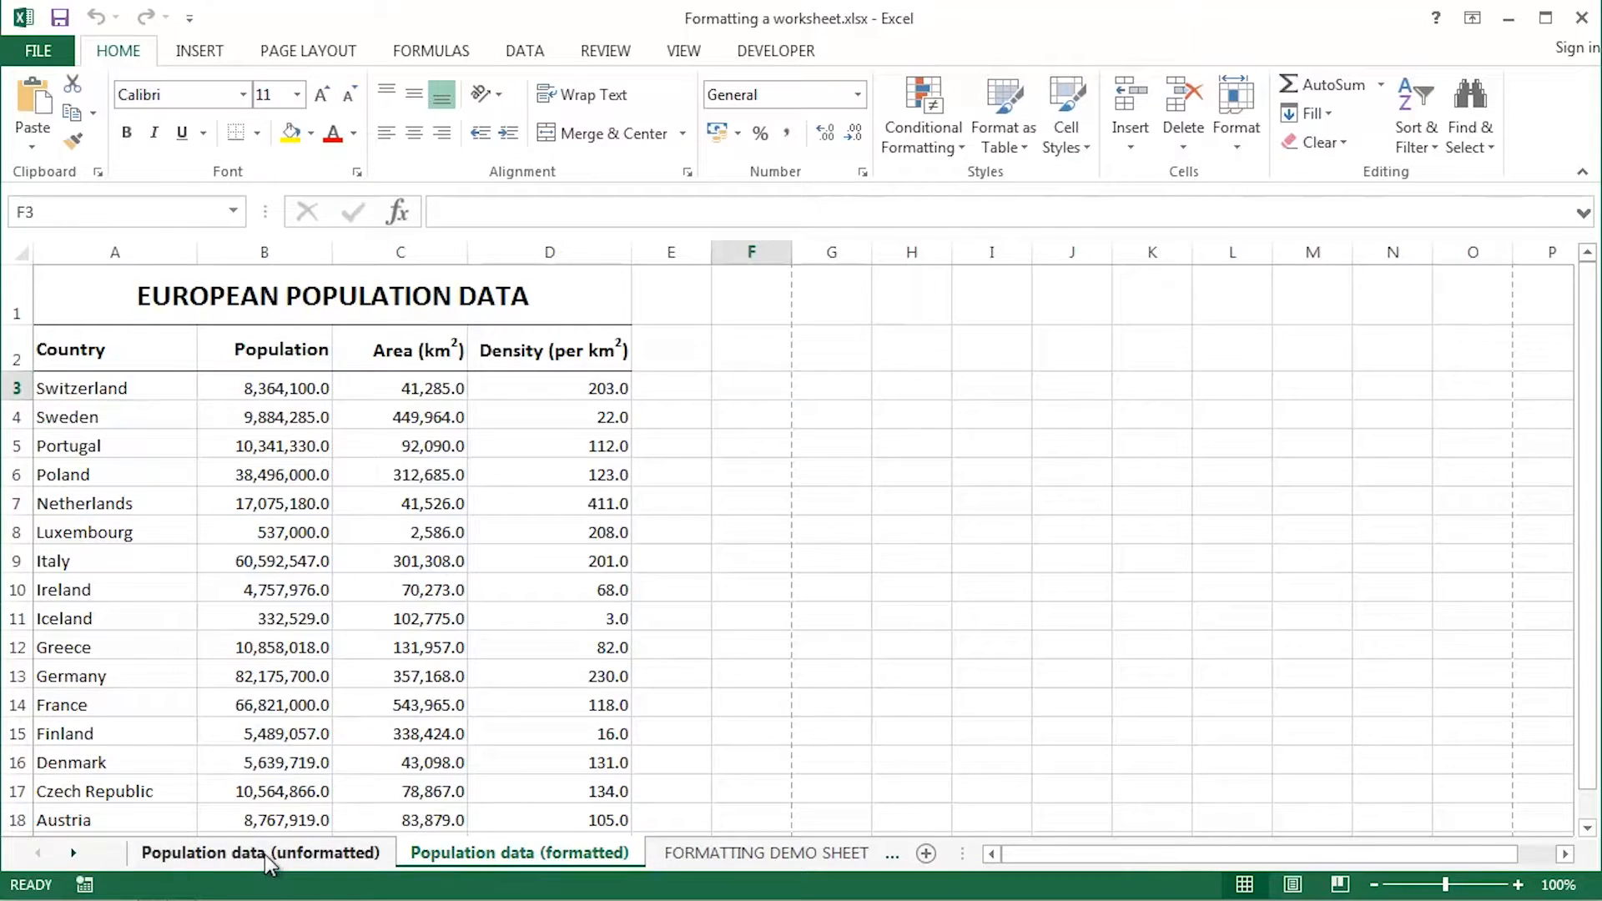
{"action": "left_click", "coordinate": [259, 851]}
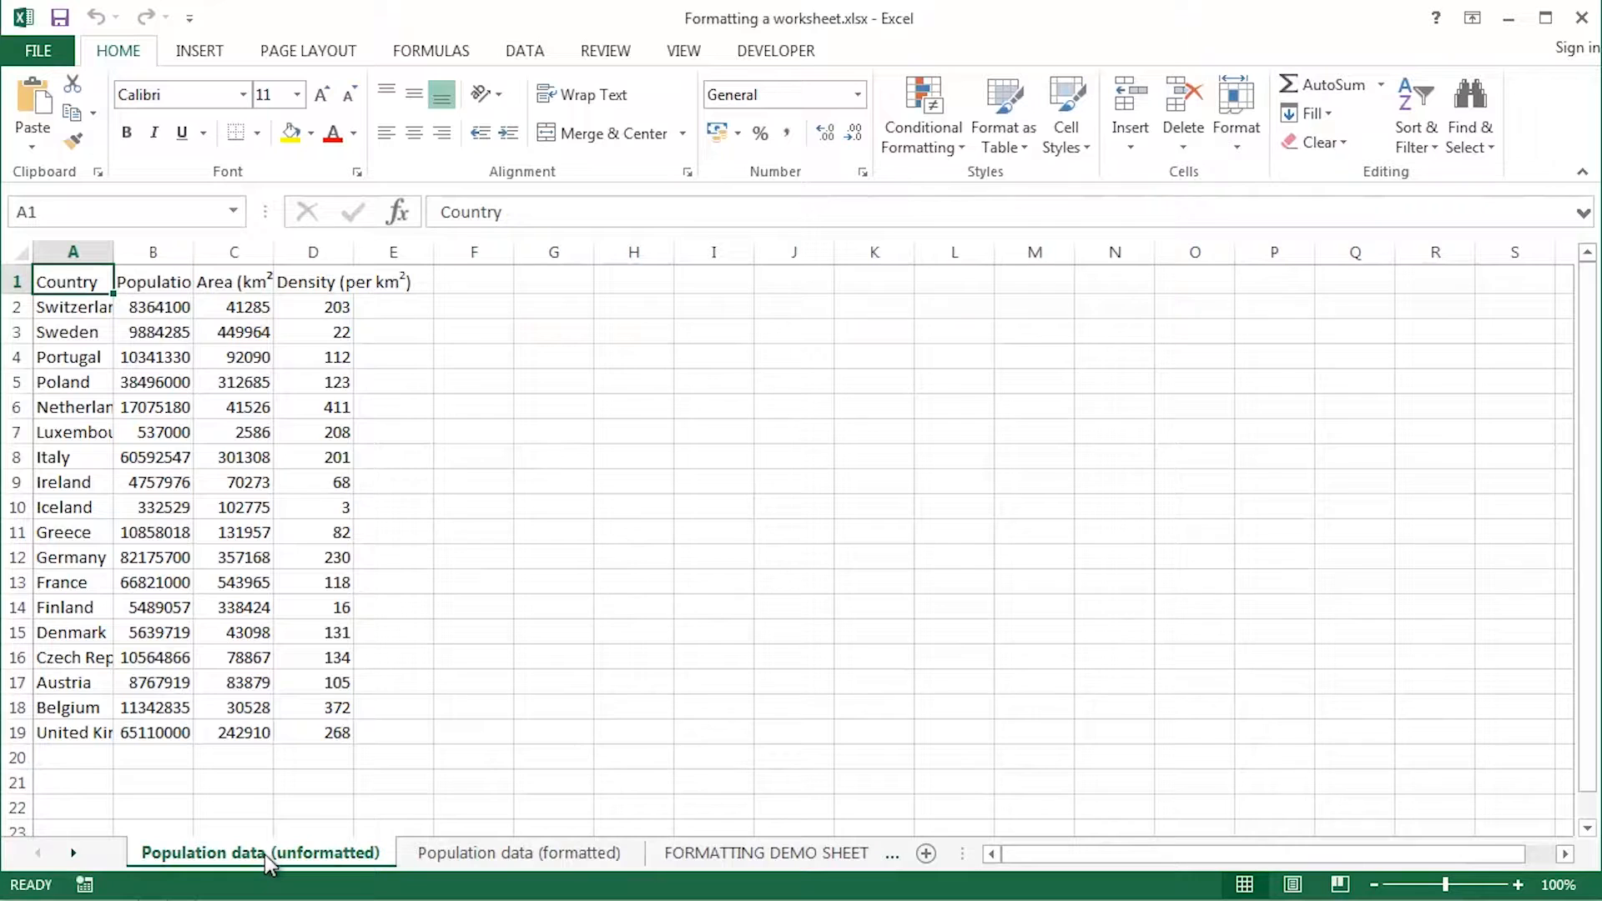
{"action": "mouse_move", "coordinate": [291, 876]}
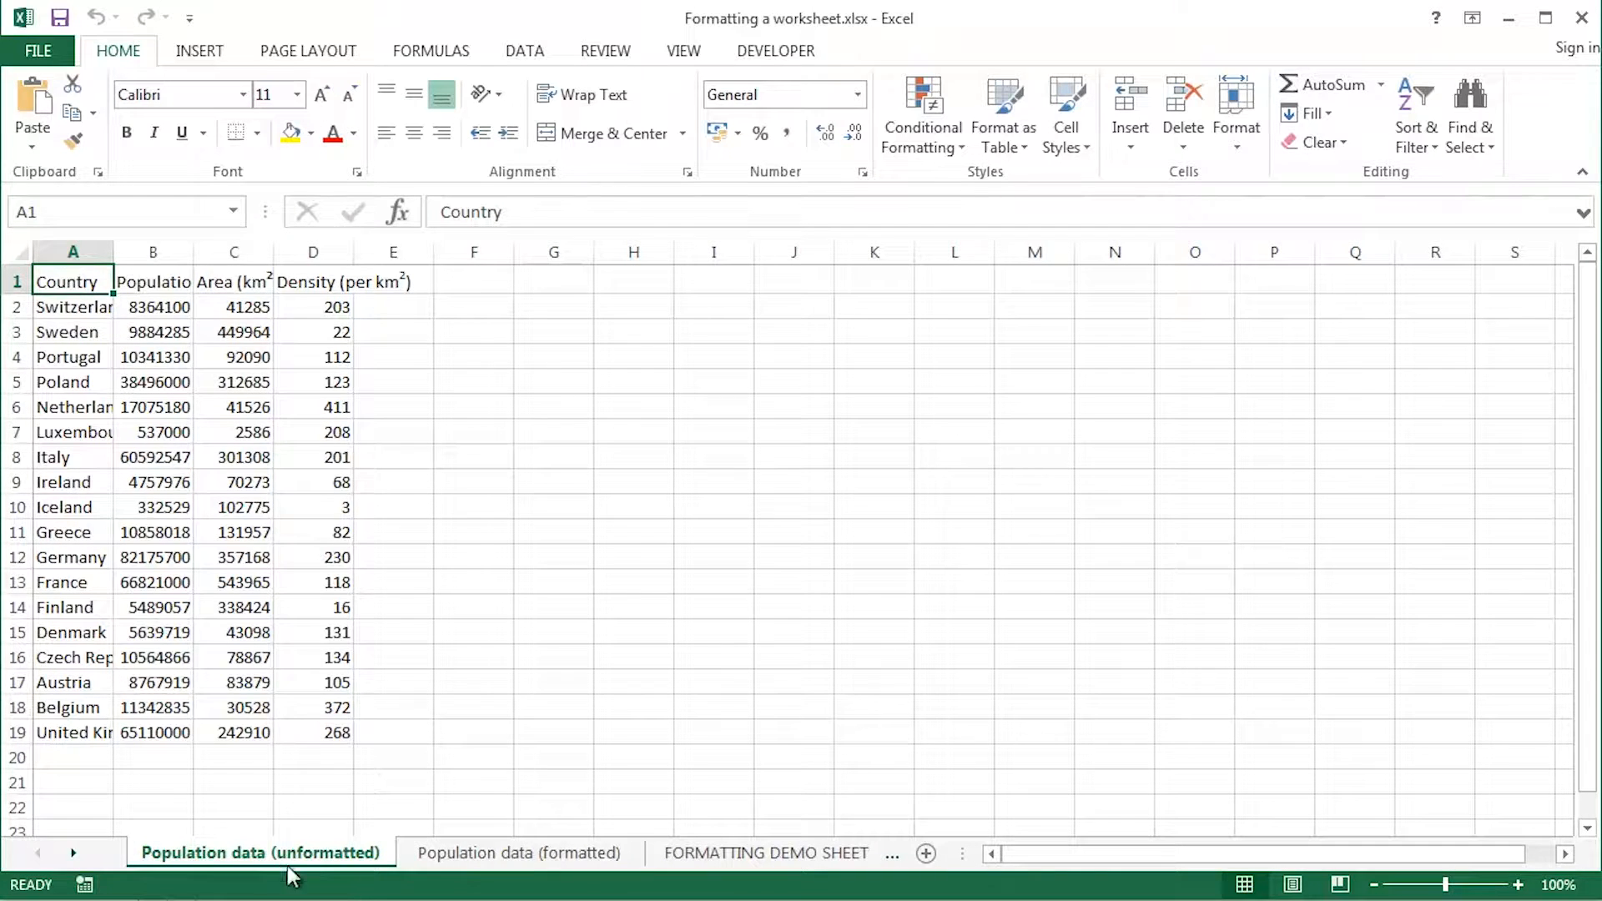
{"action": "left_click", "coordinate": [518, 852]}
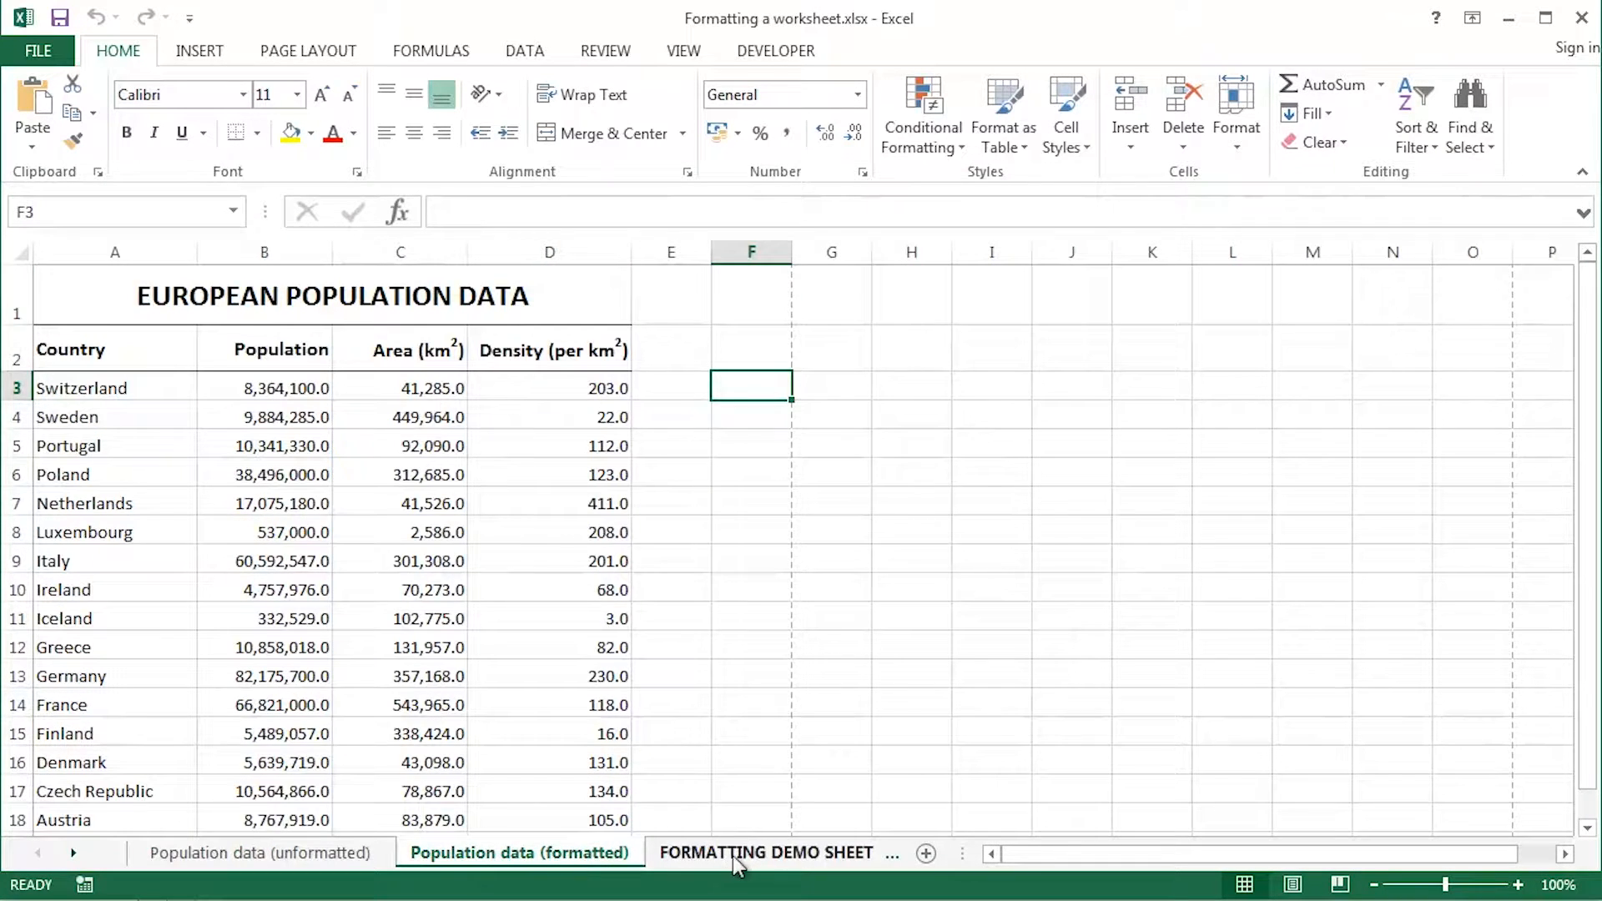
On the FORMATTING DEMO SHEET, widen columns A through D to fit names and headings
{"action": "left_click", "coordinate": [766, 852]}
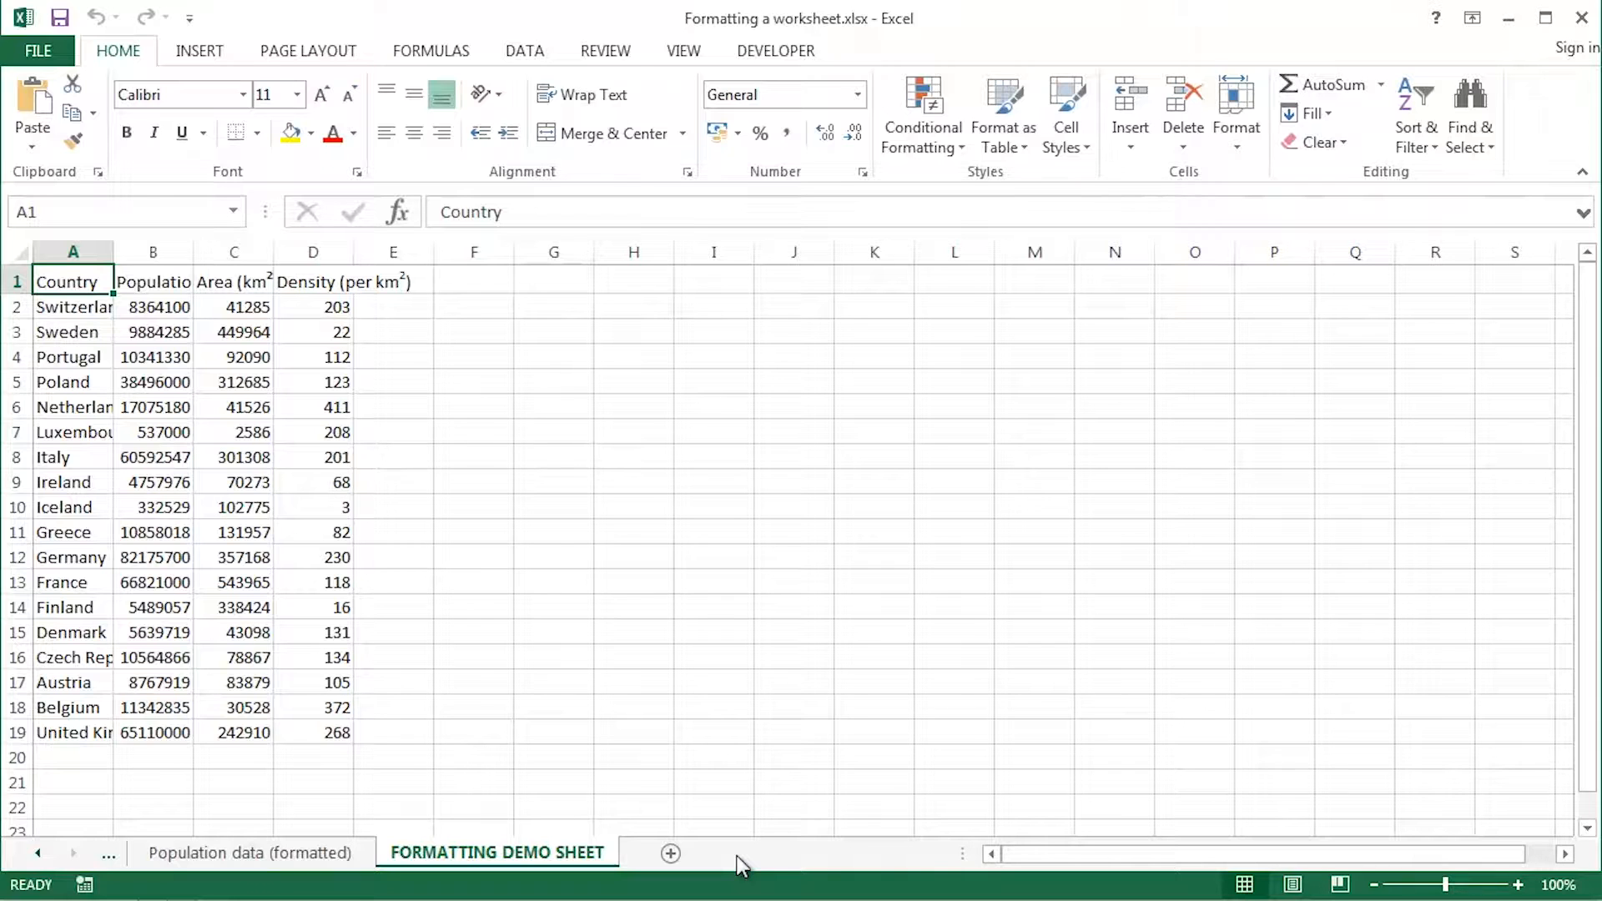
{"action": "mouse_move", "coordinate": [131, 358]}
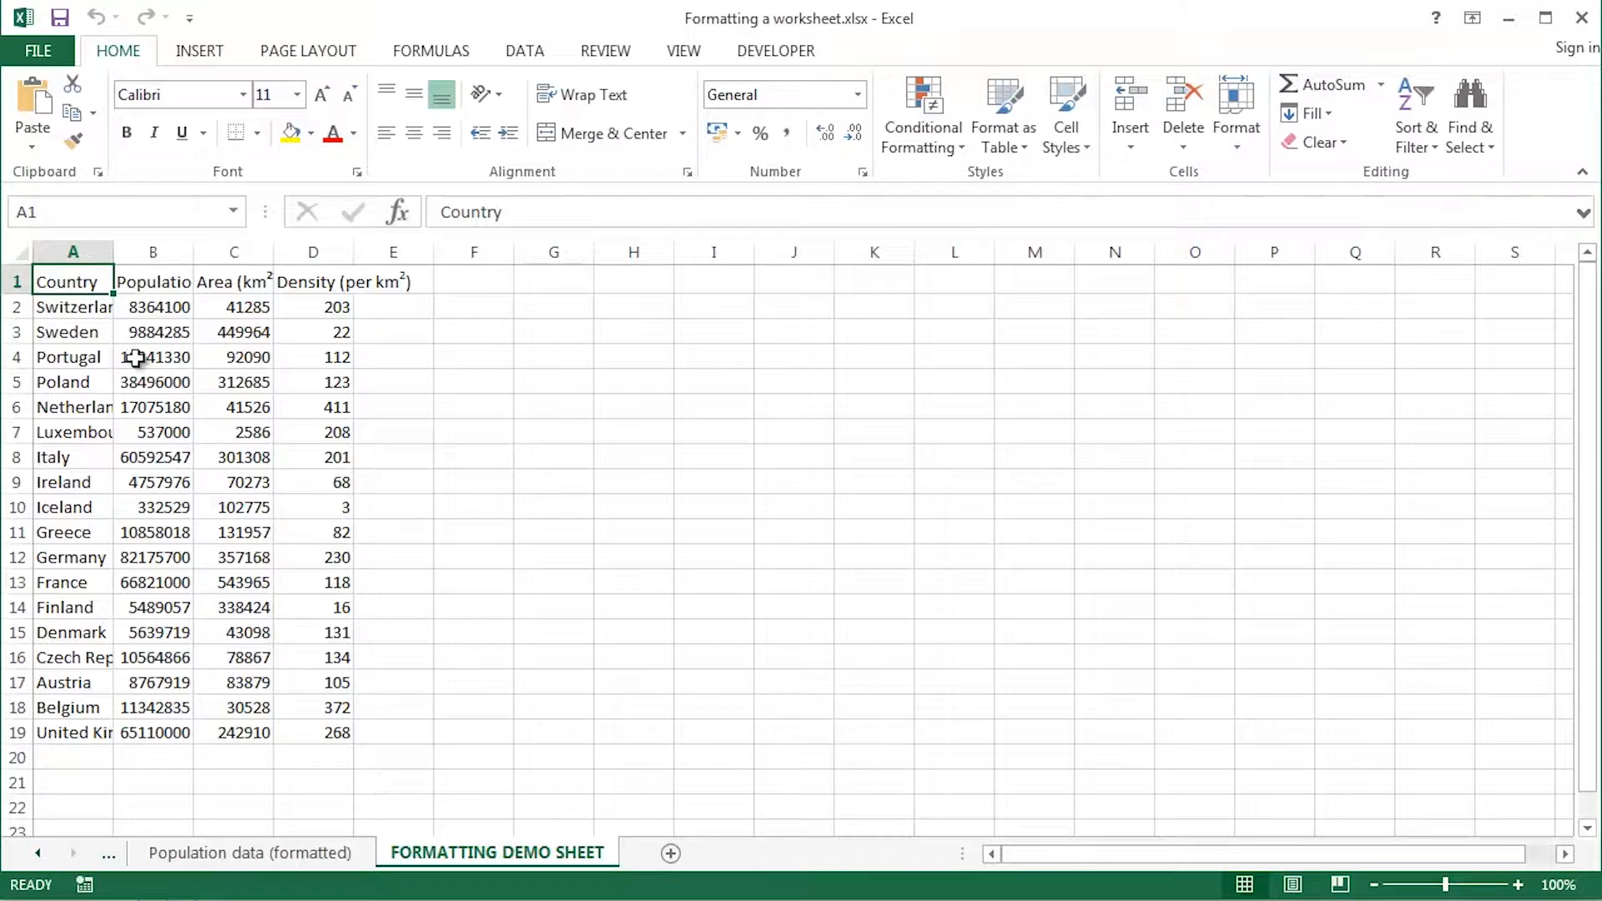
{"action": "left_click_drag", "start_coordinate": [72, 251], "coordinate": [313, 251]}
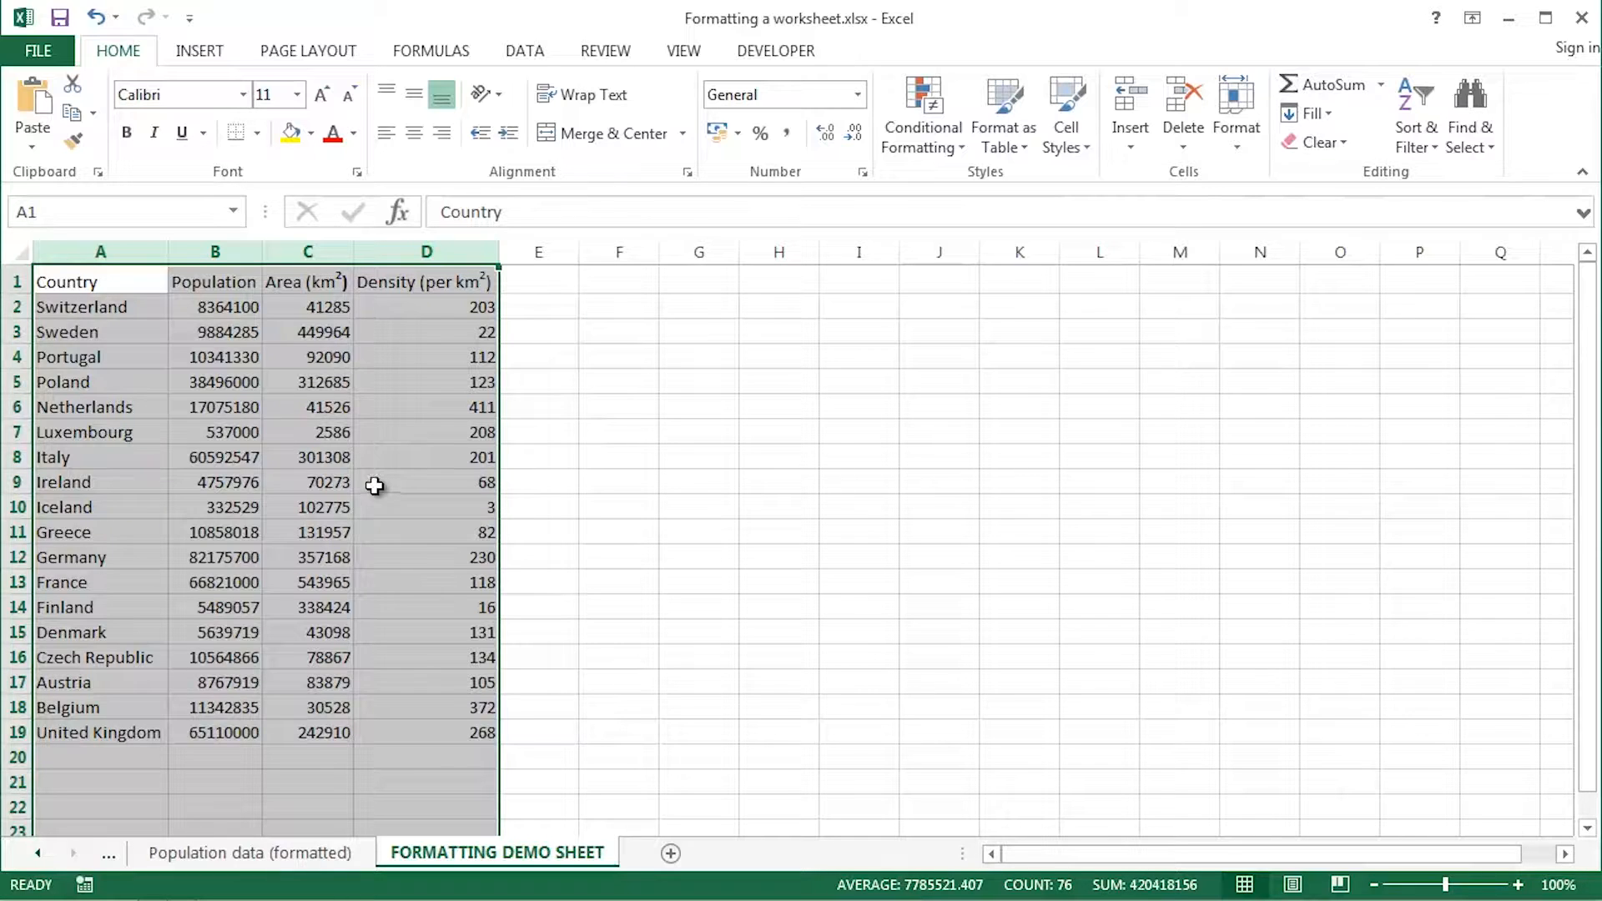
{"action": "mouse_move", "coordinate": [273, 342]}
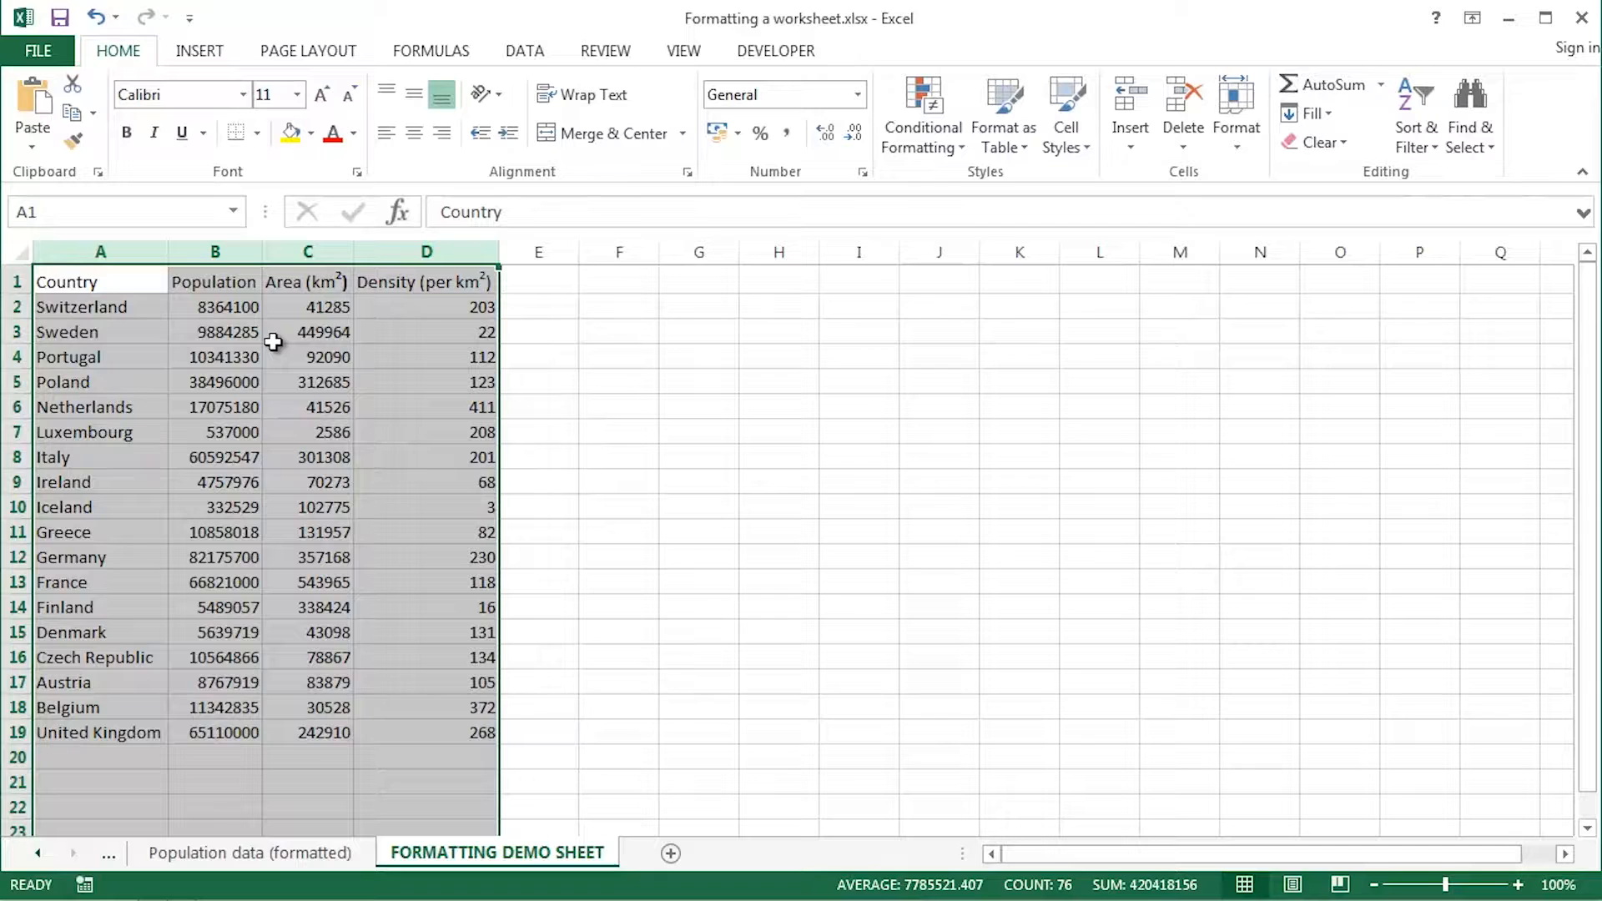
{"action": "mouse_move", "coordinate": [360, 346]}
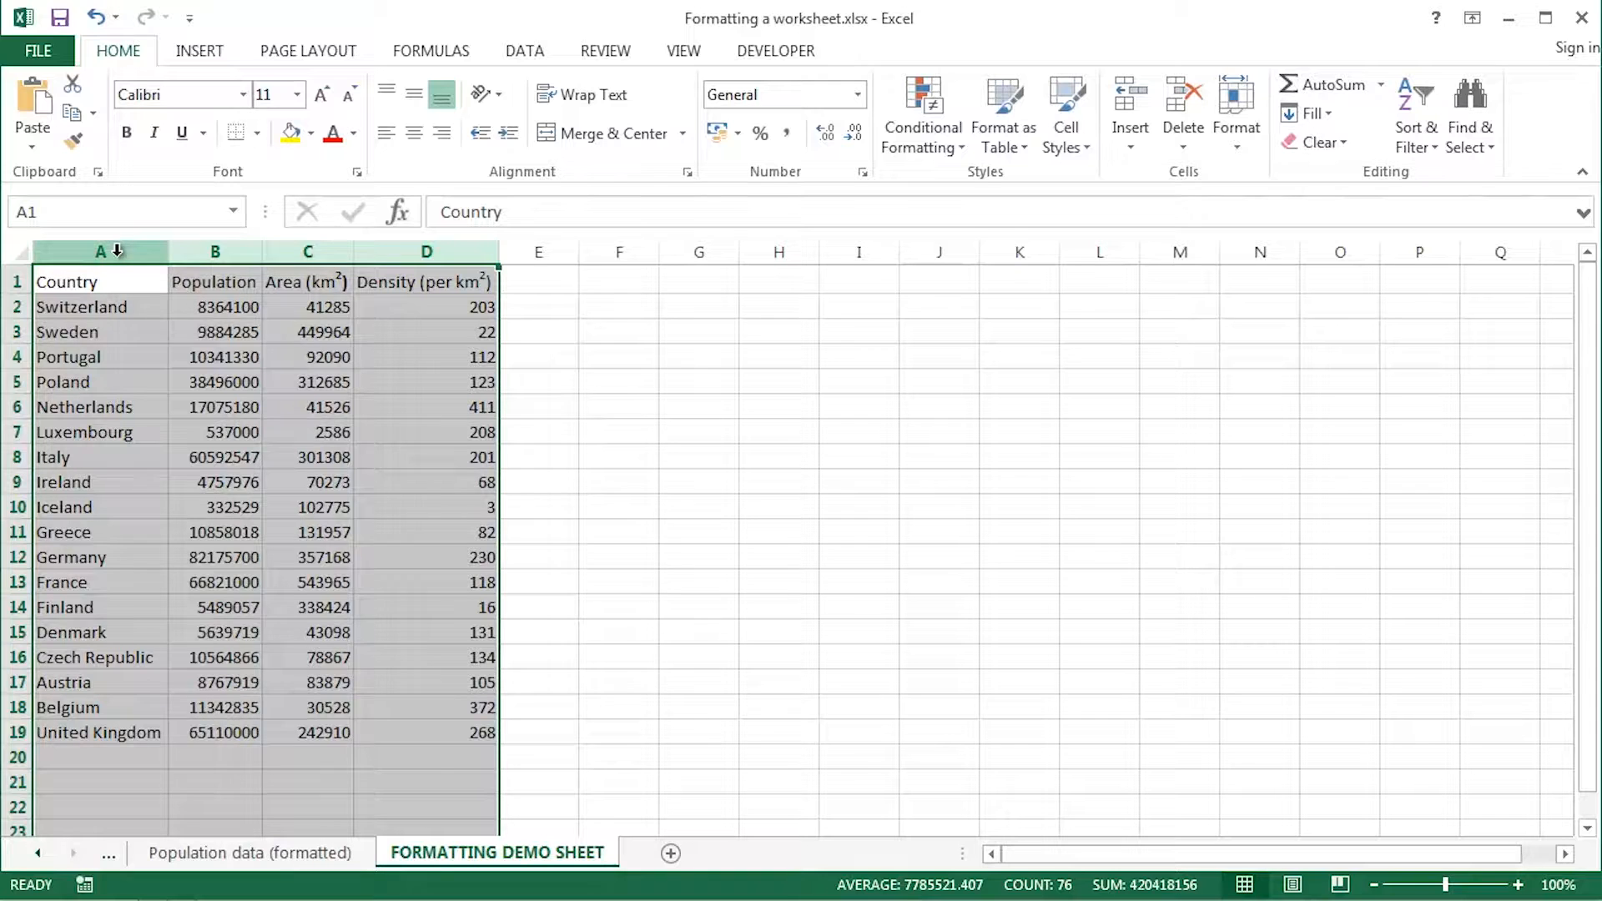
{"action": "left_click", "coordinate": [100, 251]}
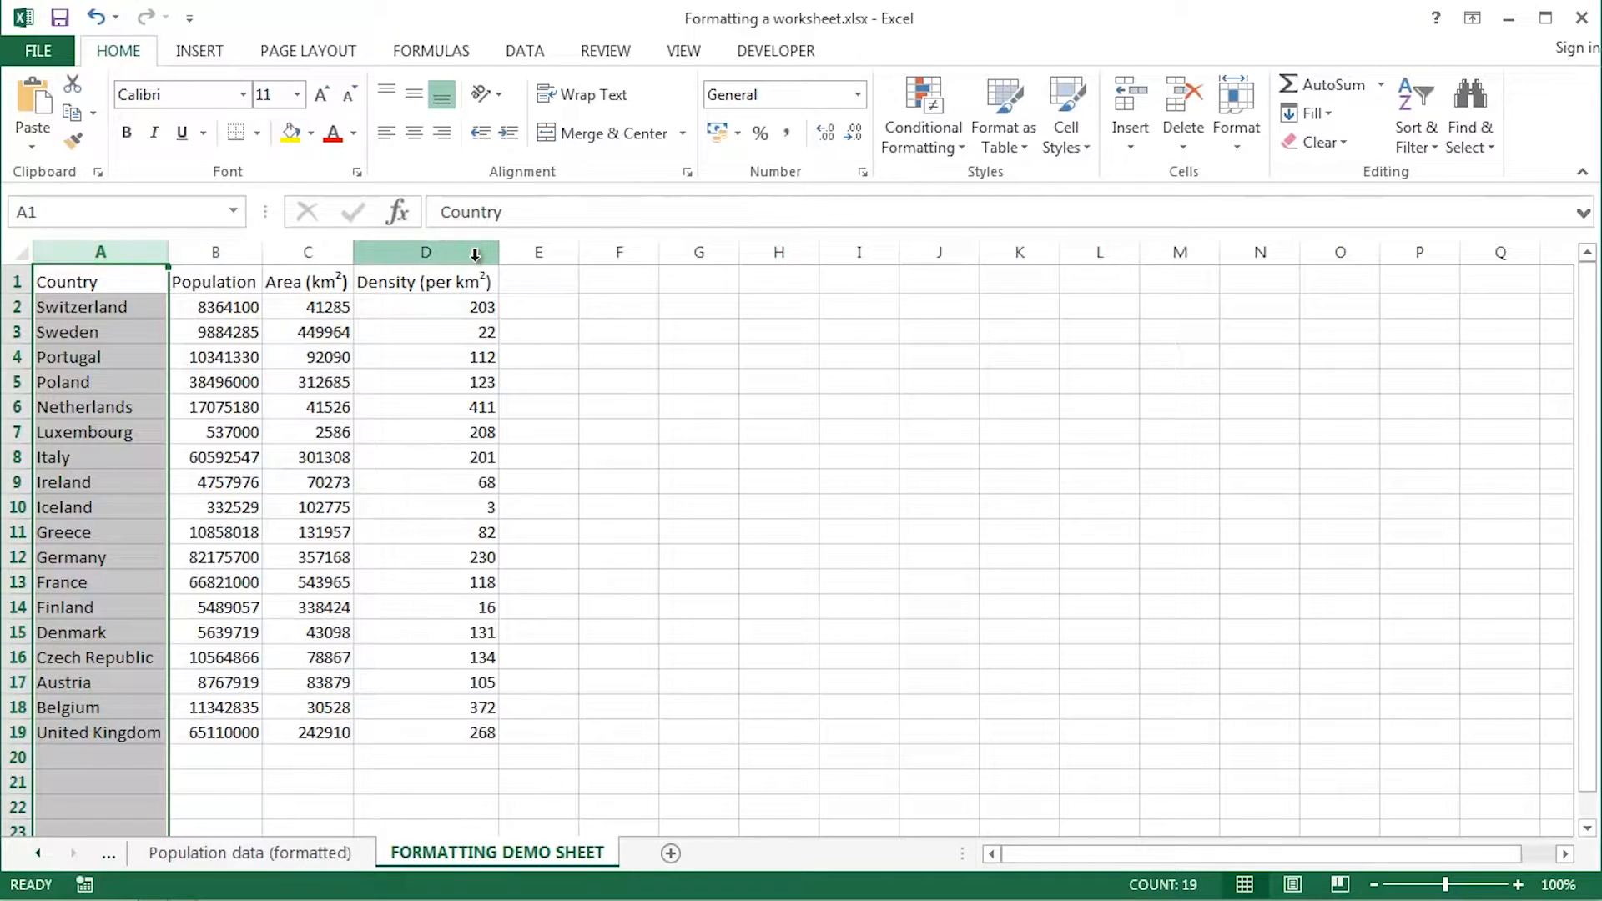
{"action": "left_click", "coordinate": [427, 251]}
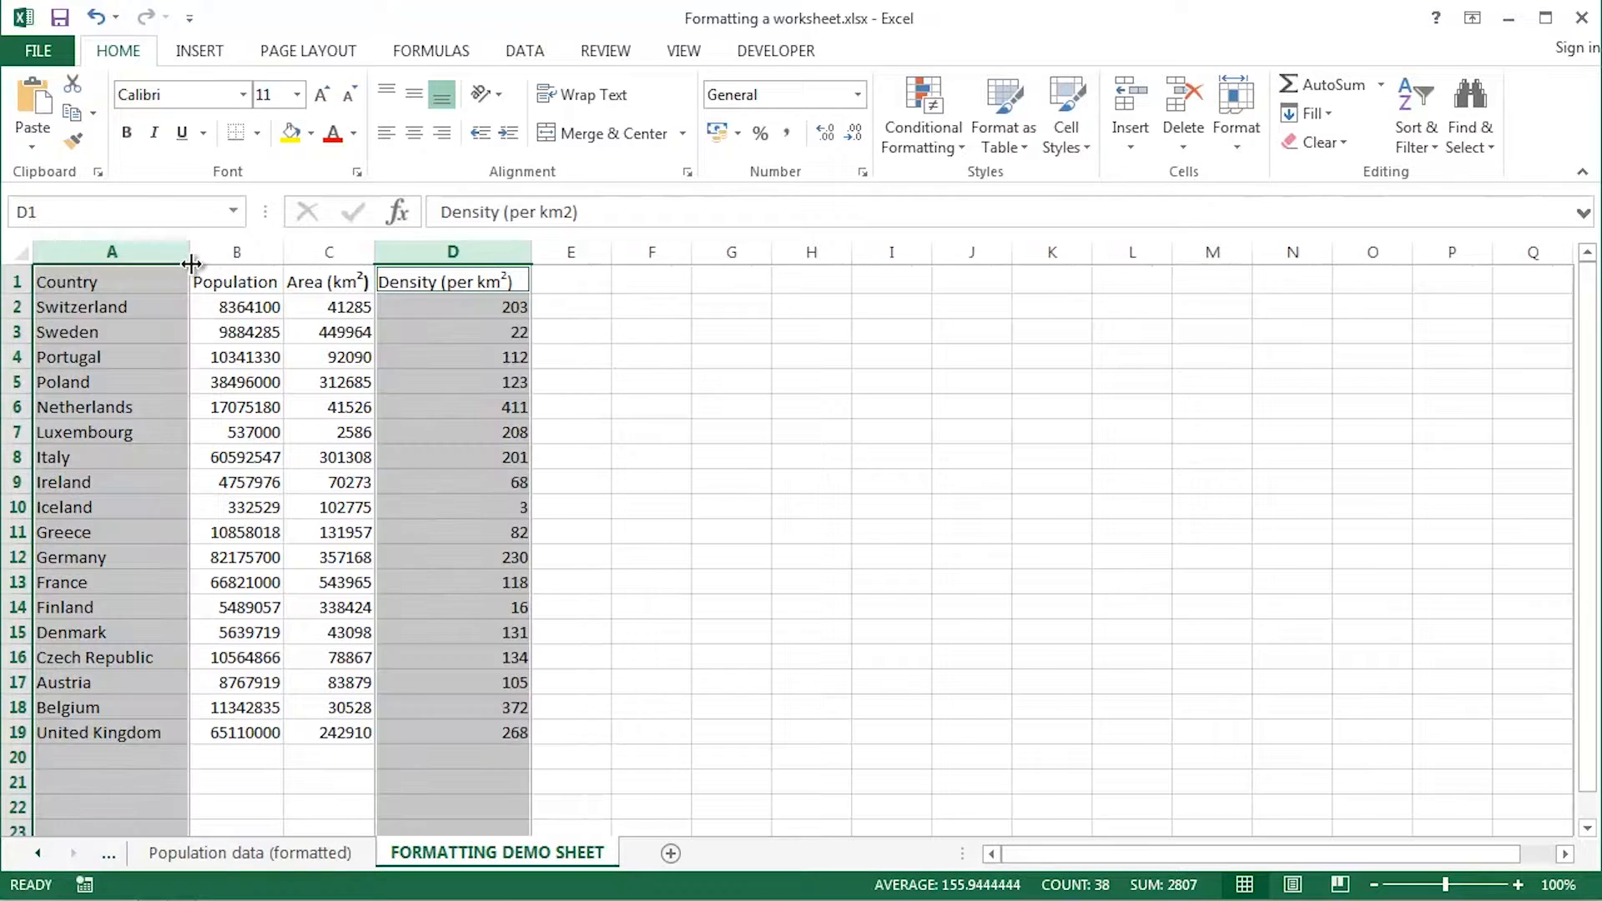
{"action": "mouse_move", "coordinate": [236, 251]}
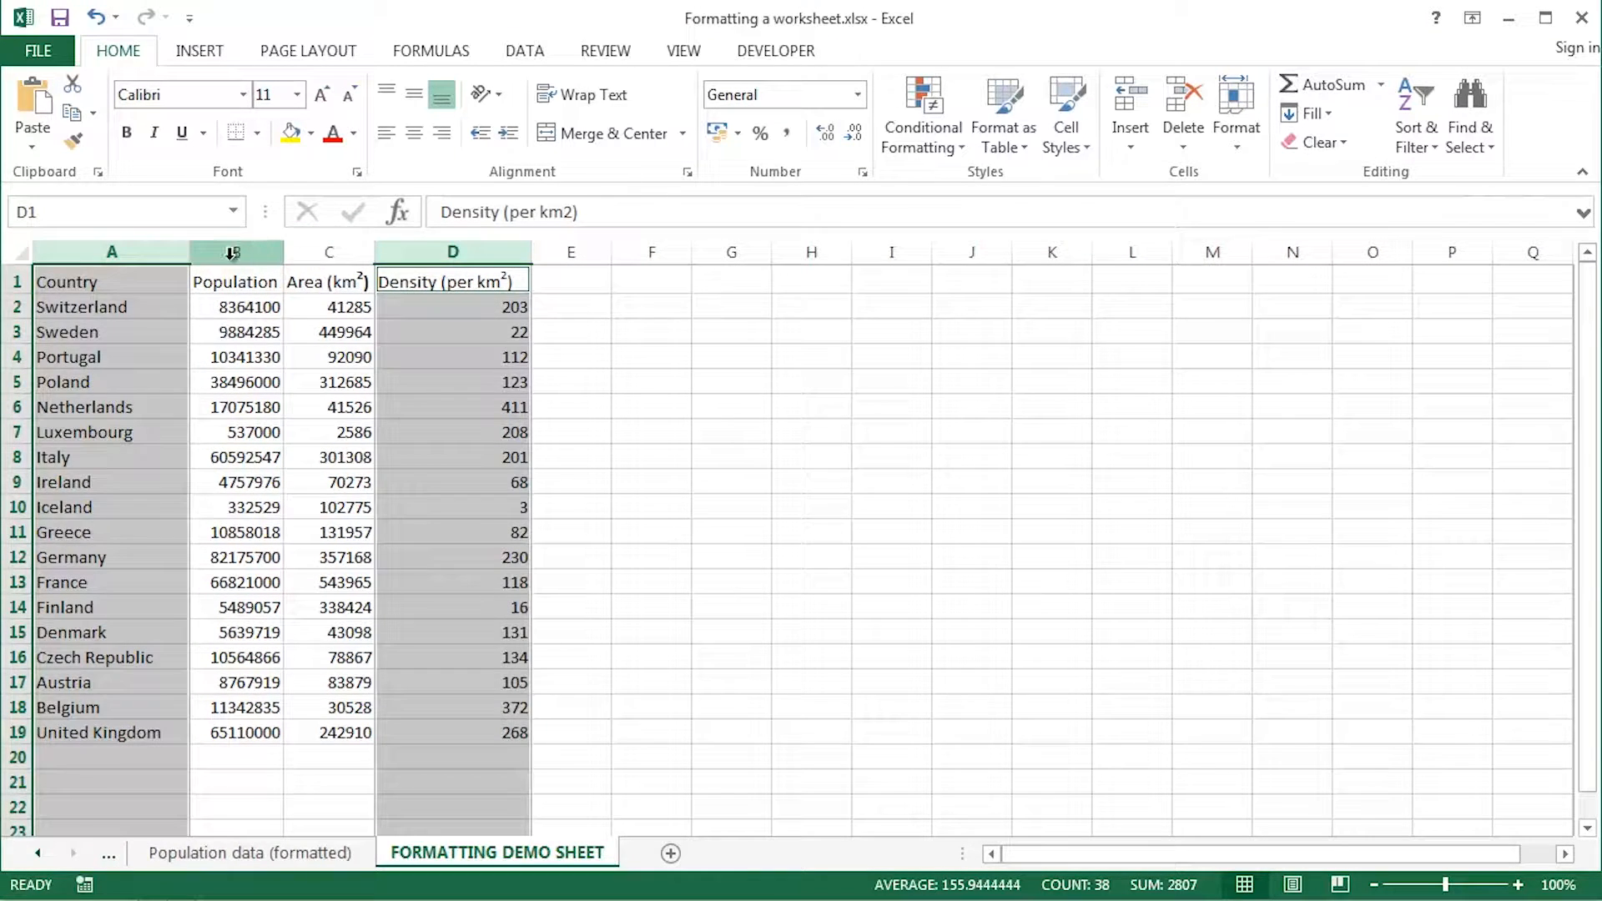
{"action": "left_click", "coordinate": [236, 251]}
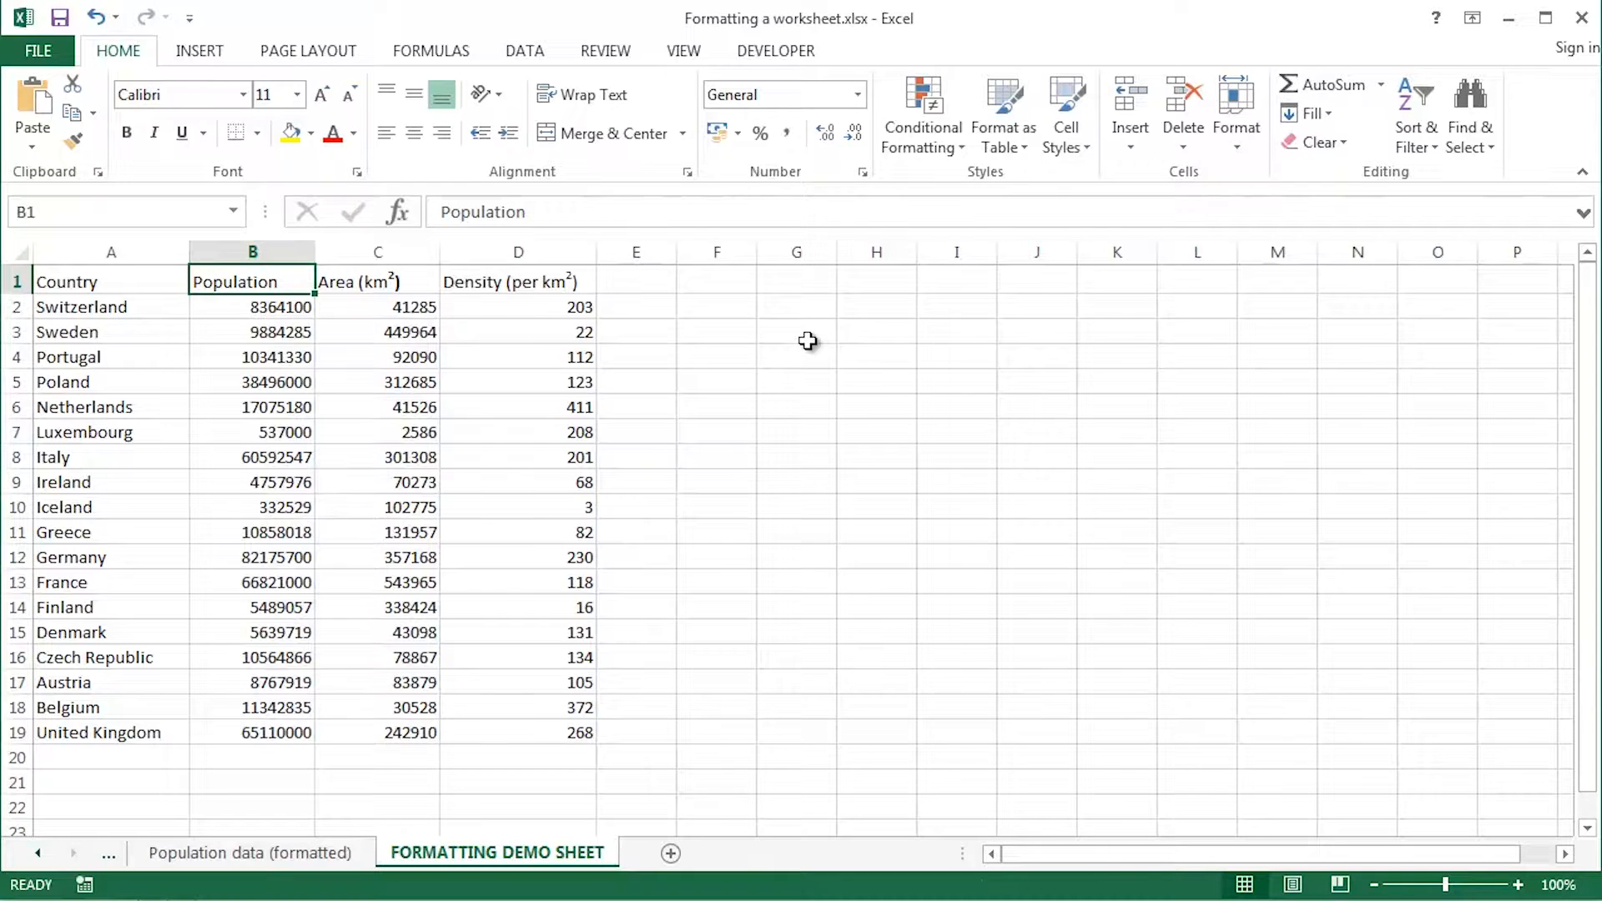
{"action": "mouse_move", "coordinate": [41, 315]}
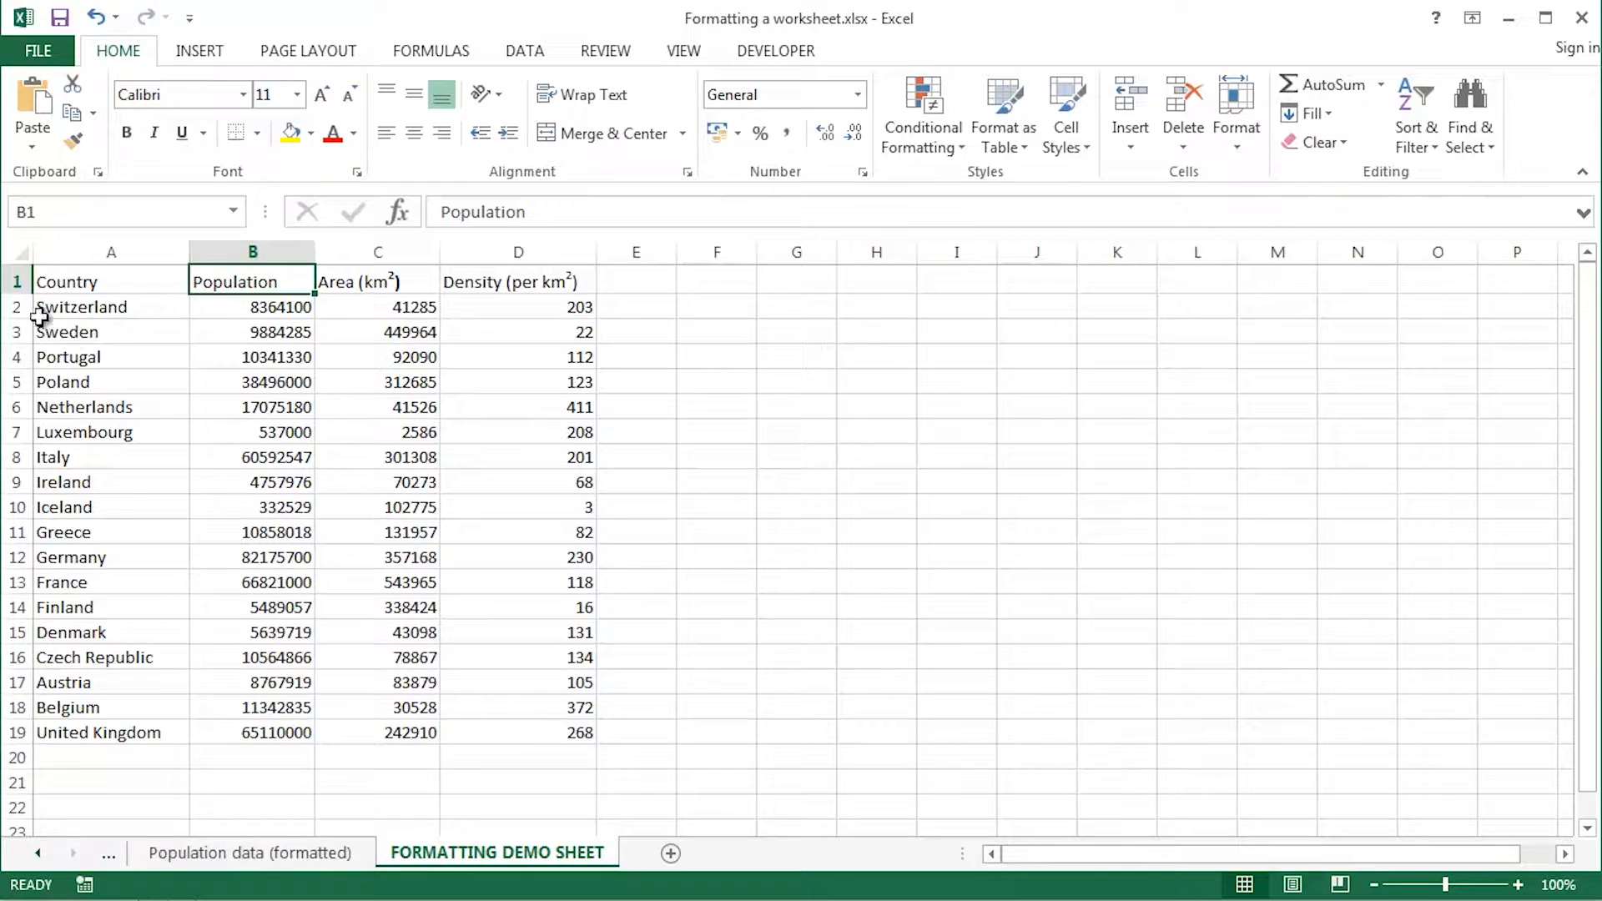
Select table rows 1 through 19 to increase their height
{"action": "left_click", "coordinate": [17, 281]}
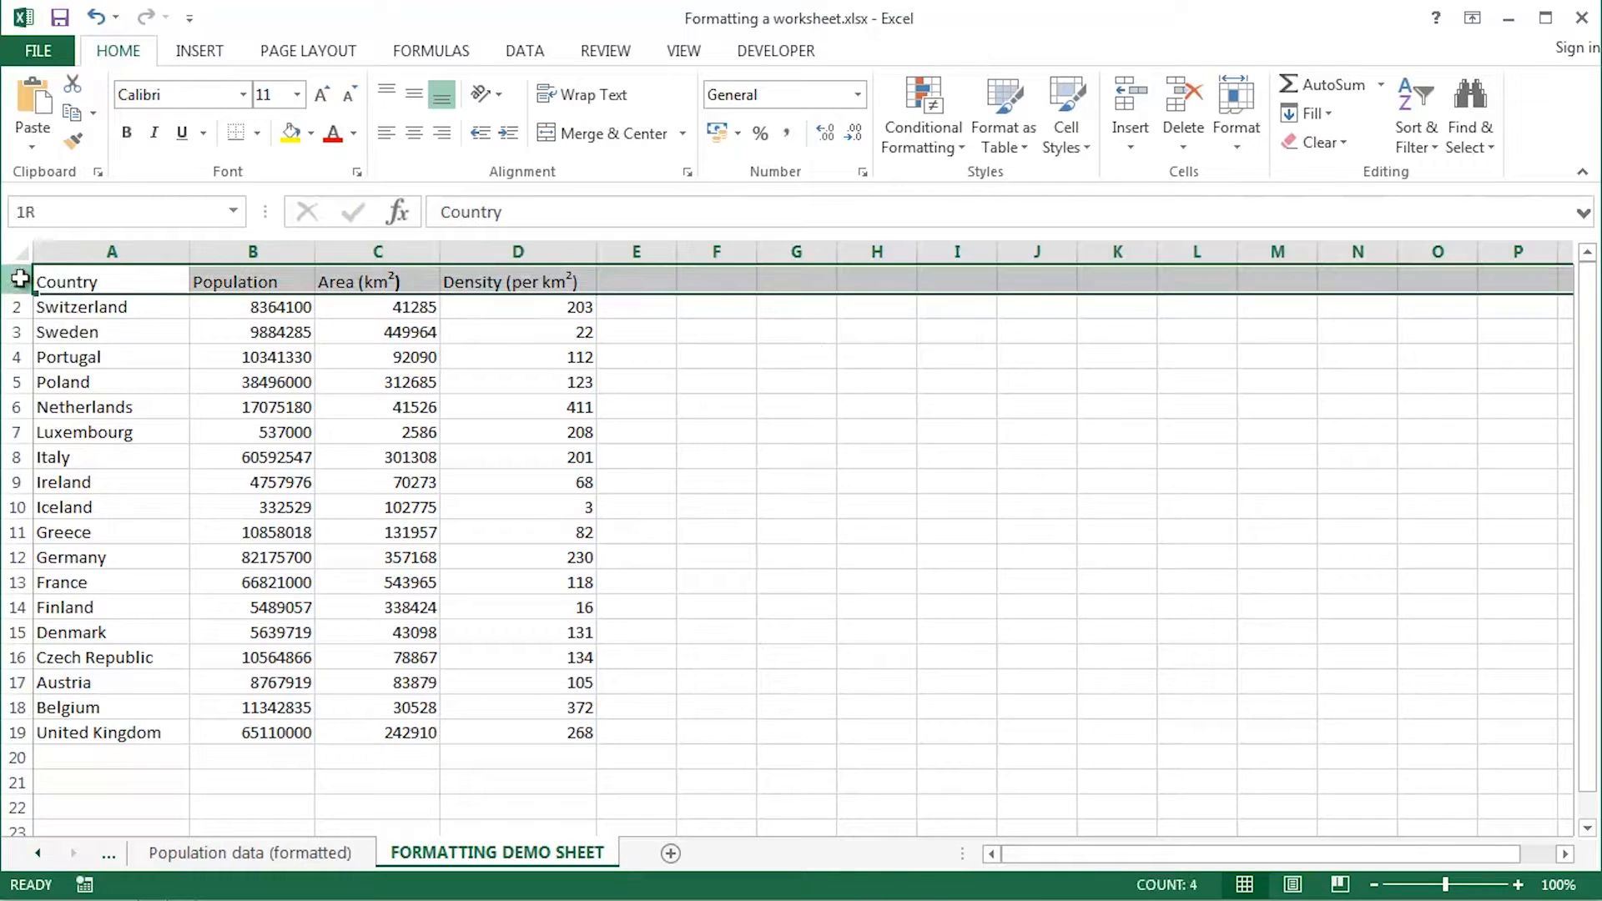
{"action": "left_click", "coordinate": [68, 281]}
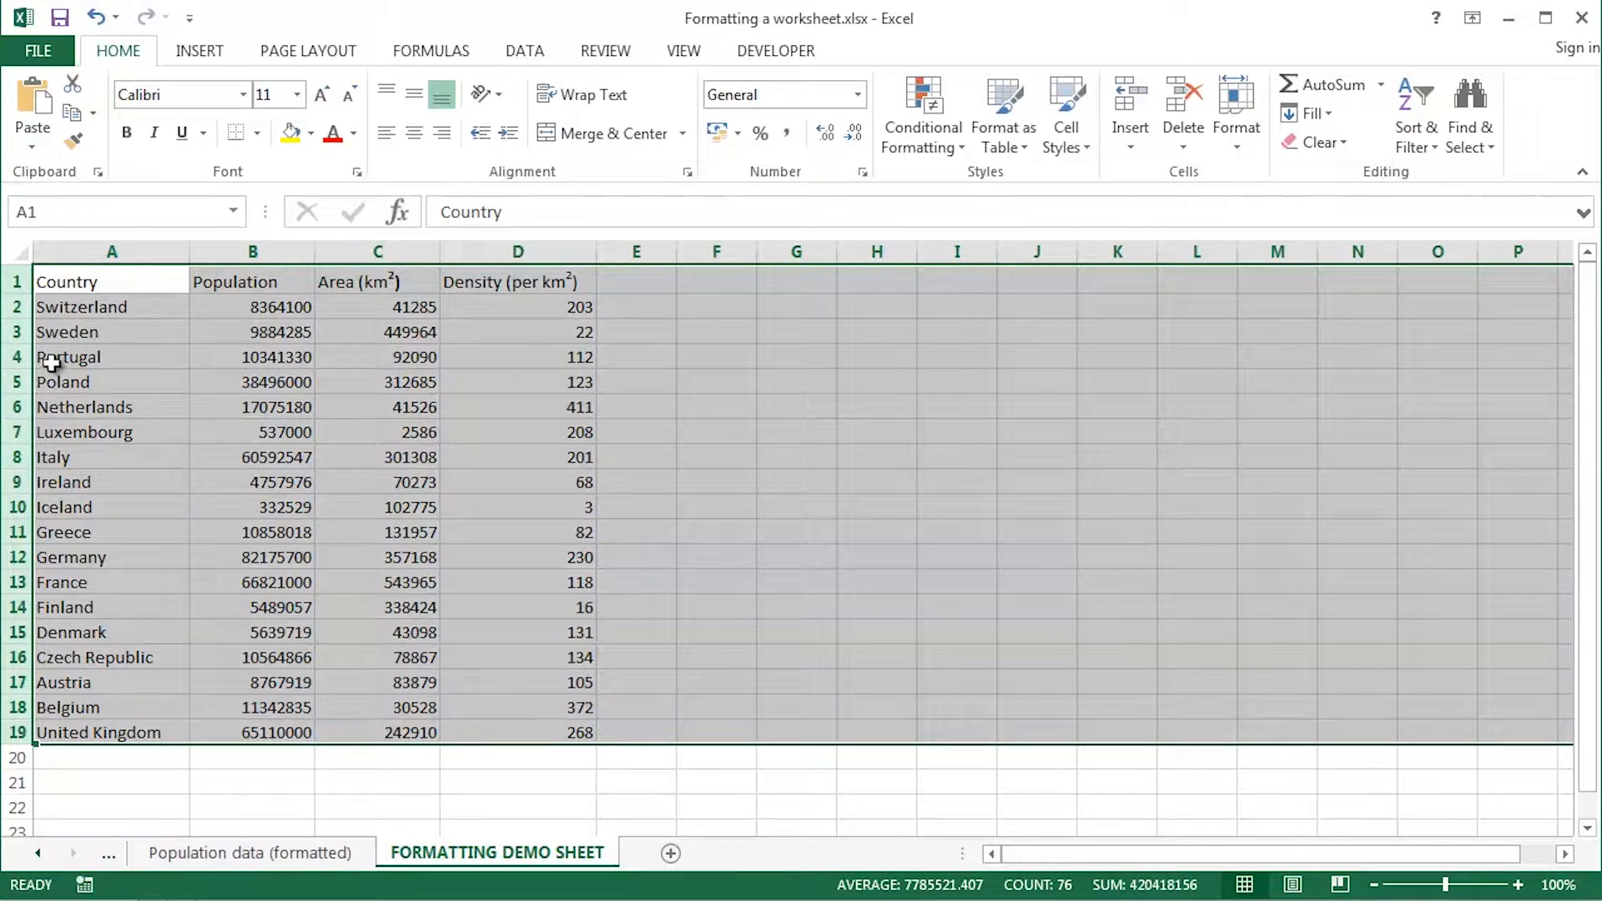
{"action": "mouse_move", "coordinate": [25, 294]}
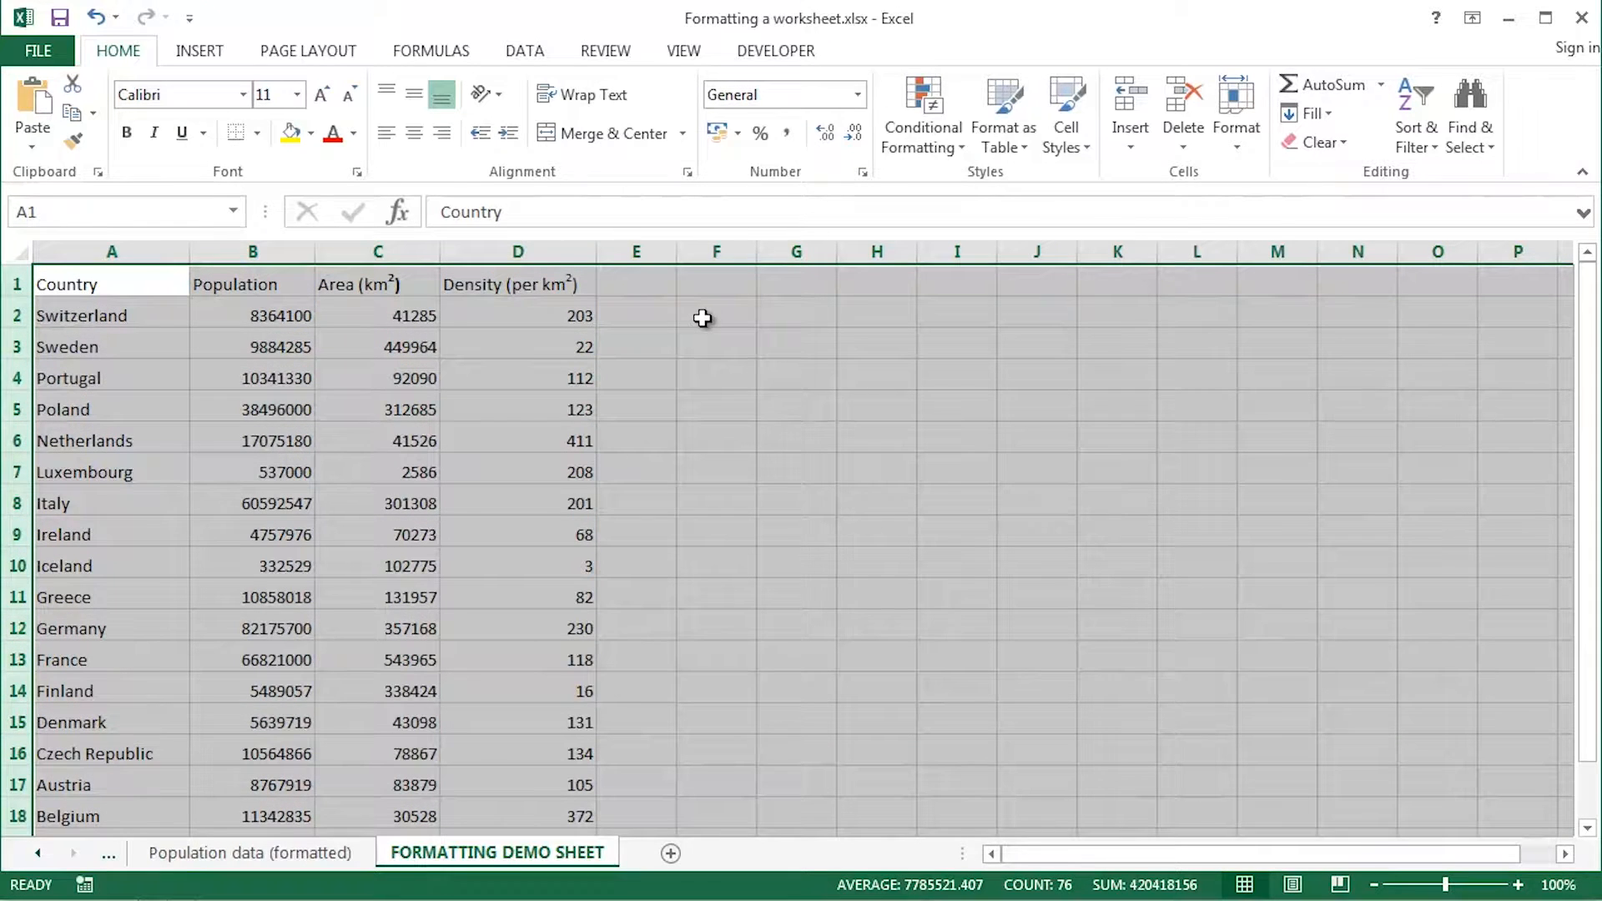
{"action": "mouse_move", "coordinate": [123, 347]}
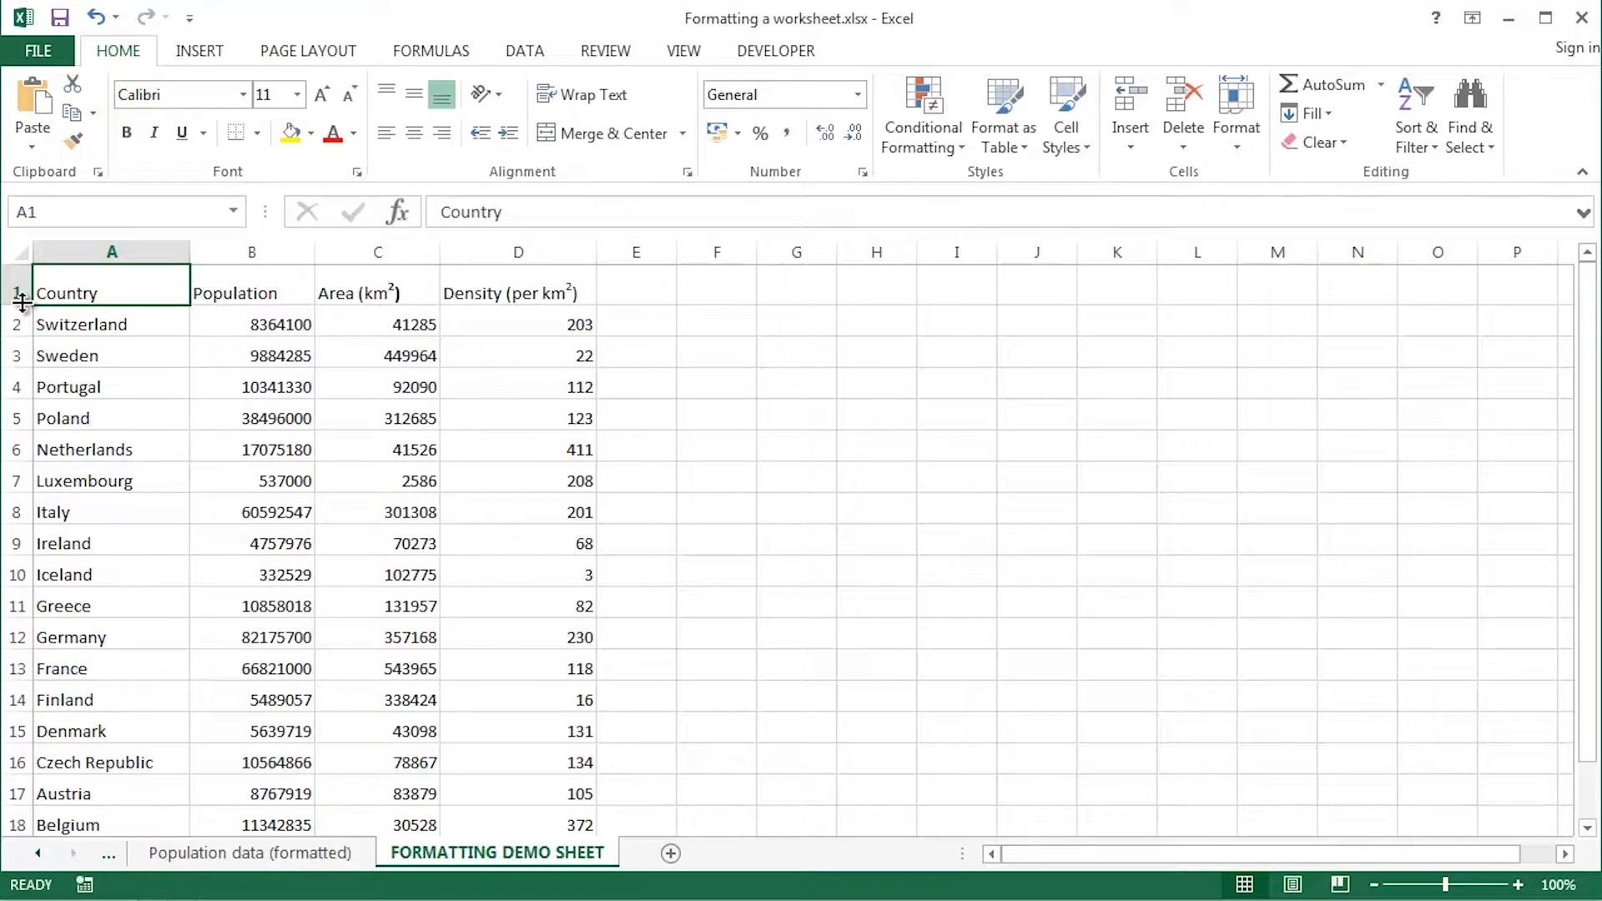
{"action": "mouse_move", "coordinate": [190, 334]}
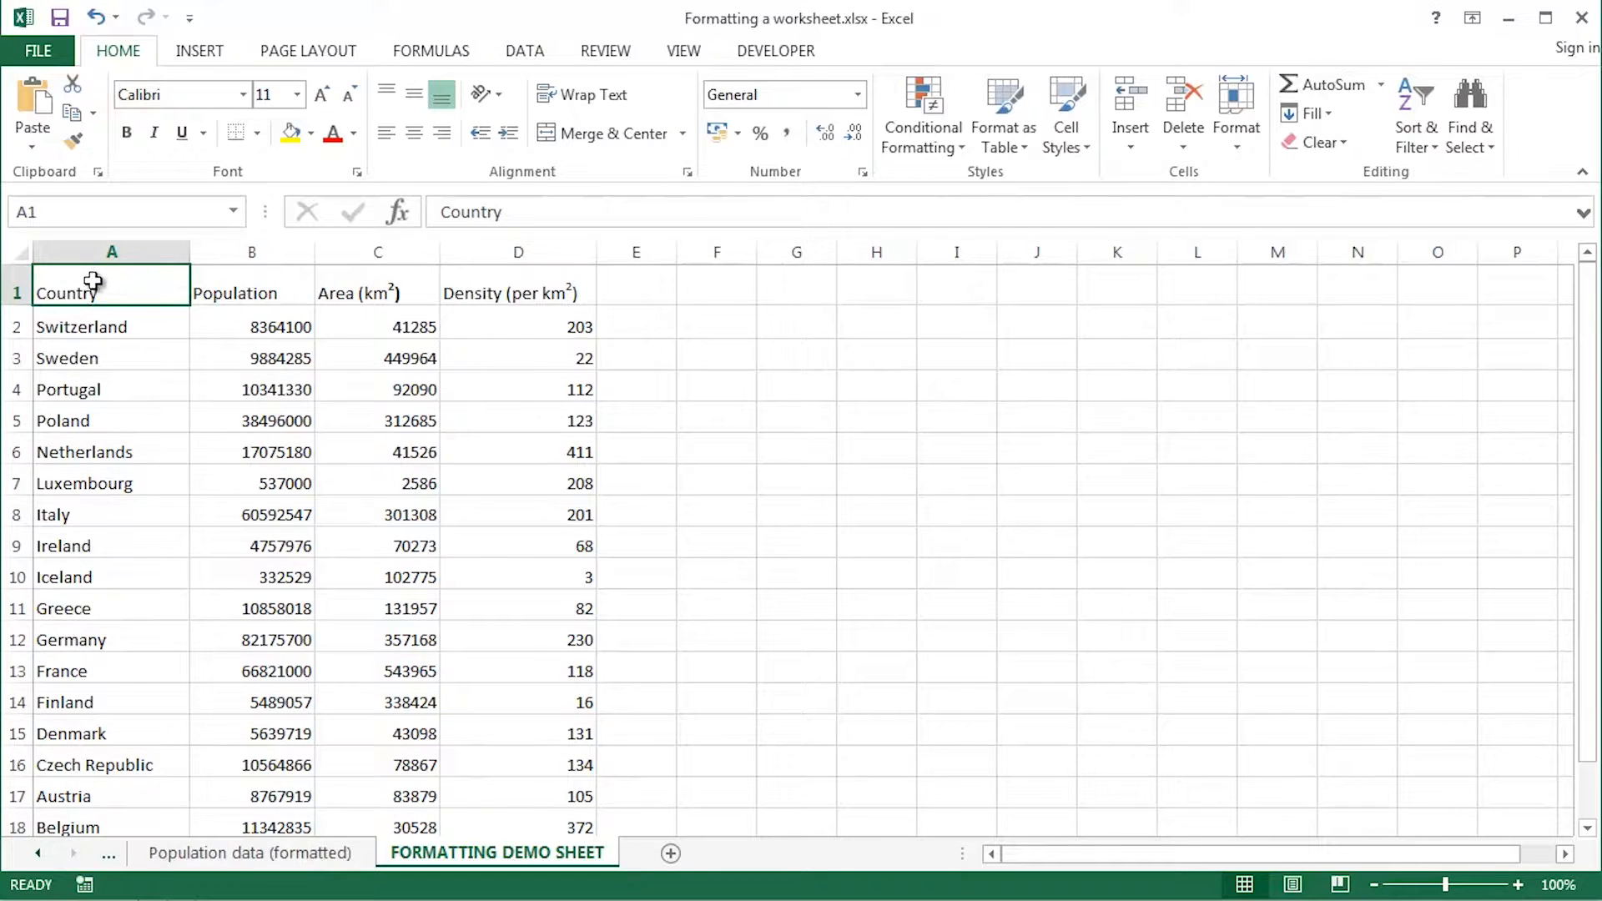
Bold the A1:D1 headings and add a bottom border beneath them
{"action": "left_click_drag", "start_coordinate": [67, 292], "coordinate": [511, 292]}
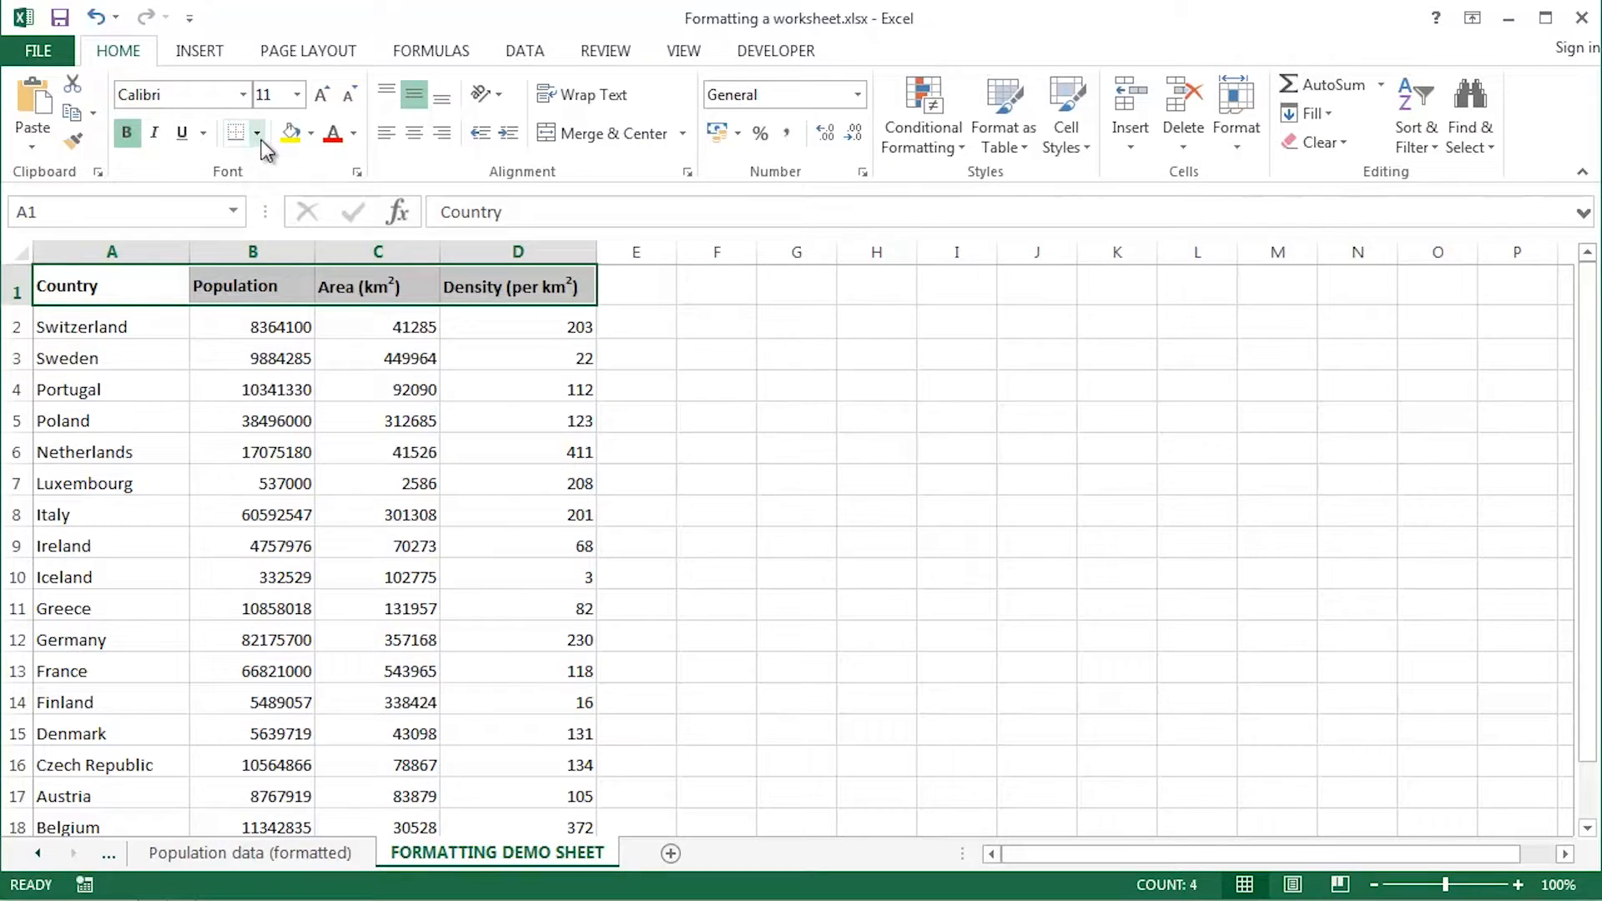
{"action": "left_click", "coordinate": [257, 133]}
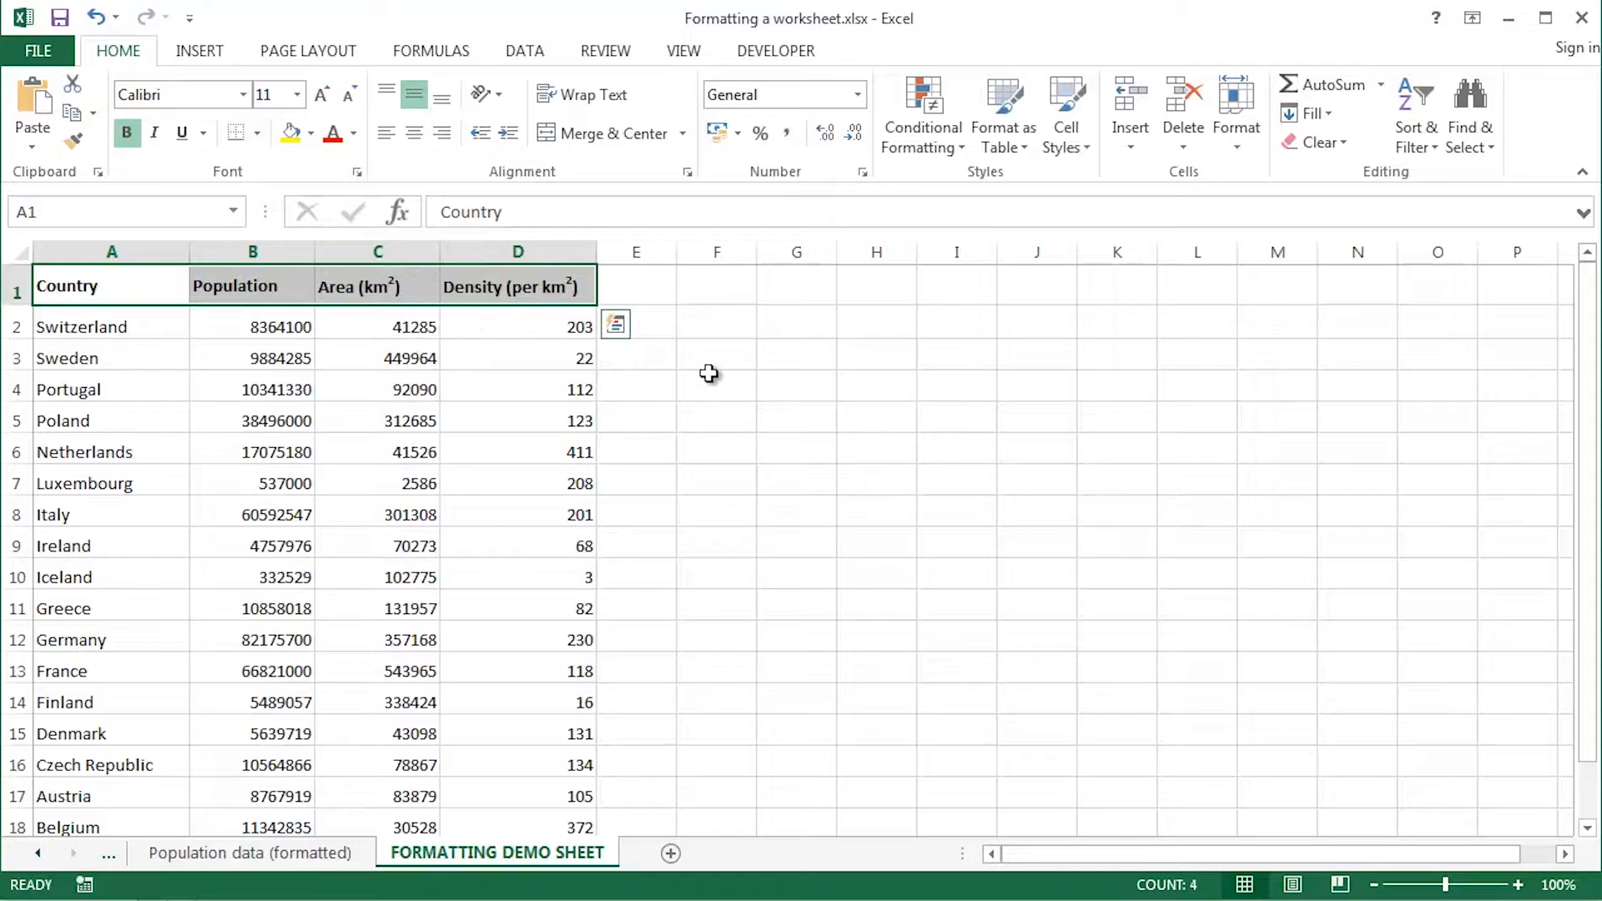
{"action": "mouse_move", "coordinate": [716, 357]}
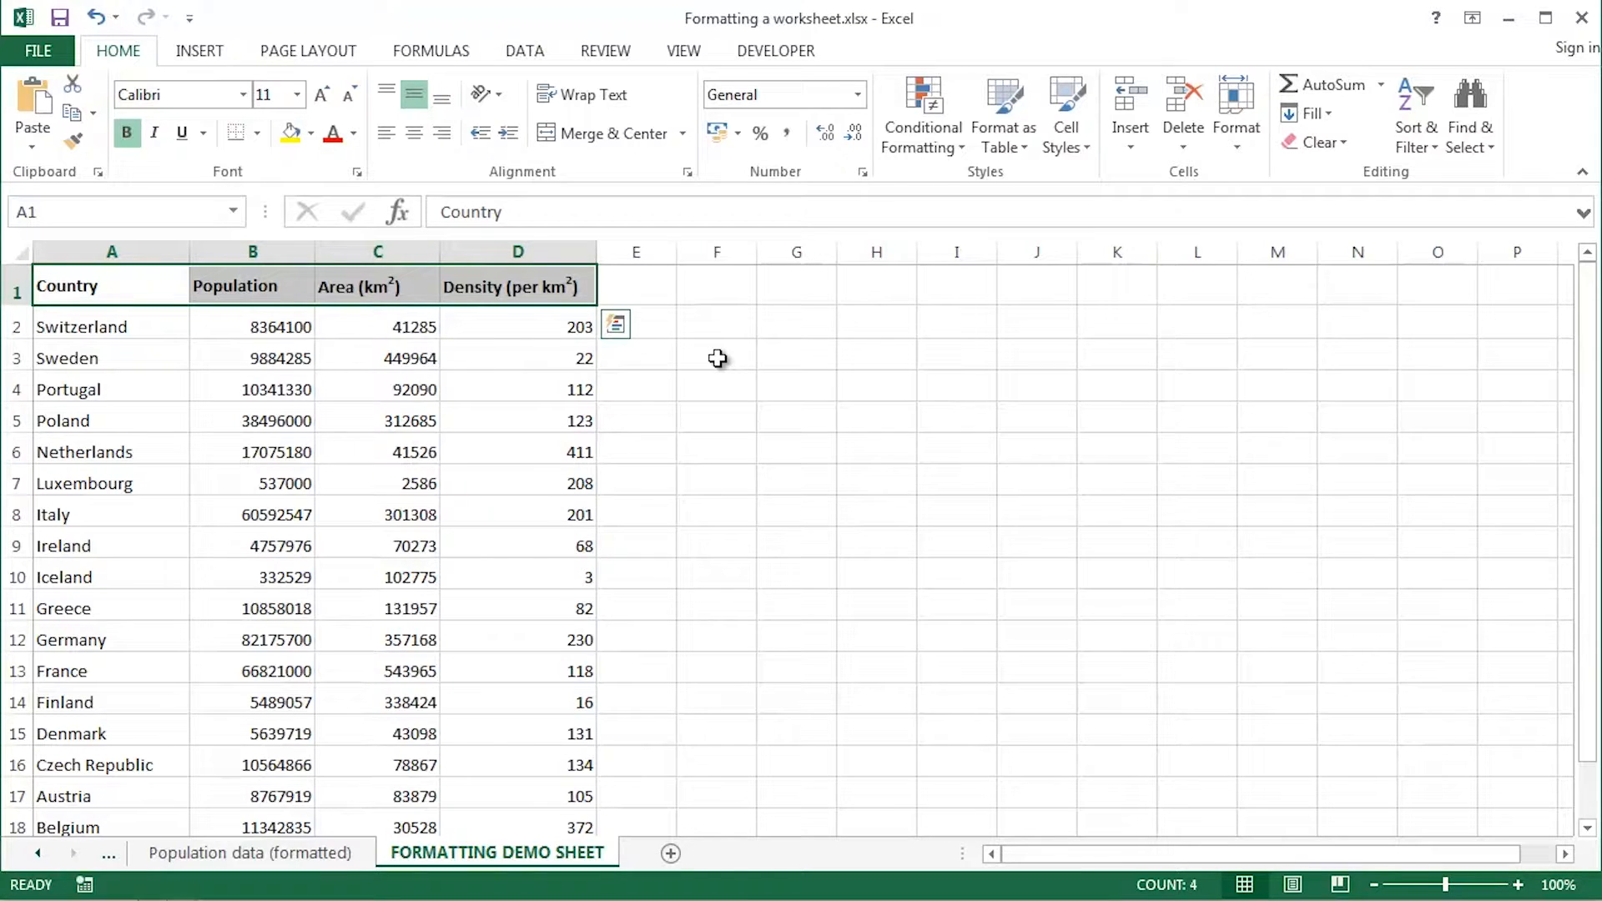
{"action": "mouse_move", "coordinate": [724, 351]}
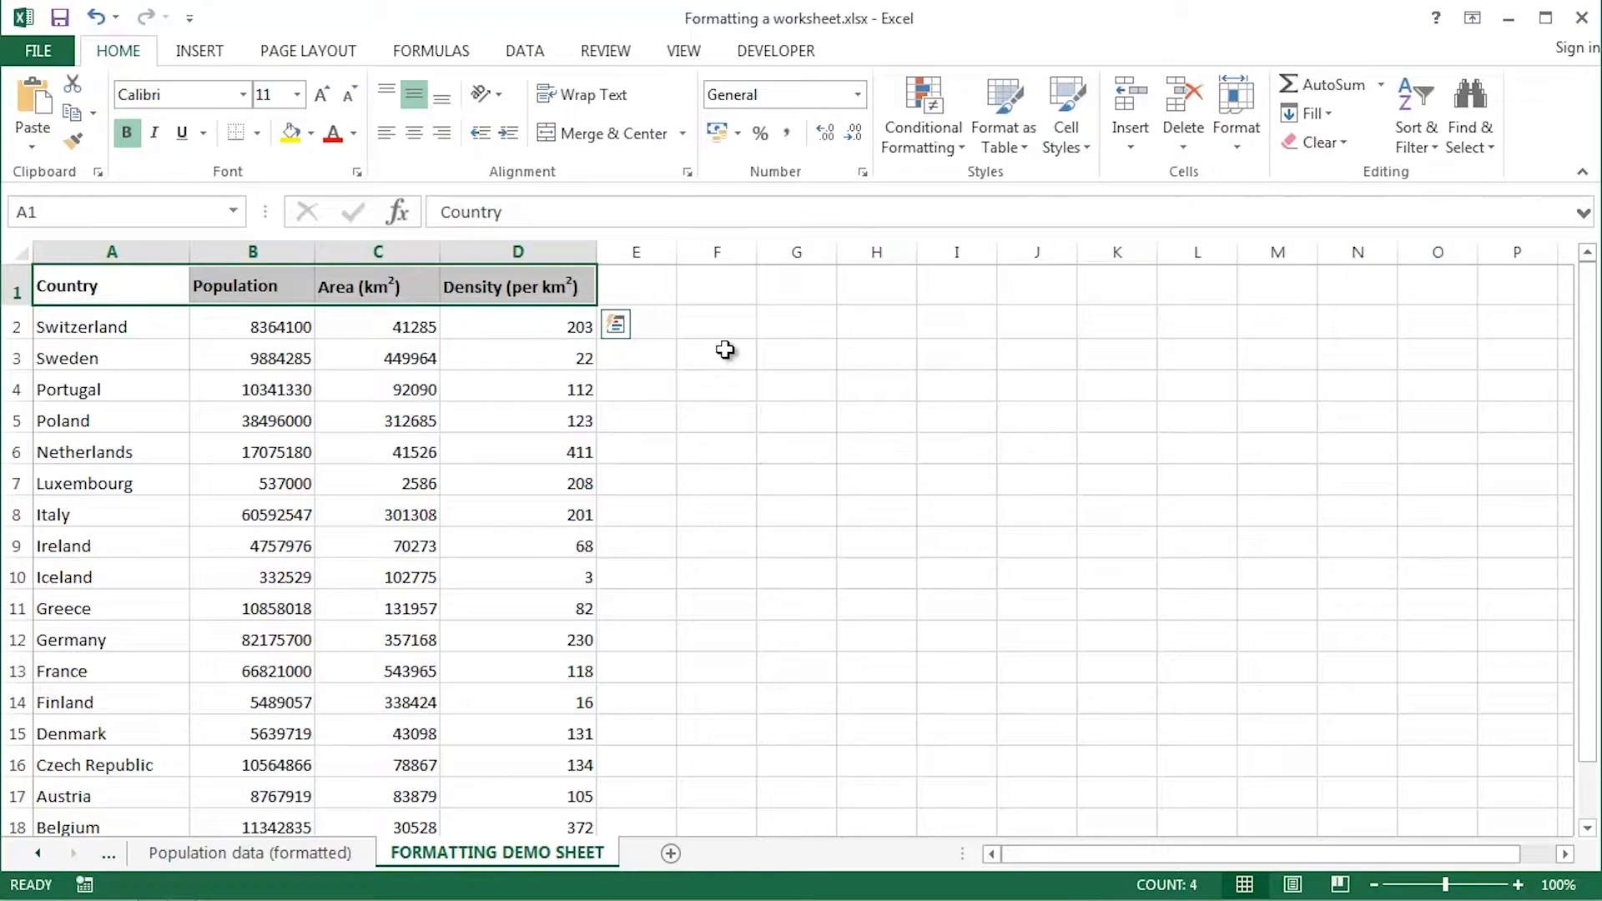
{"action": "left_click", "coordinate": [715, 353]}
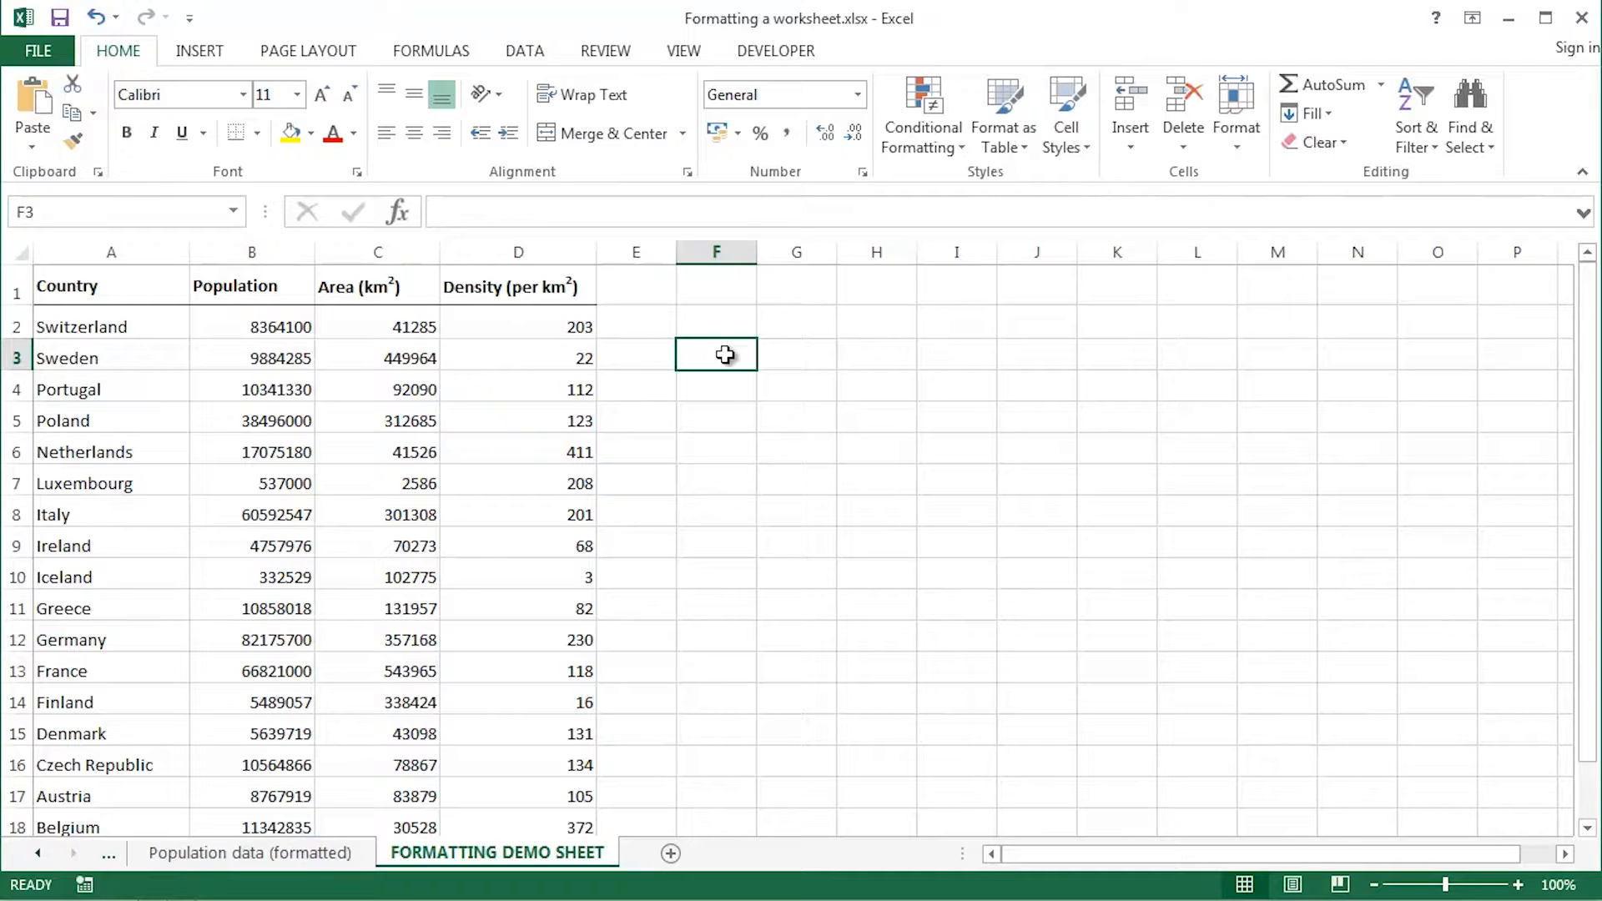
Select the figures in B2:D19 and bring up the Number Format list
{"action": "left_click", "coordinate": [251, 326]}
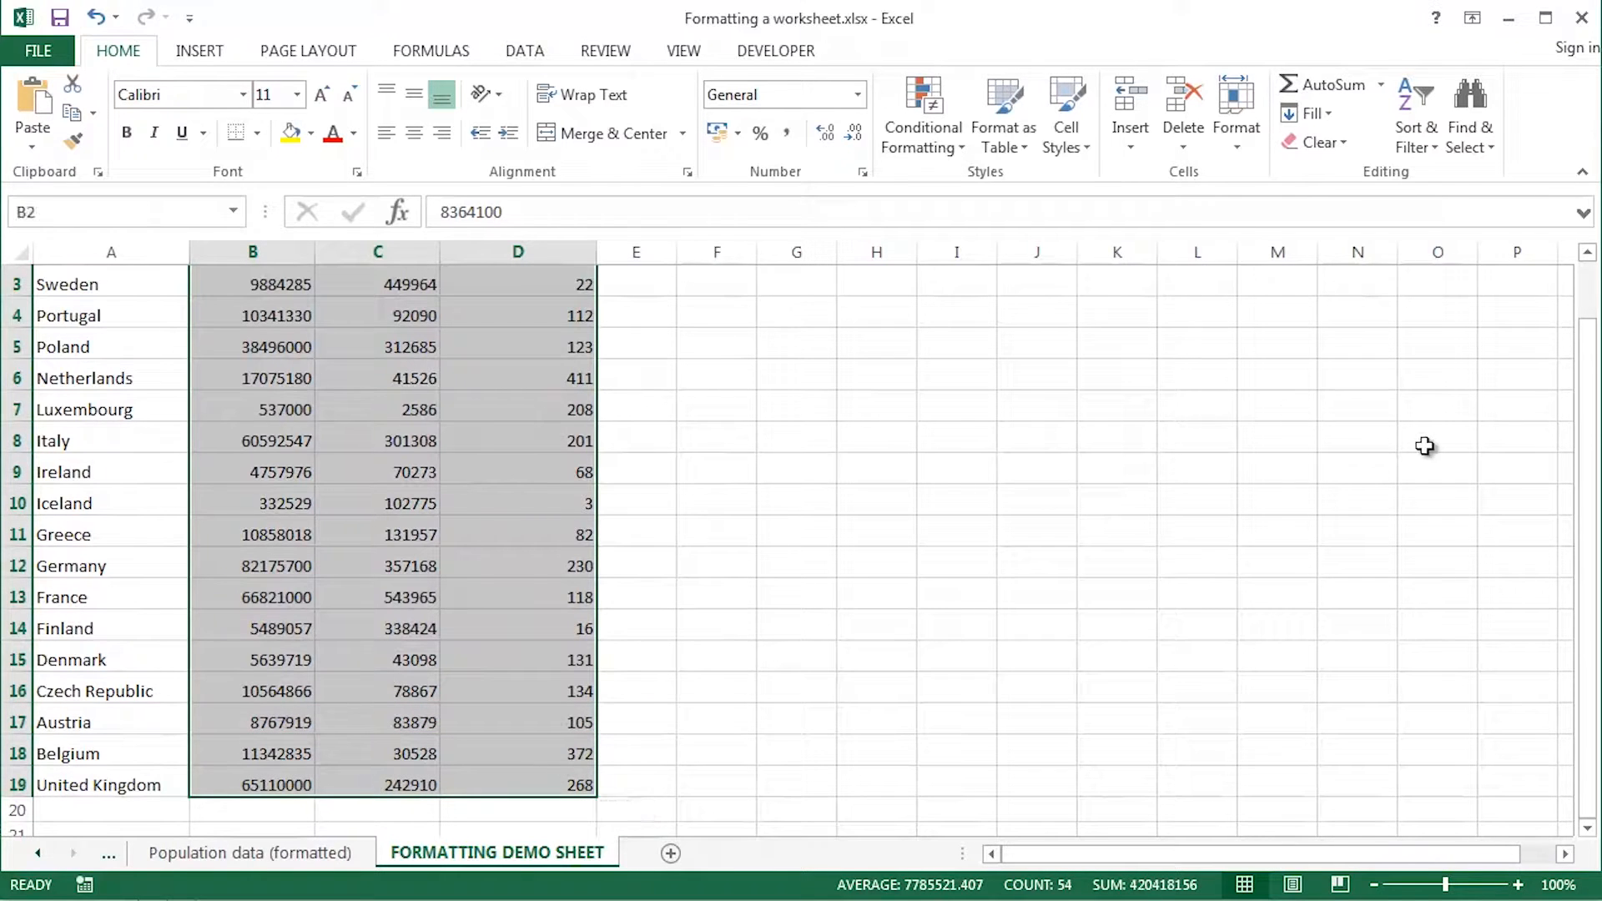
{"action": "scroll", "scroll_direction": "up", "scroll_amount": 3}
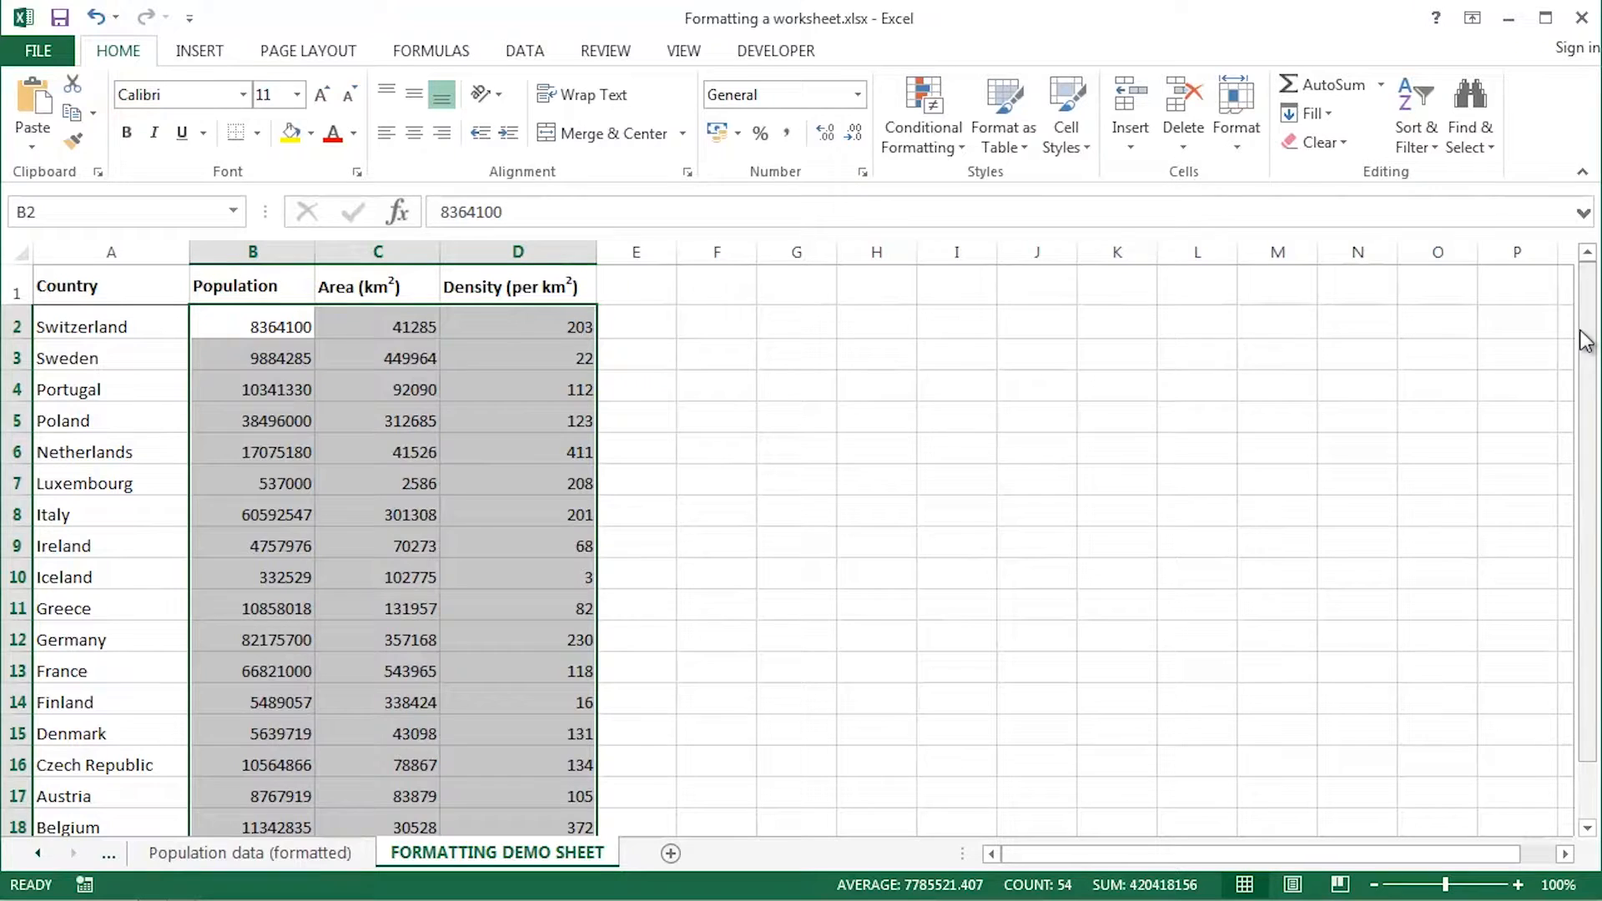
{"action": "mouse_move", "coordinate": [860, 94]}
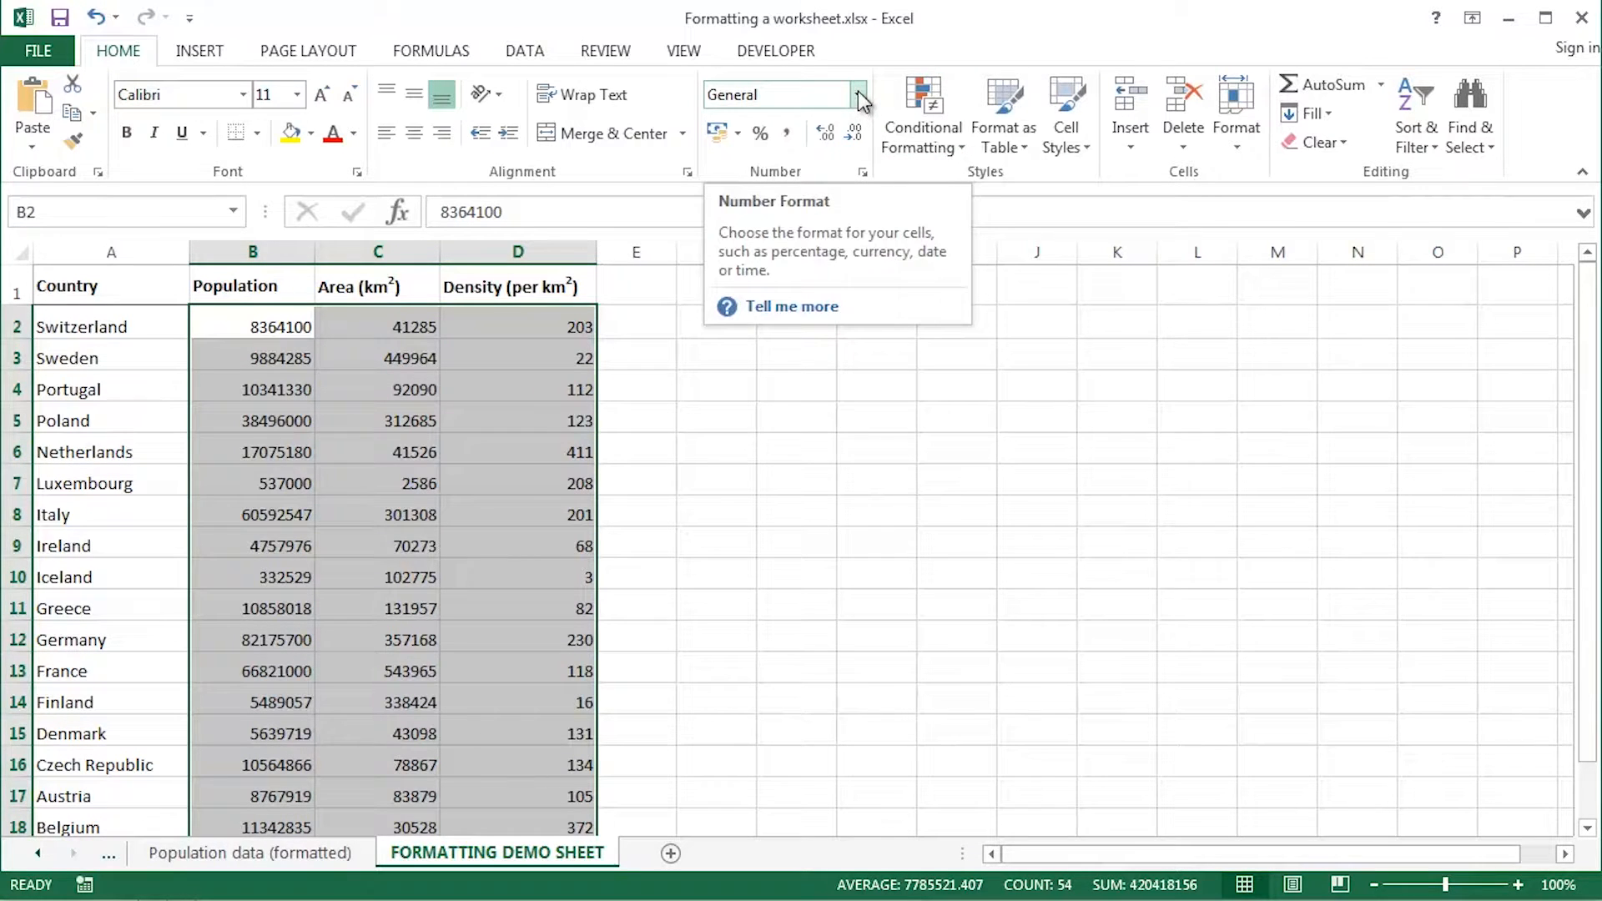
{"action": "left_click", "coordinate": [859, 94]}
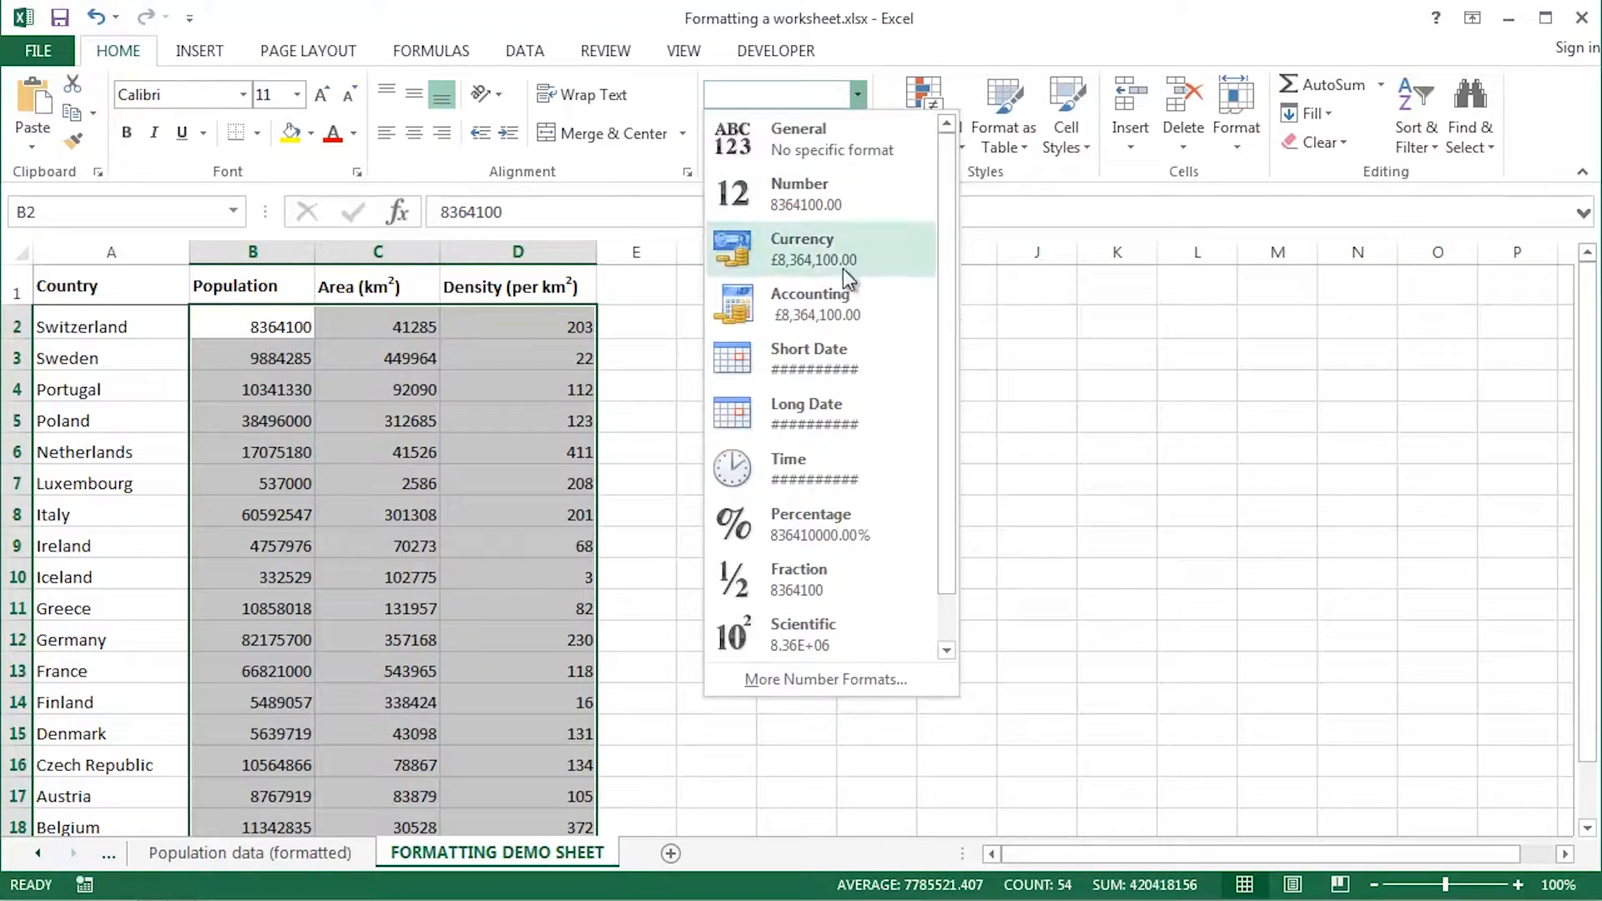
Apply the Number format with 1000 separator and 1 decimal place to the figures
{"action": "left_click", "coordinate": [823, 679]}
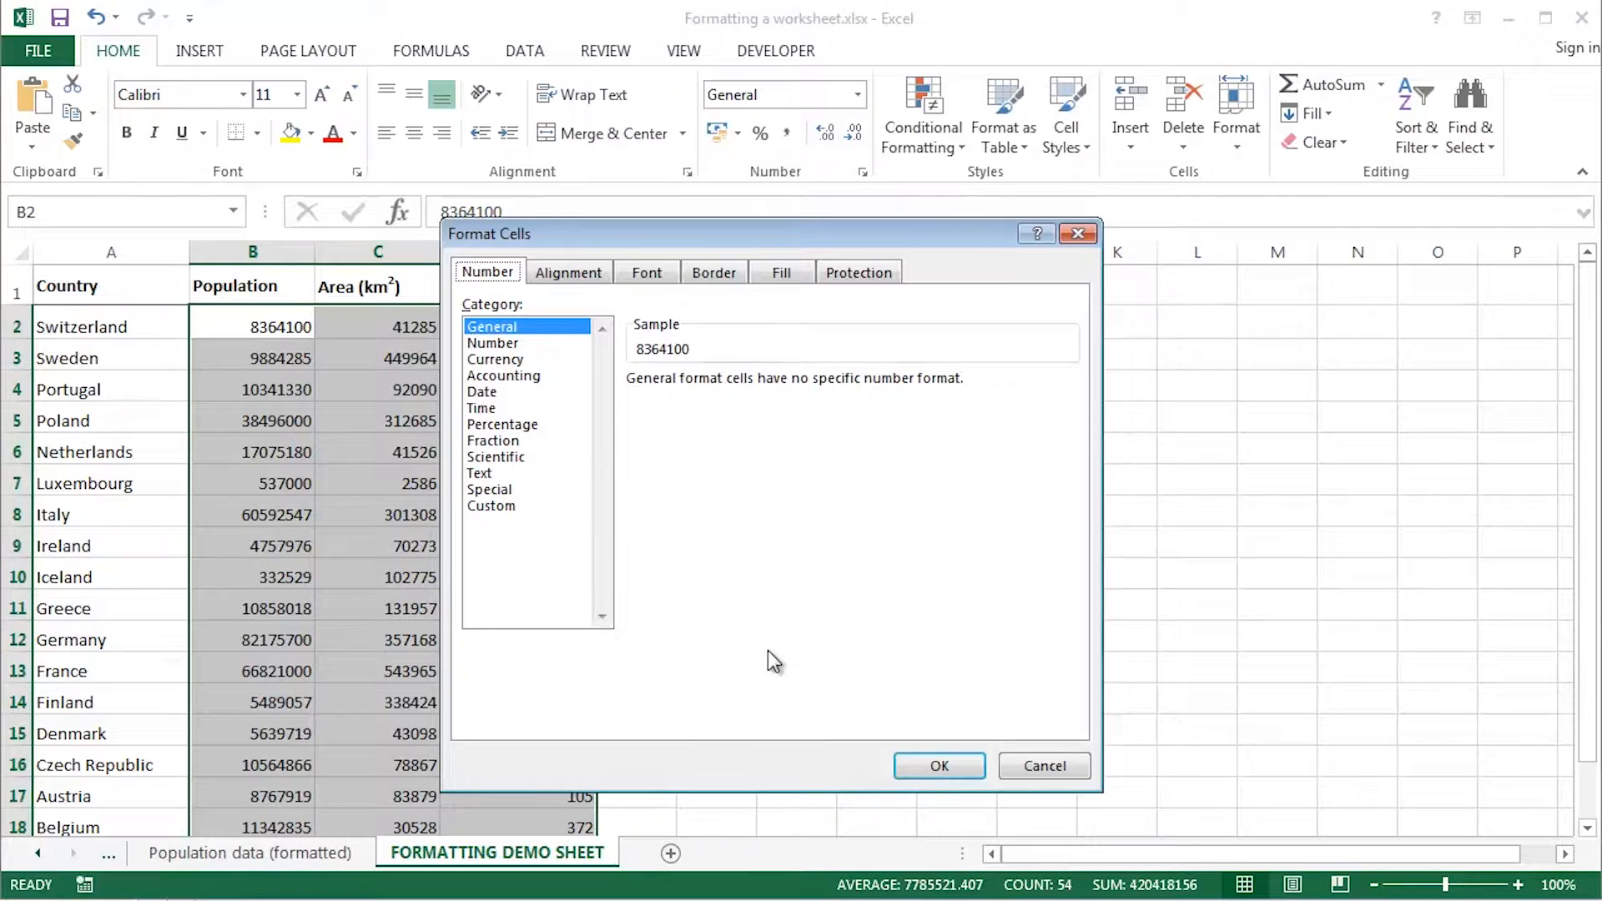
{"action": "left_click", "coordinate": [493, 342]}
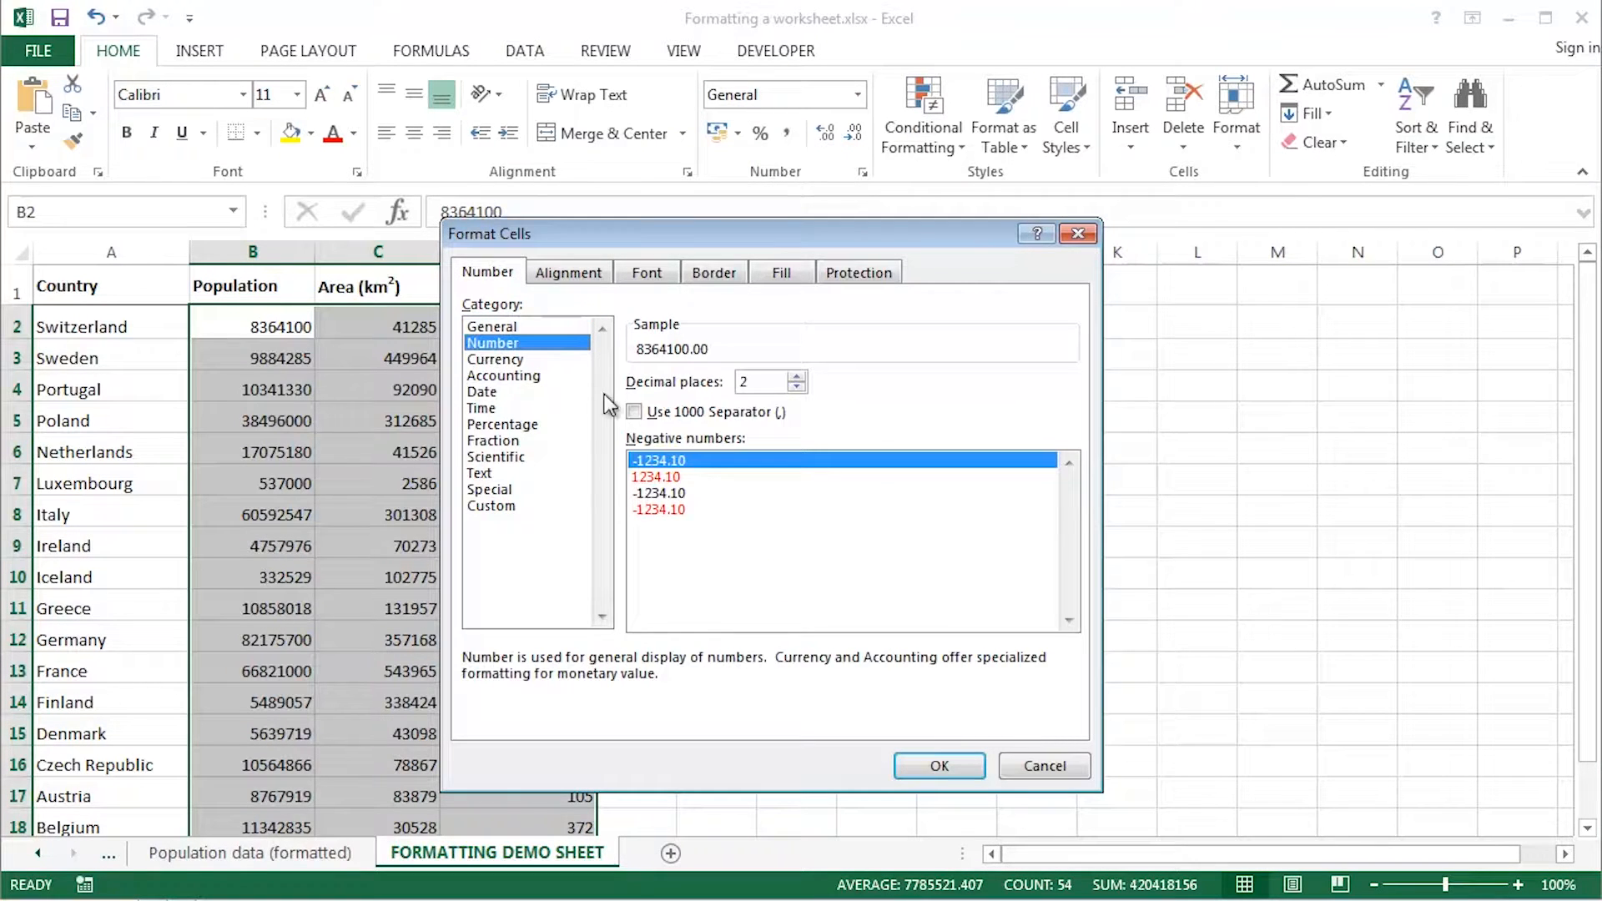
{"action": "left_click", "coordinate": [634, 411]}
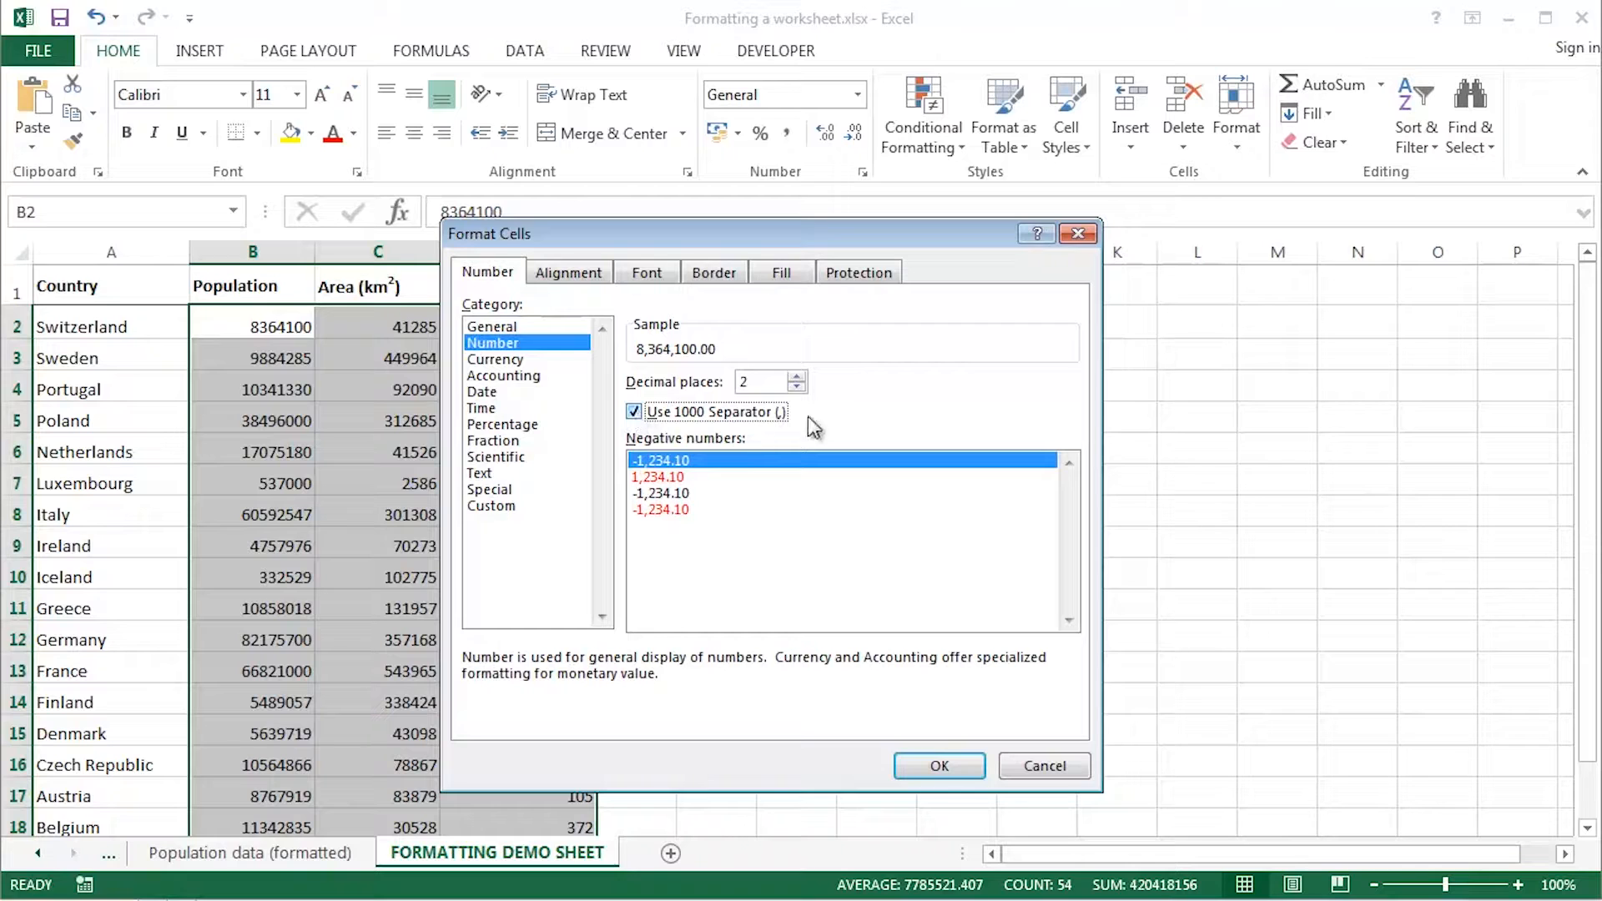
{"action": "left_click", "coordinate": [799, 388]}
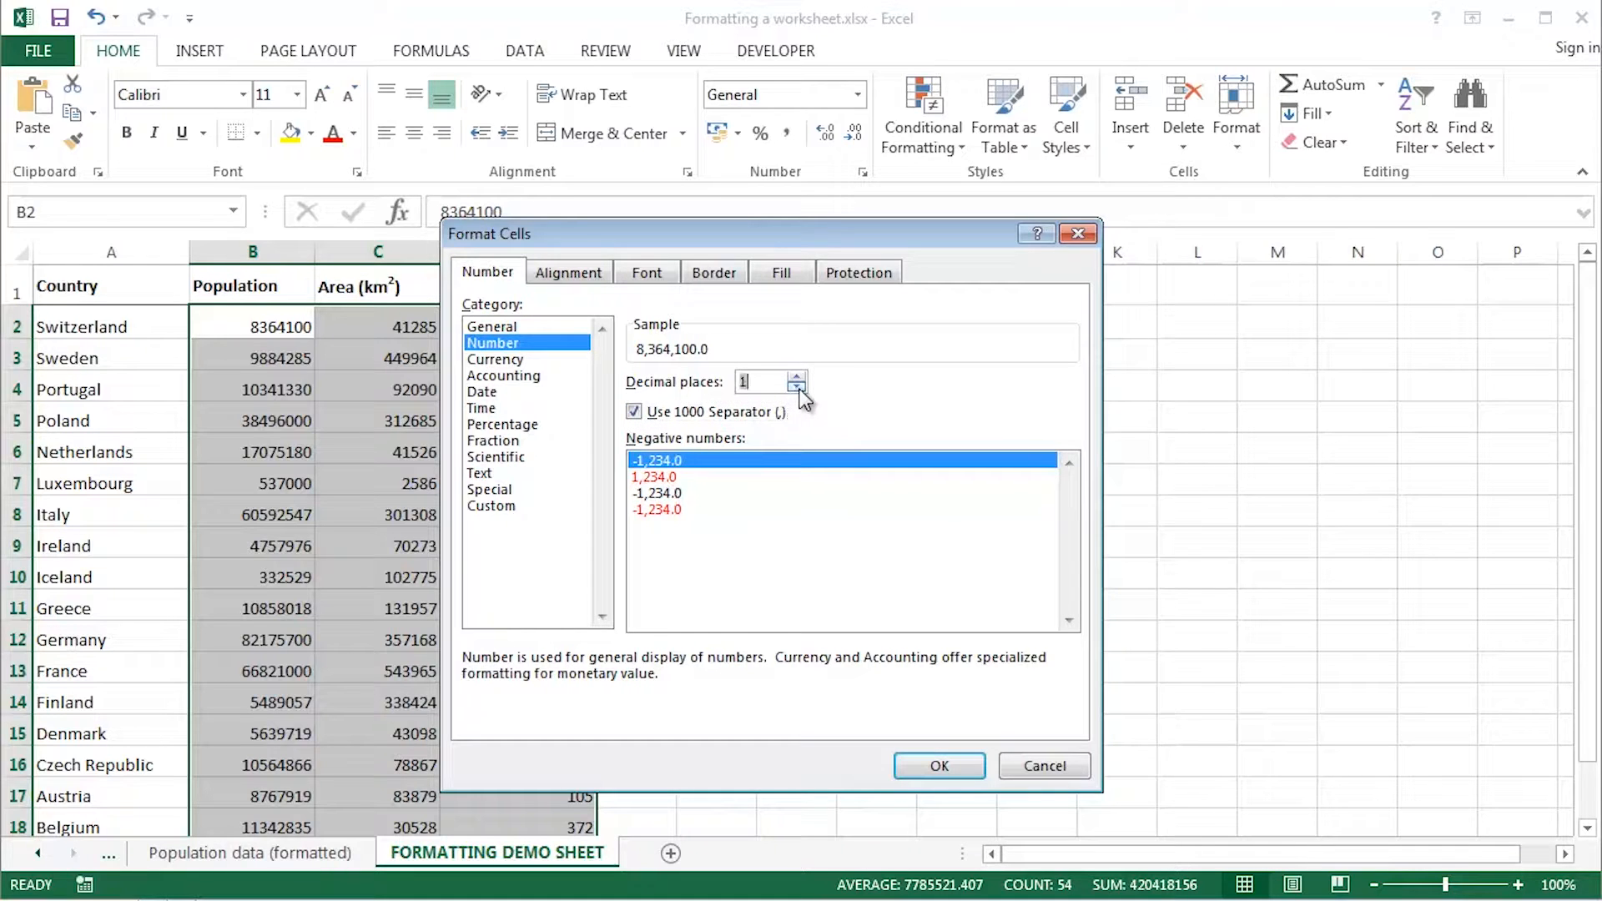
{"action": "left_click", "coordinate": [938, 765]}
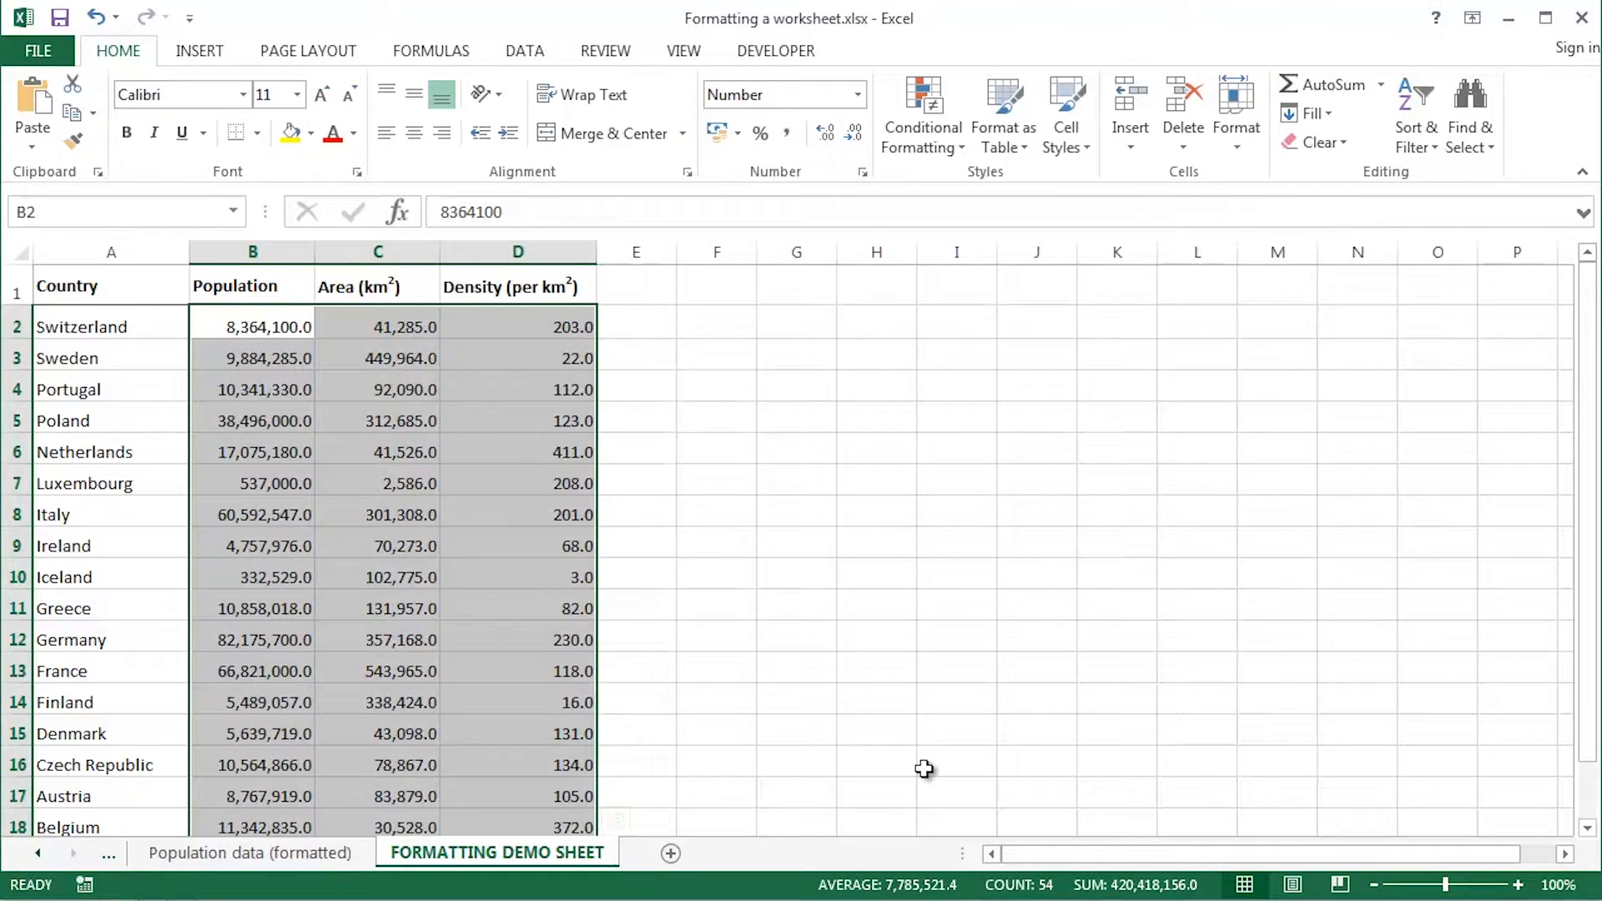
{"action": "mouse_move", "coordinate": [299, 308]}
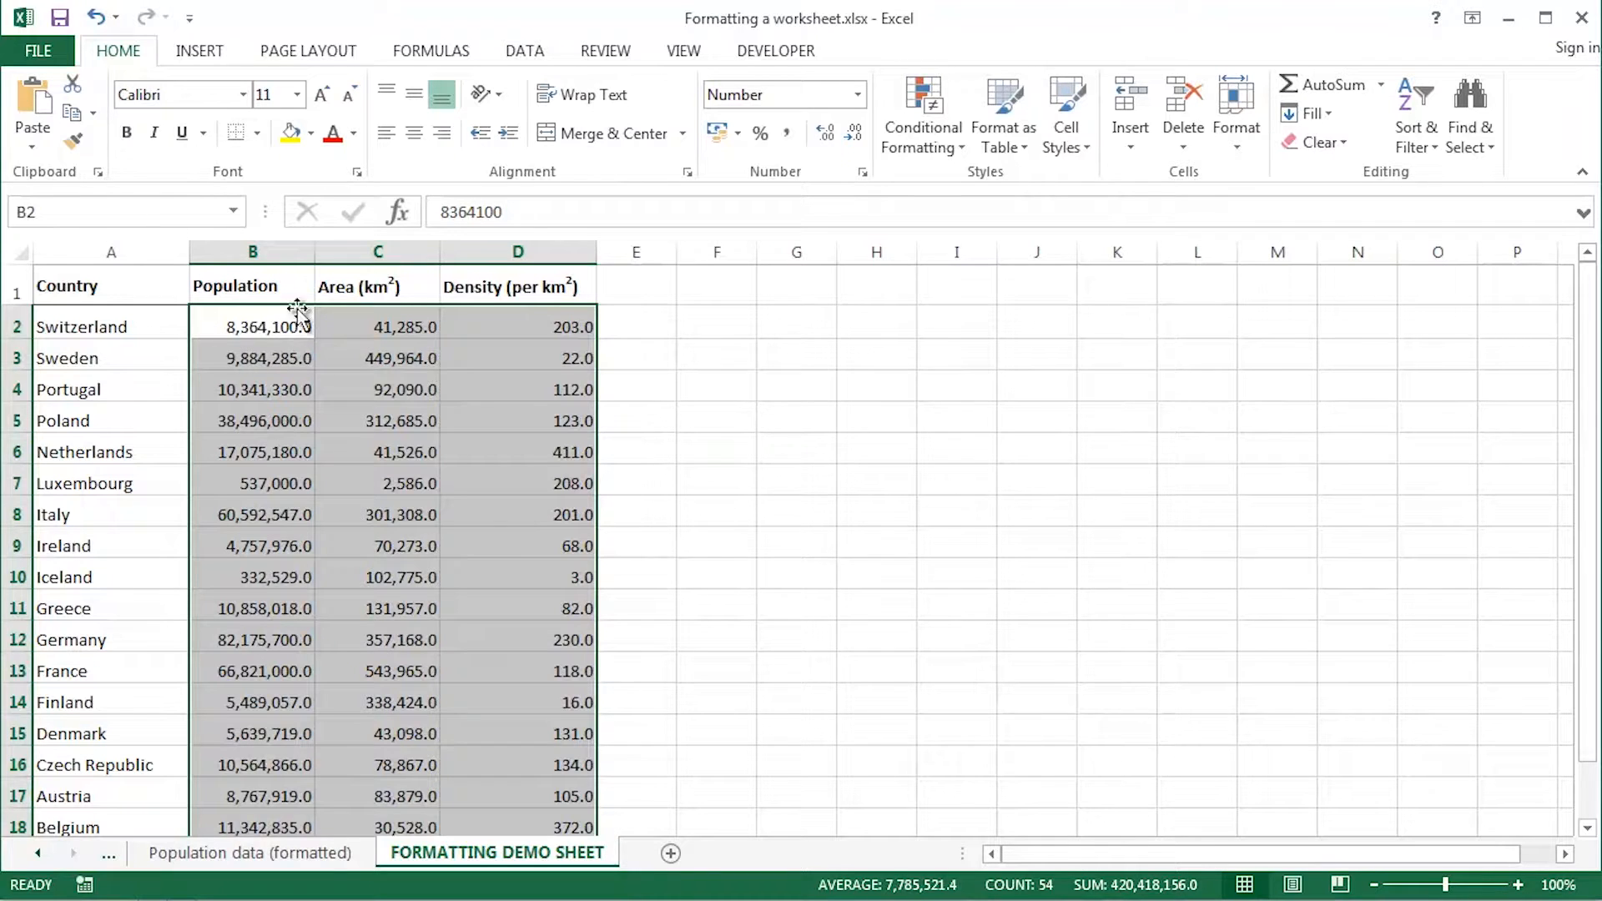
Set columns B and C to an equal width of about 14.00
{"action": "left_click", "coordinate": [251, 286]}
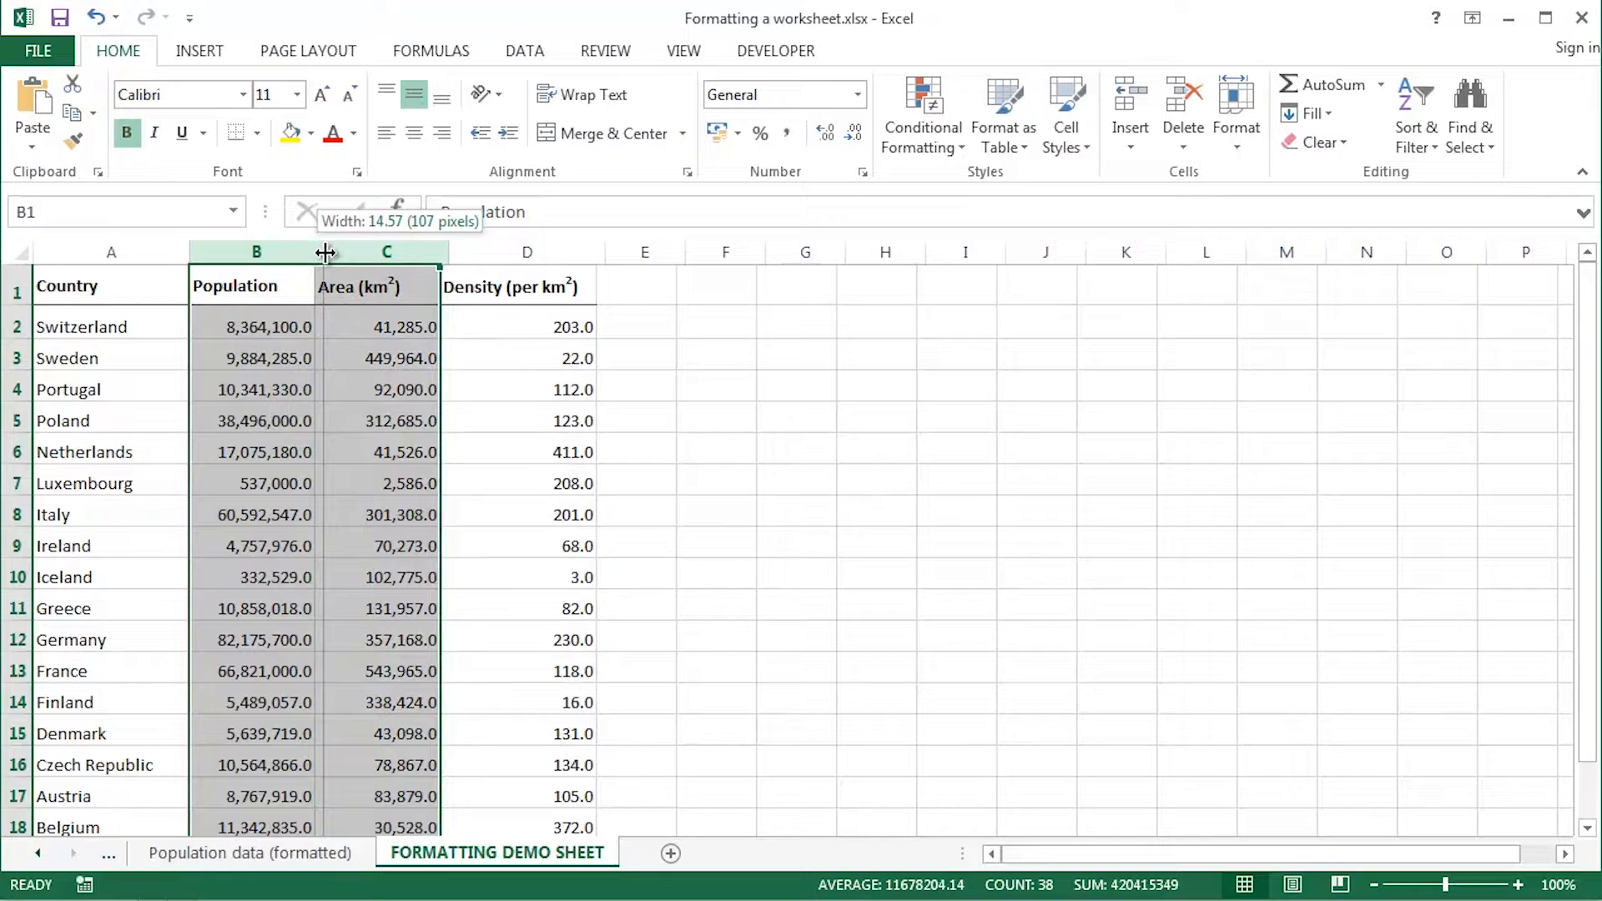
{"action": "left_click_drag", "start_coordinate": [323, 252], "coordinate": [317, 252]}
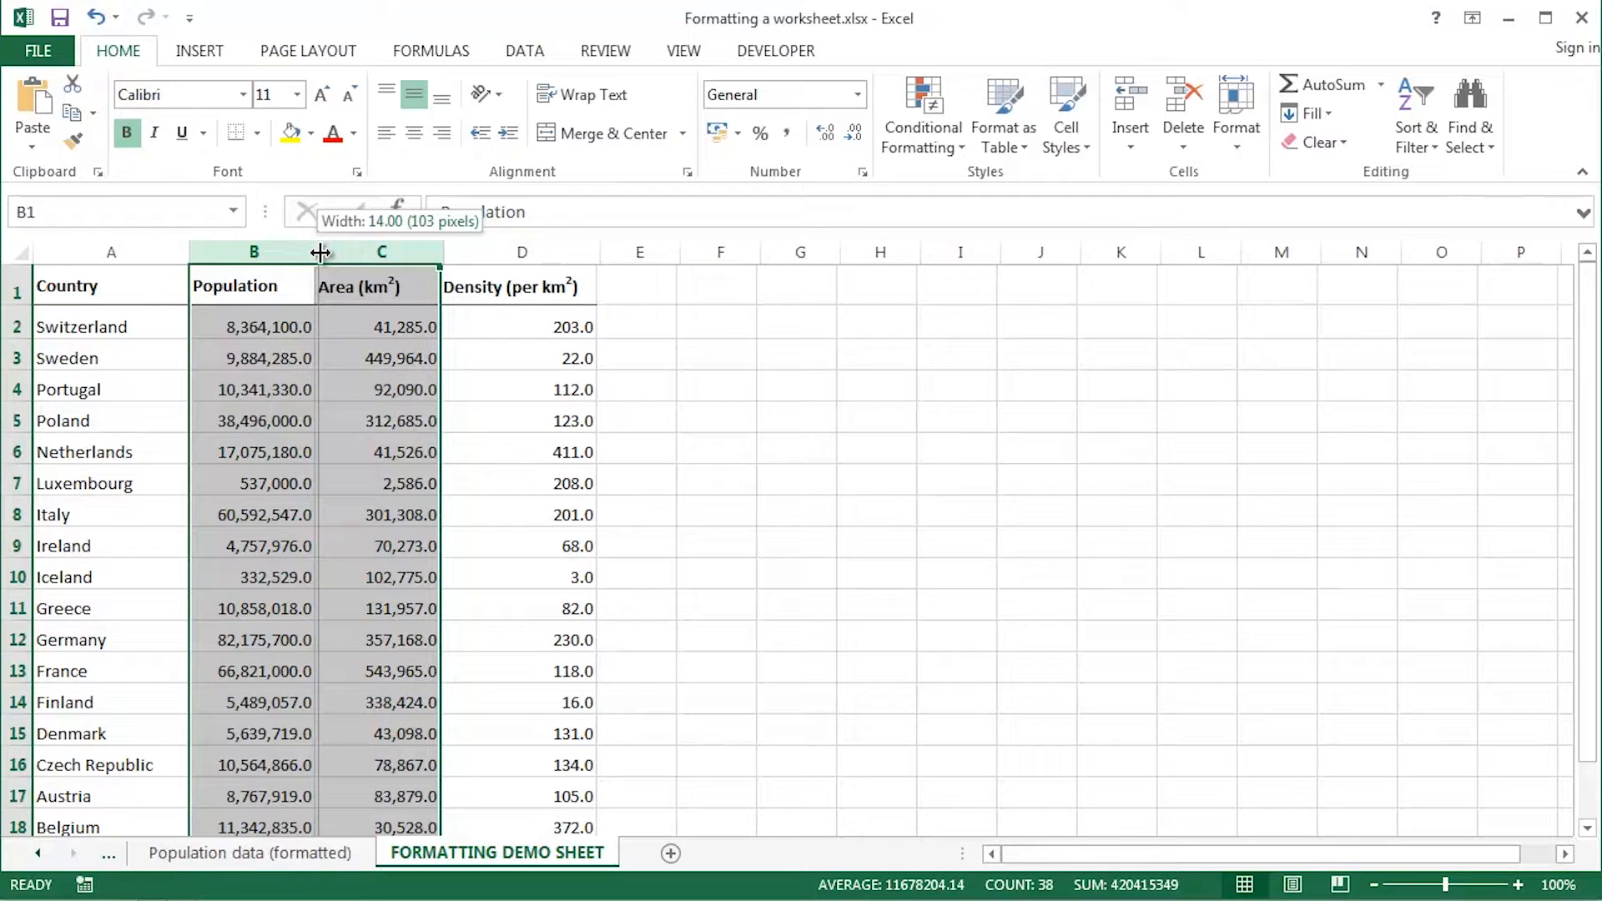
{"action": "left_click_drag", "start_coordinate": [320, 251], "coordinate": [310, 251]}
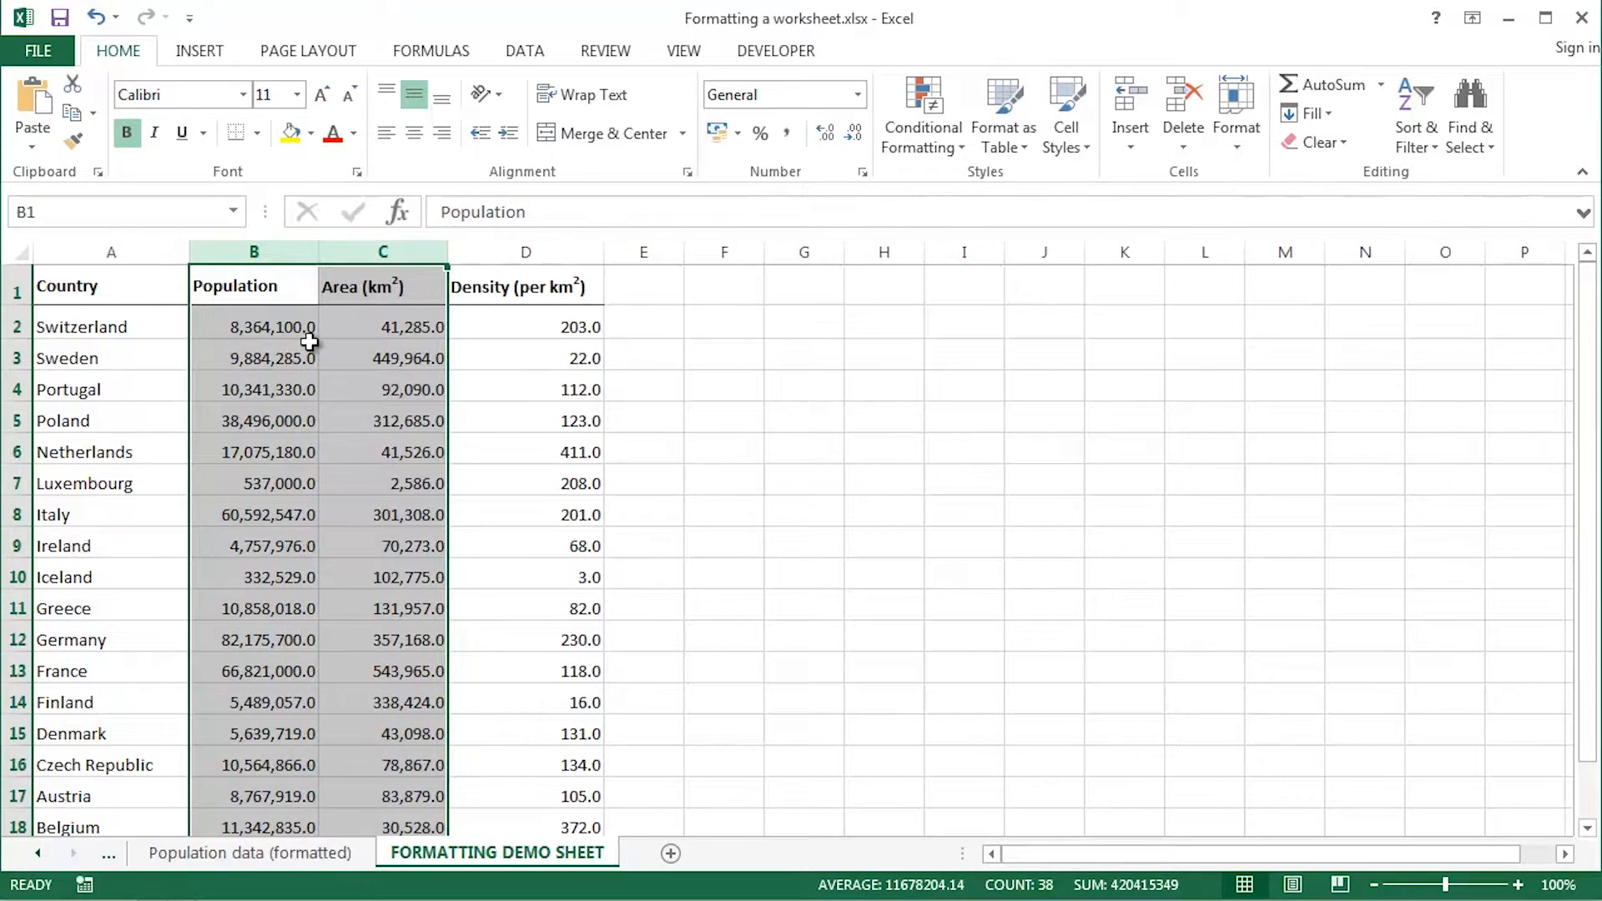
{"action": "left_click", "coordinate": [253, 326]}
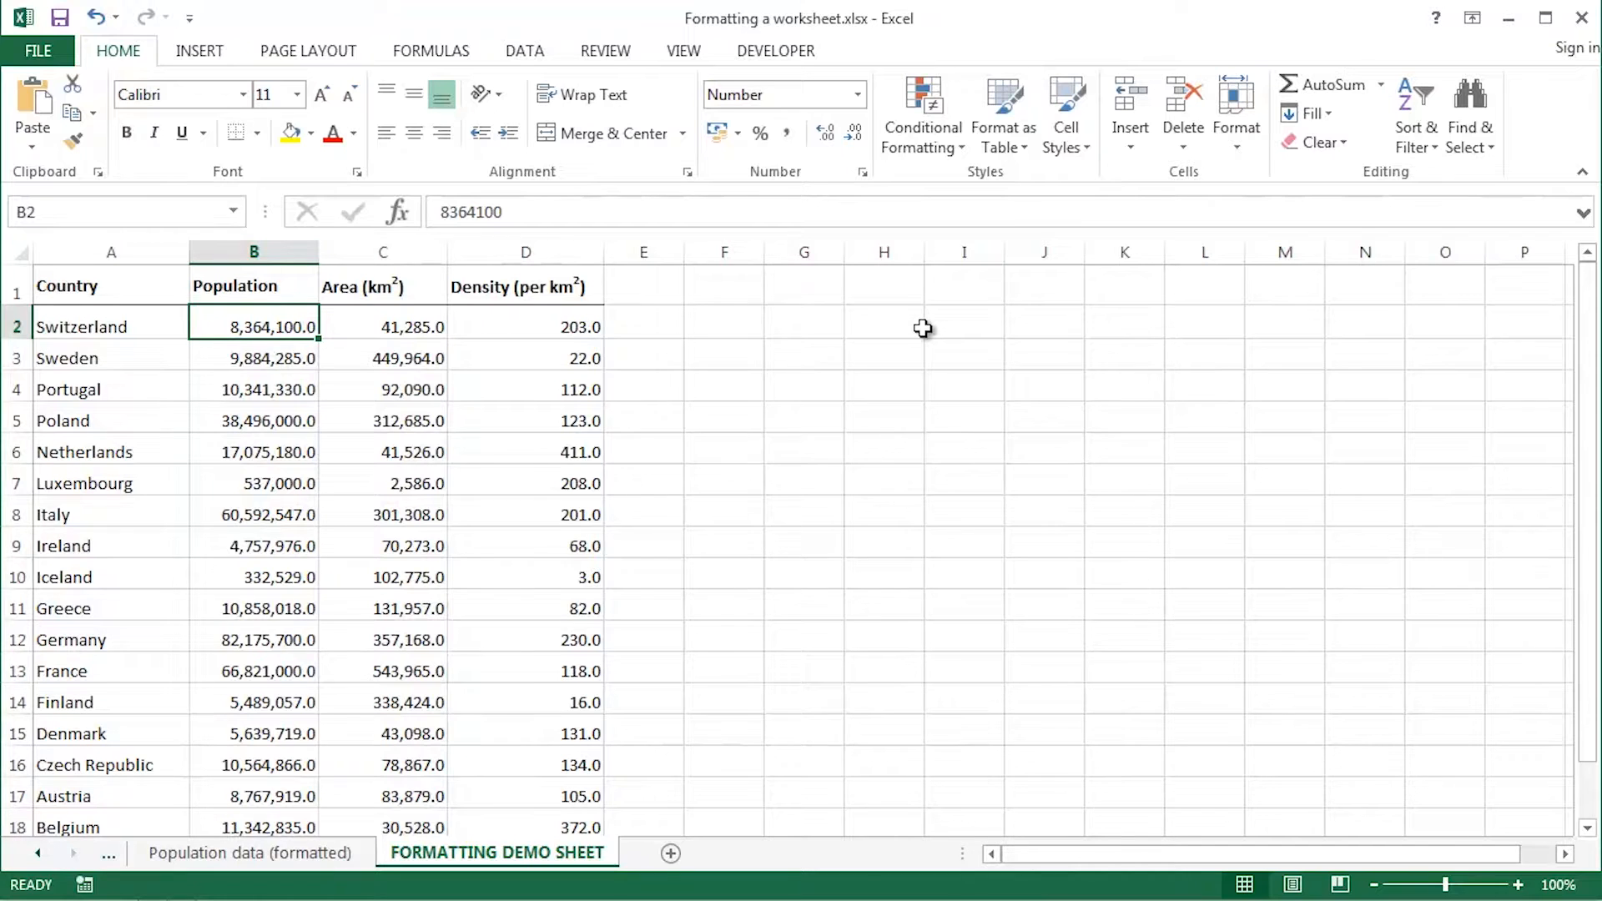
{"action": "mouse_move", "coordinate": [36, 866]}
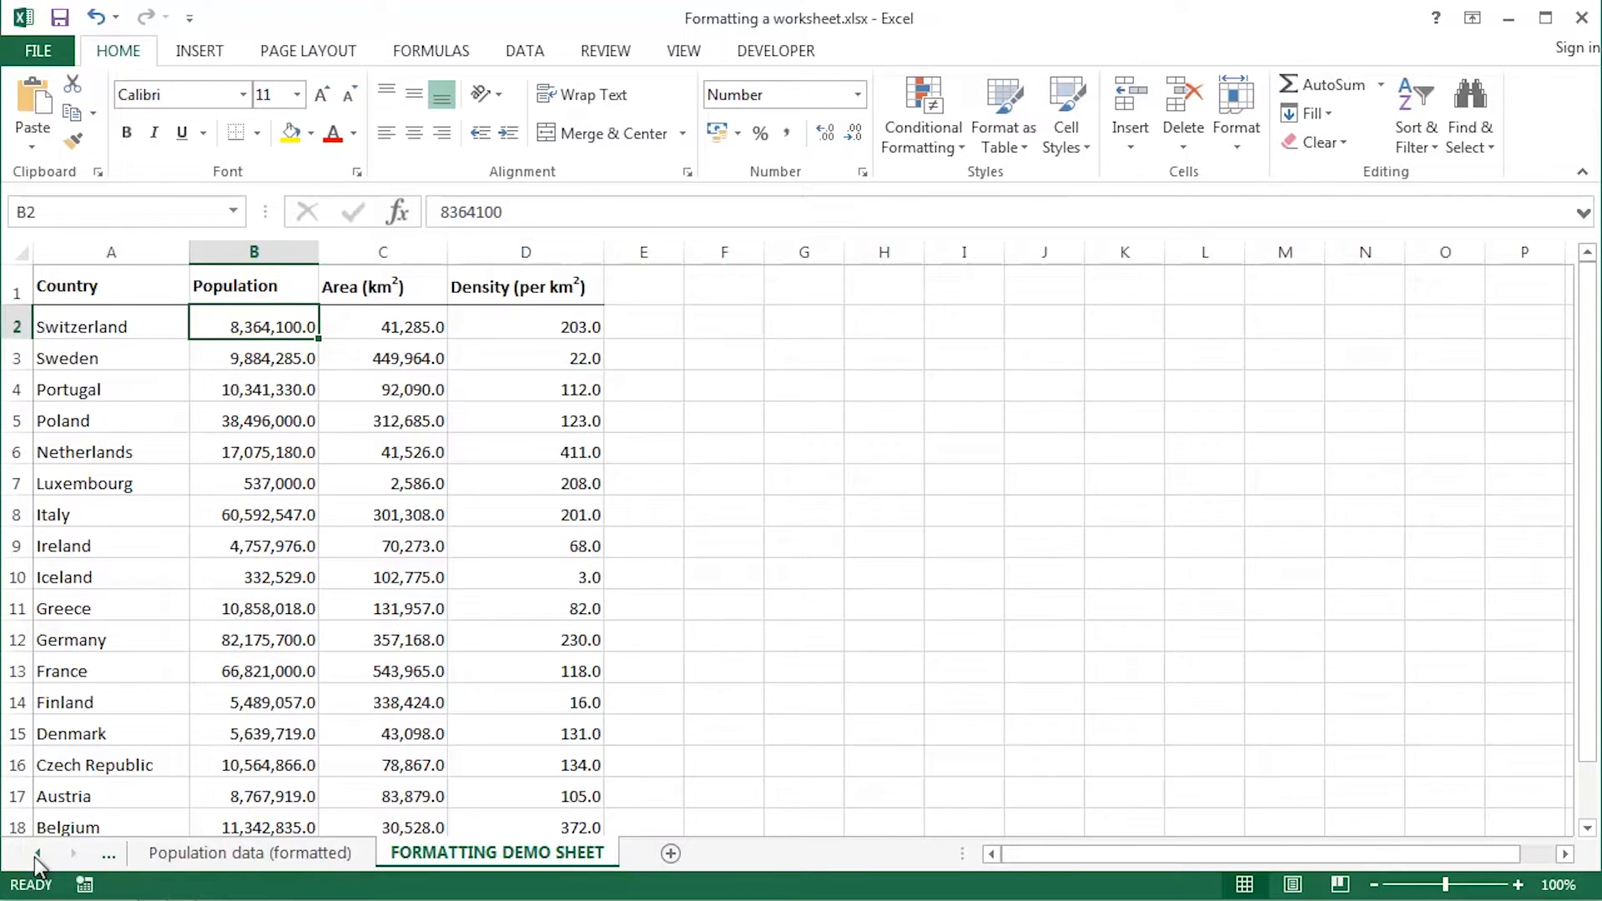
{"action": "left_click", "coordinate": [259, 853]}
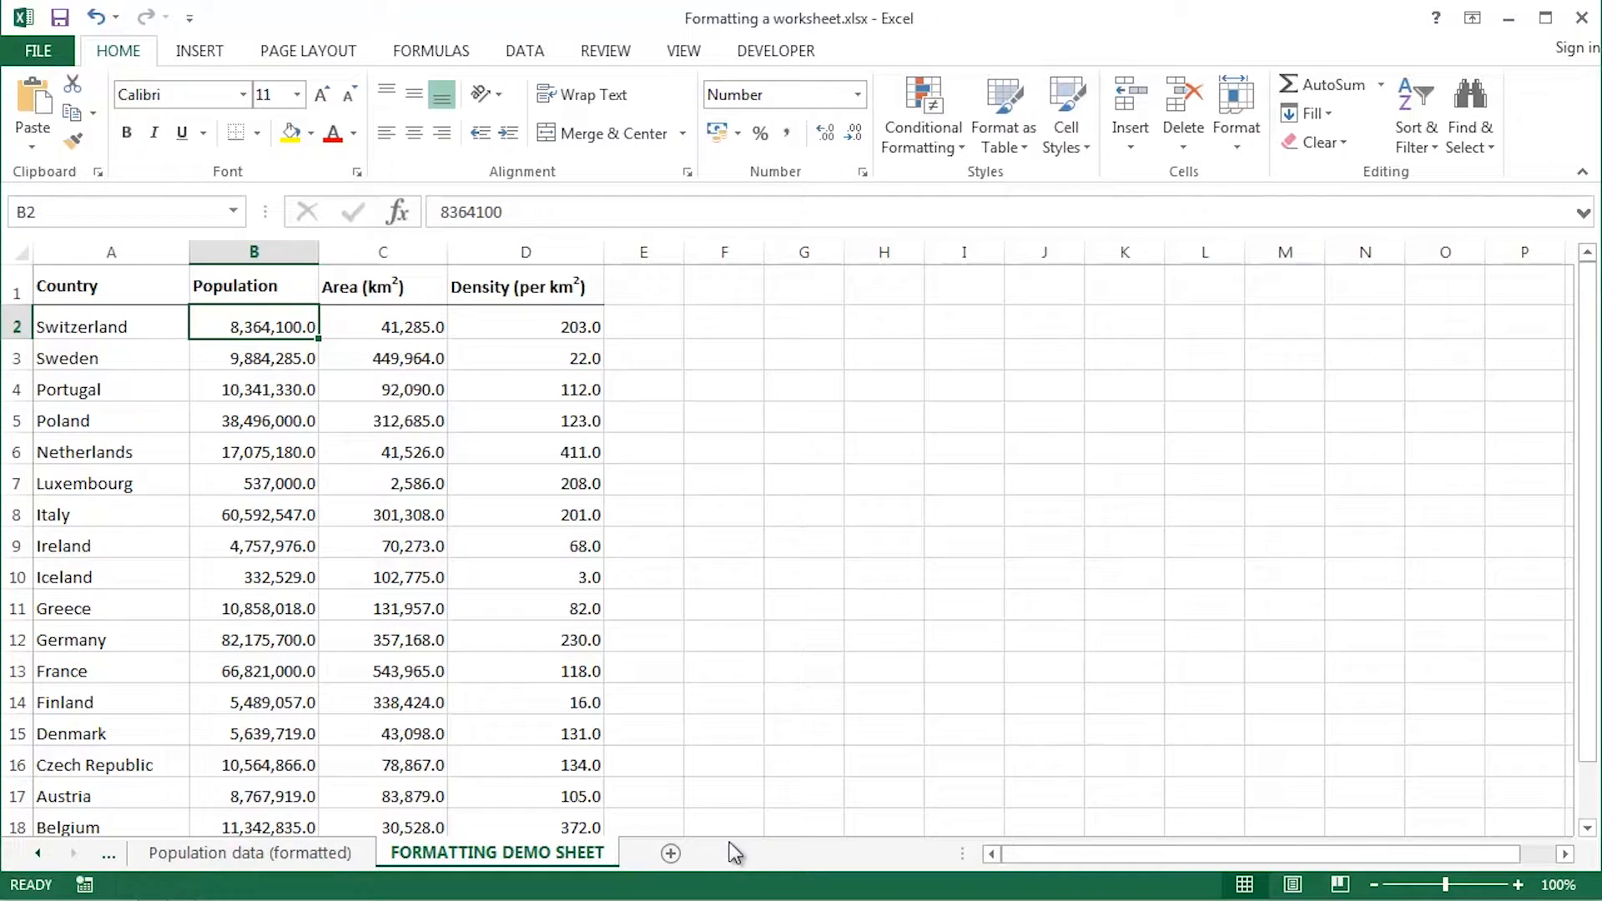
{"action": "mouse_move", "coordinate": [1055, 65]}
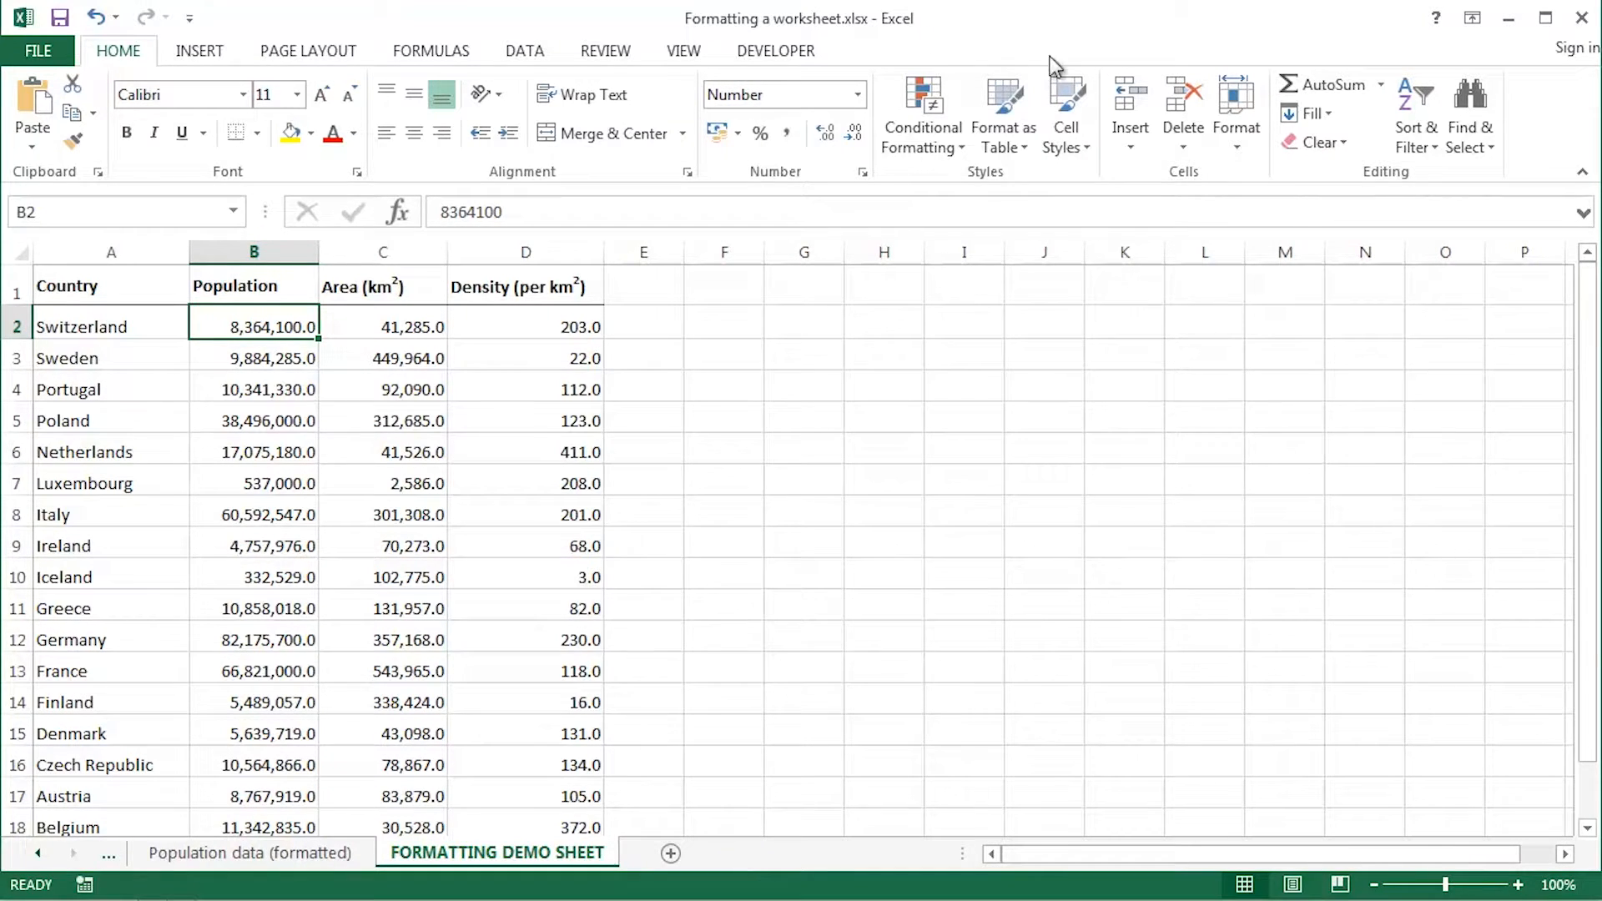
Insert a blank row above header row 1 via the row context menu
{"action": "left_click", "coordinate": [15, 286]}
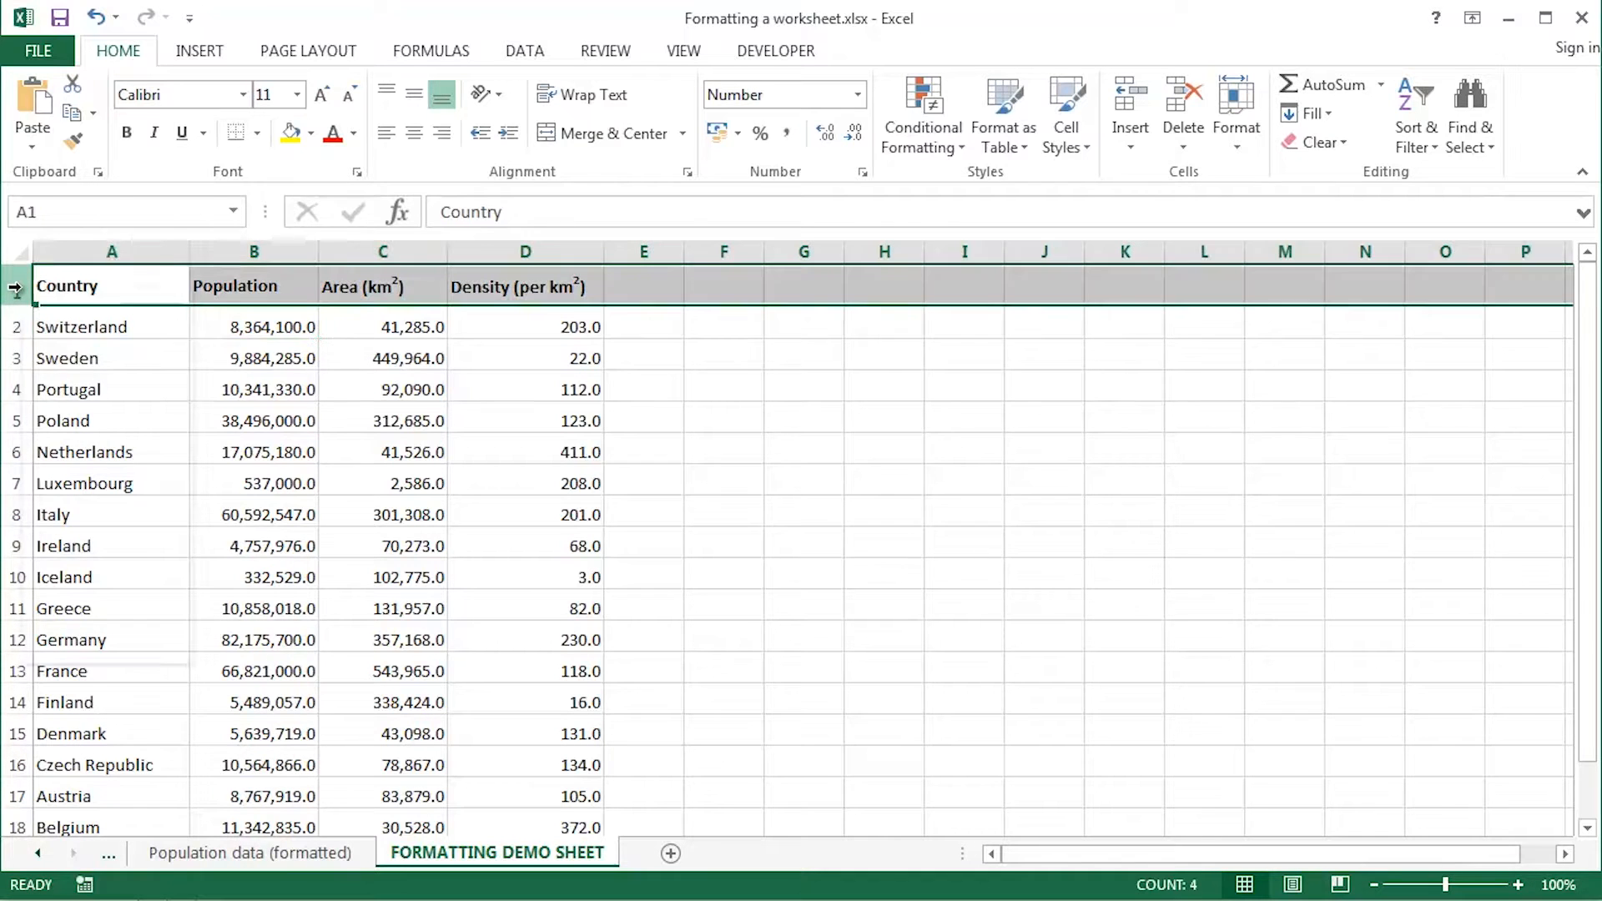
{"action": "right_click", "coordinate": [16, 286]}
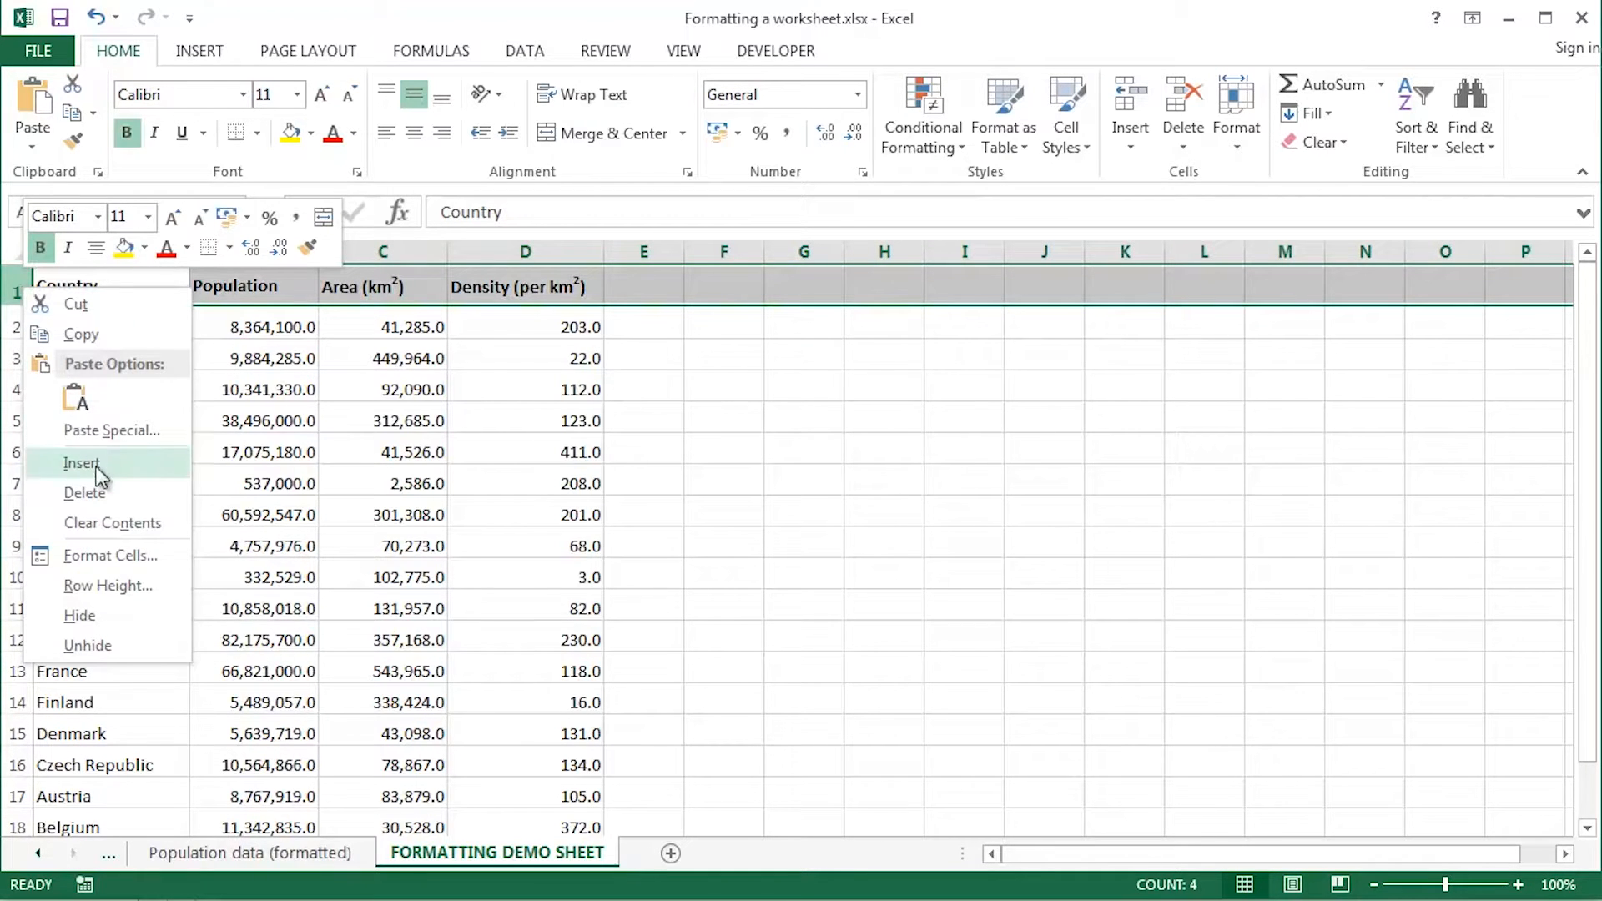
{"action": "left_click", "coordinate": [82, 463]}
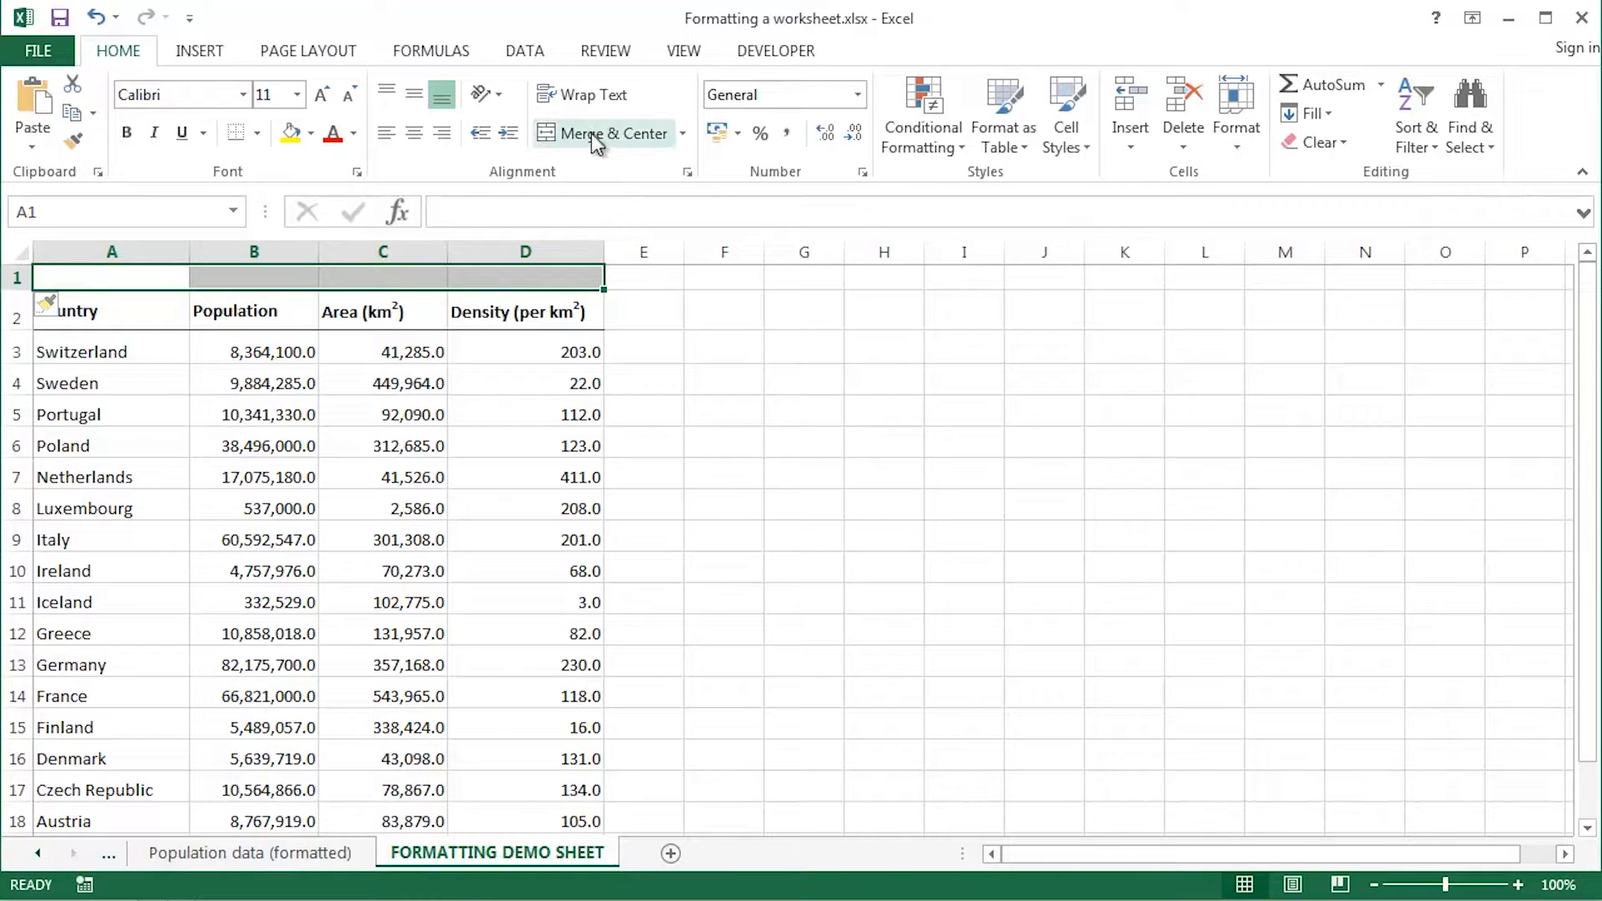
Merge and centre A1:D1 and enter the title 'EUROPEAN POPULATION DATA'
{"action": "left_click", "coordinate": [600, 133]}
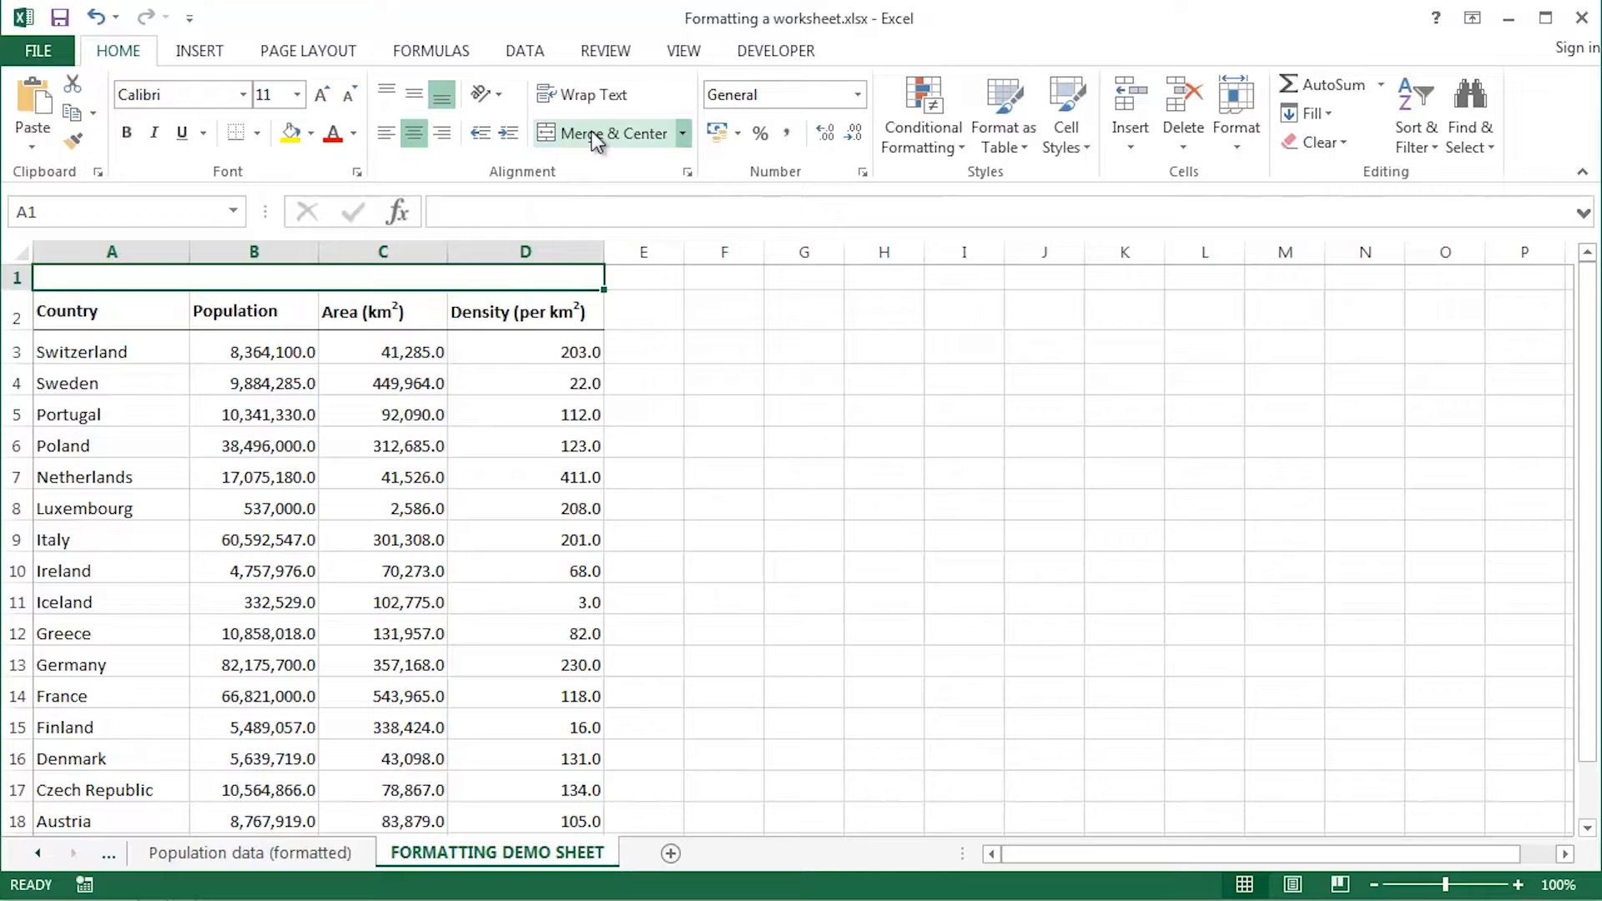
{"action": "type", "text": "EURO"}
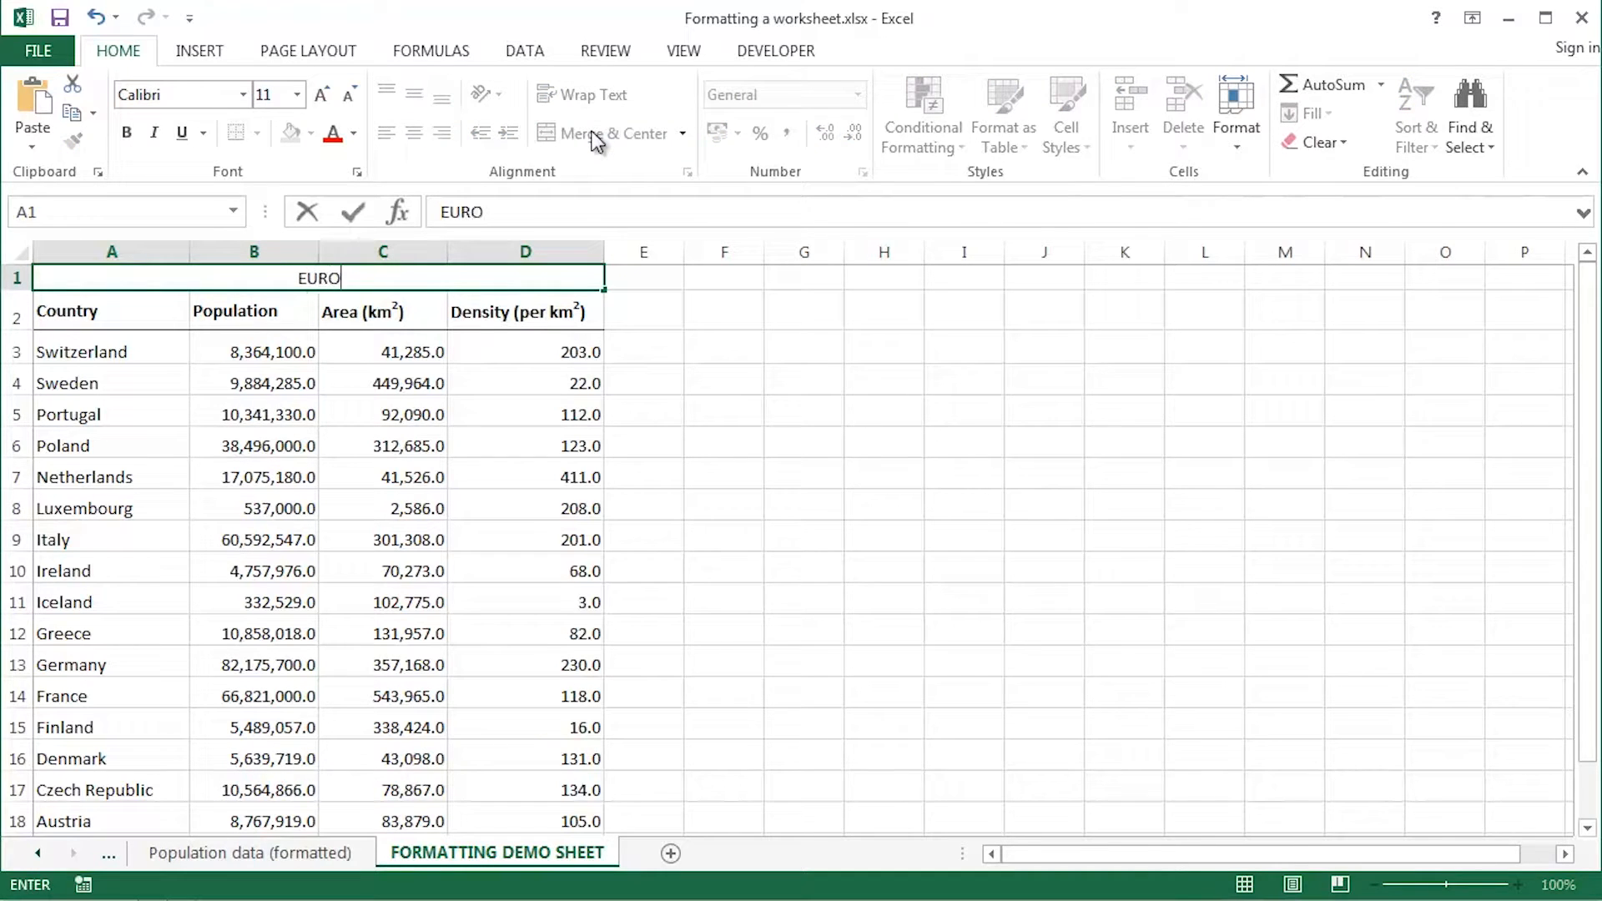
{"action": "type", "text": "PEAN"}
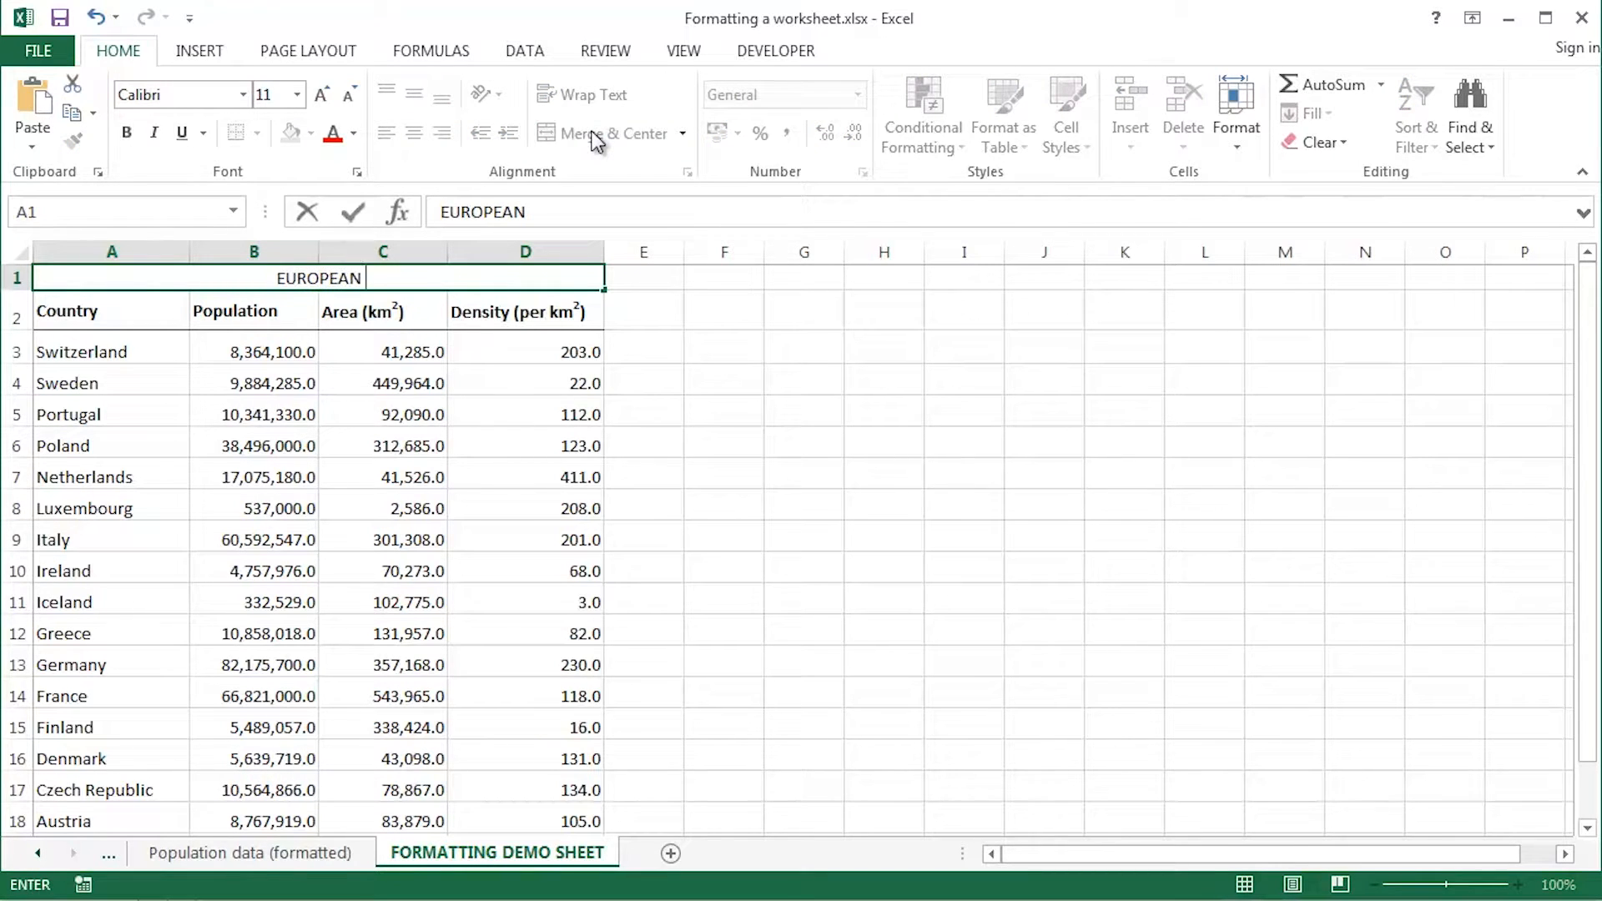
{"action": "type", "text": "POPULAT"}
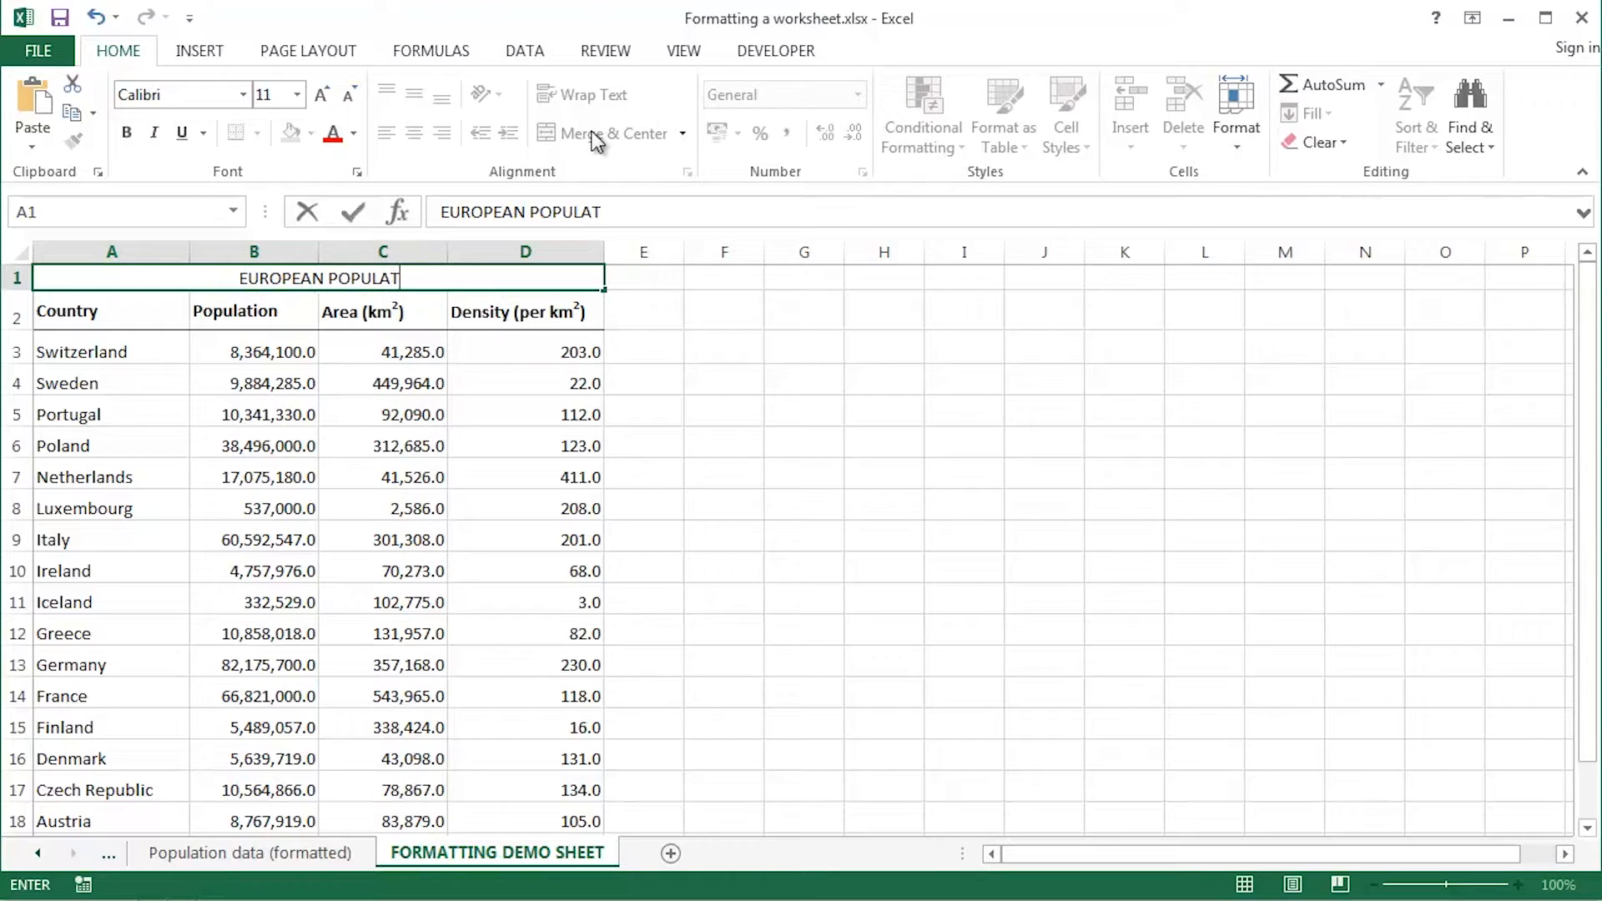
{"action": "type", "text": "ION DATA"}
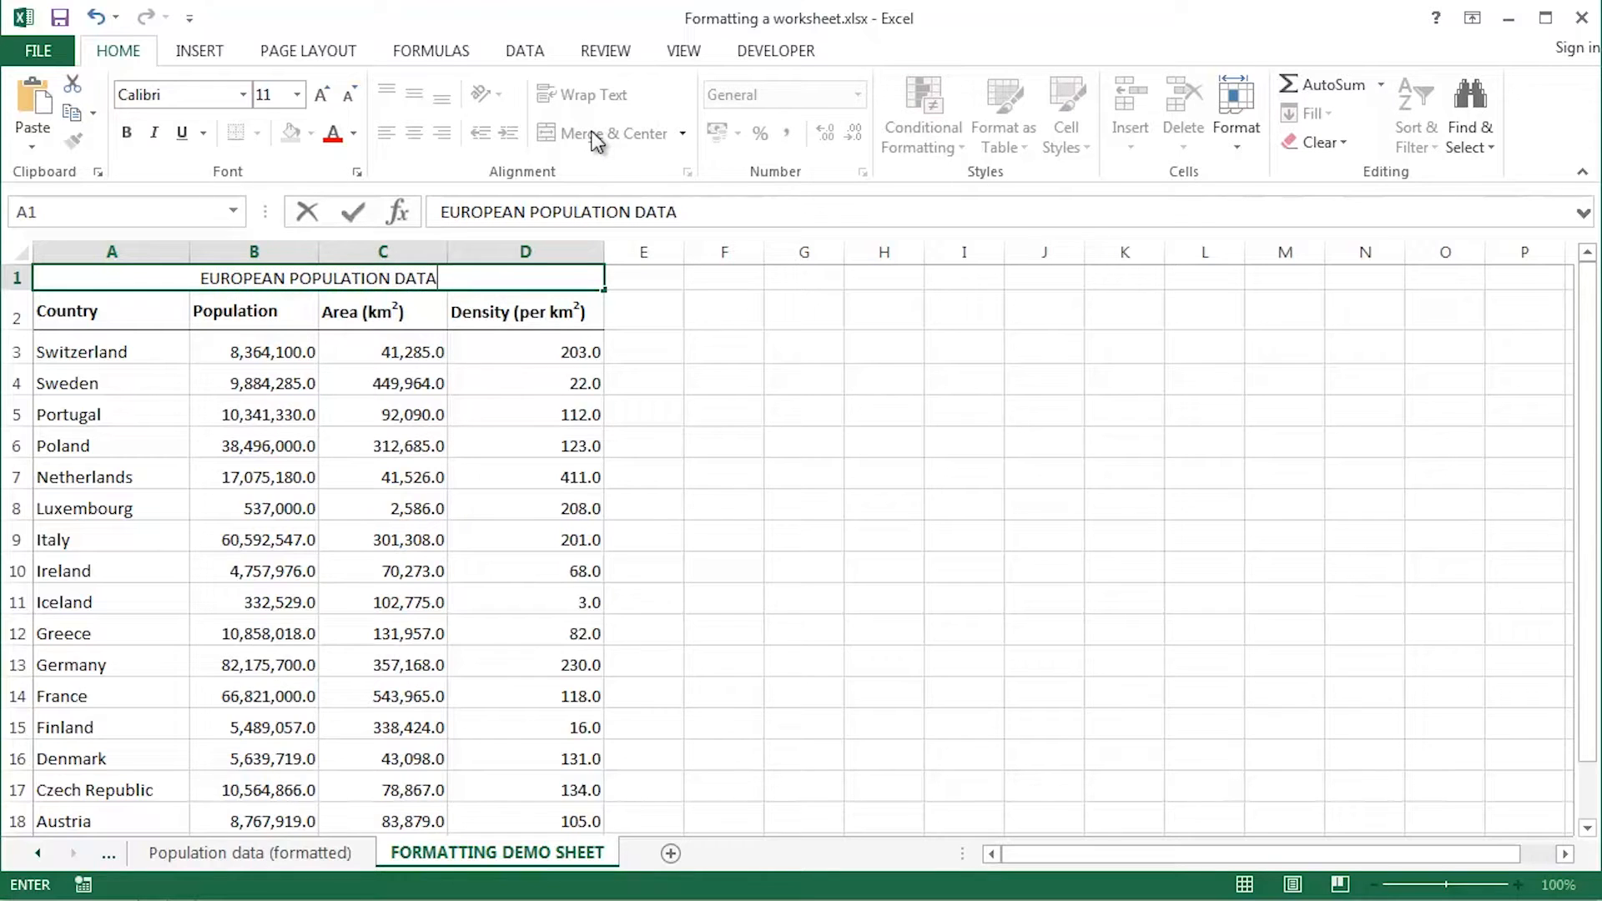
{"action": "left_click", "coordinate": [110, 311]}
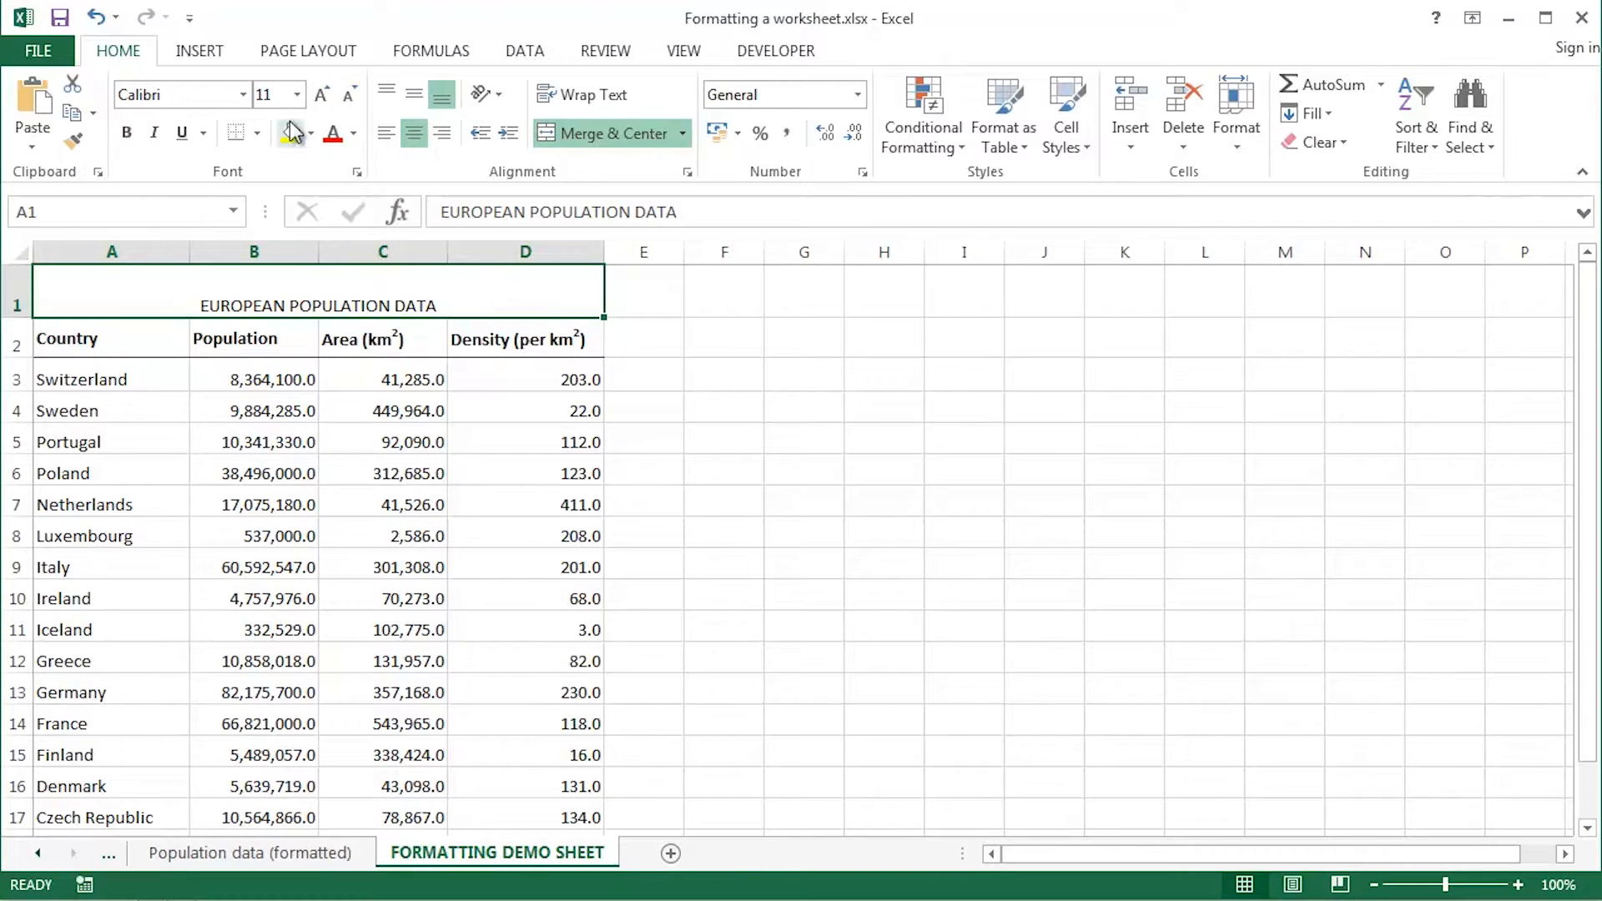
Make the title 16 pt bold and middle-aligned vertically
{"action": "left_click", "coordinate": [300, 95]}
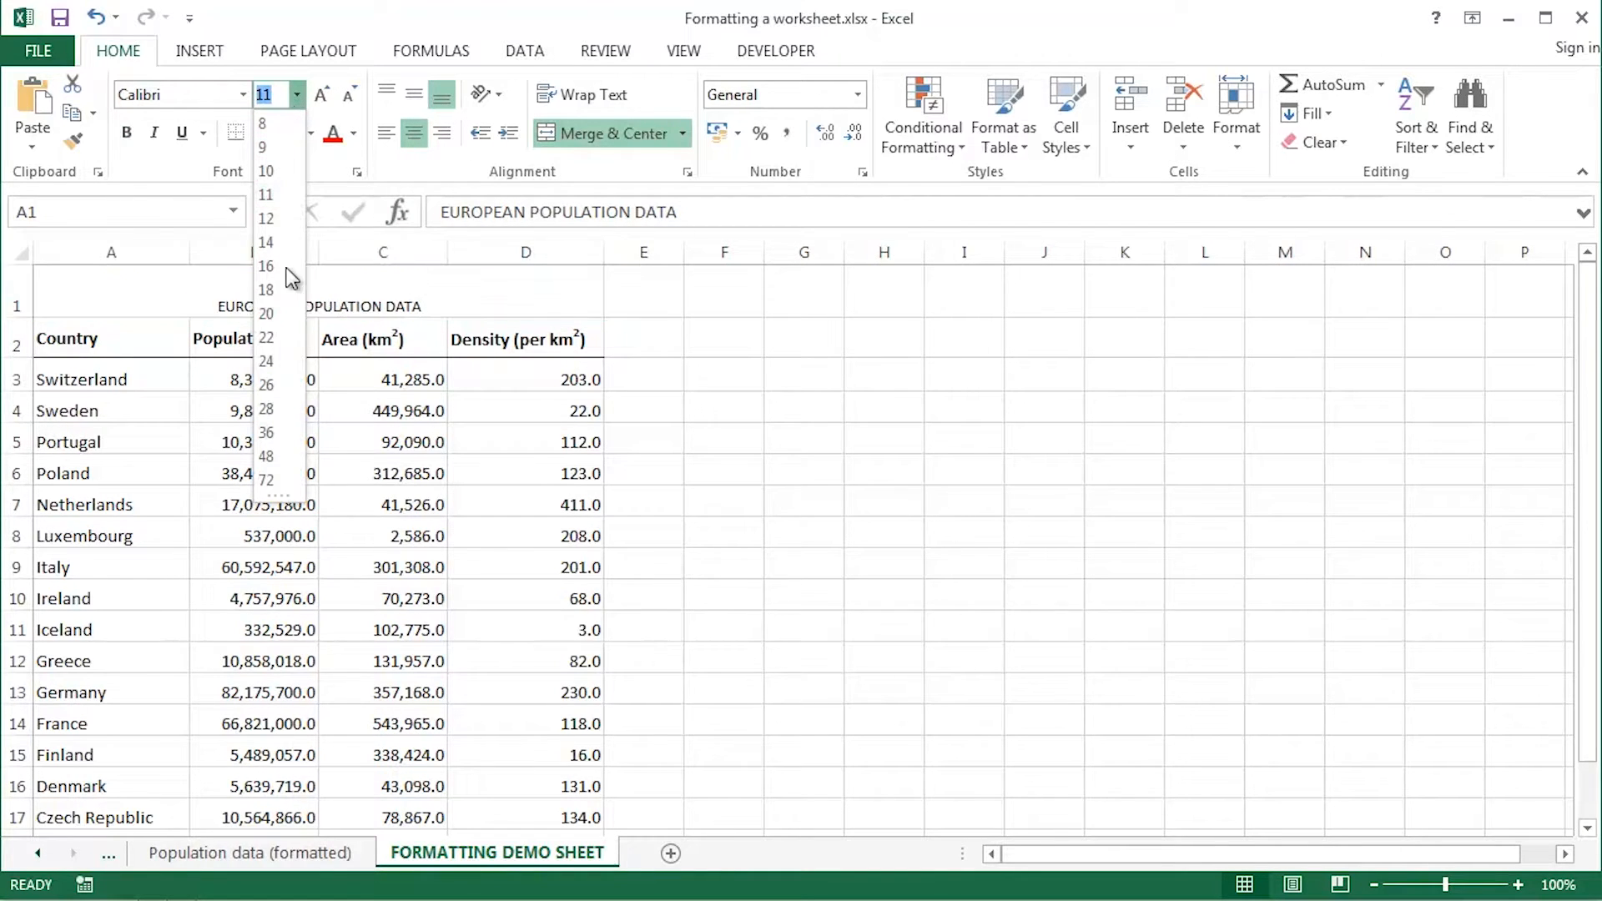
{"action": "left_click", "coordinate": [265, 265]}
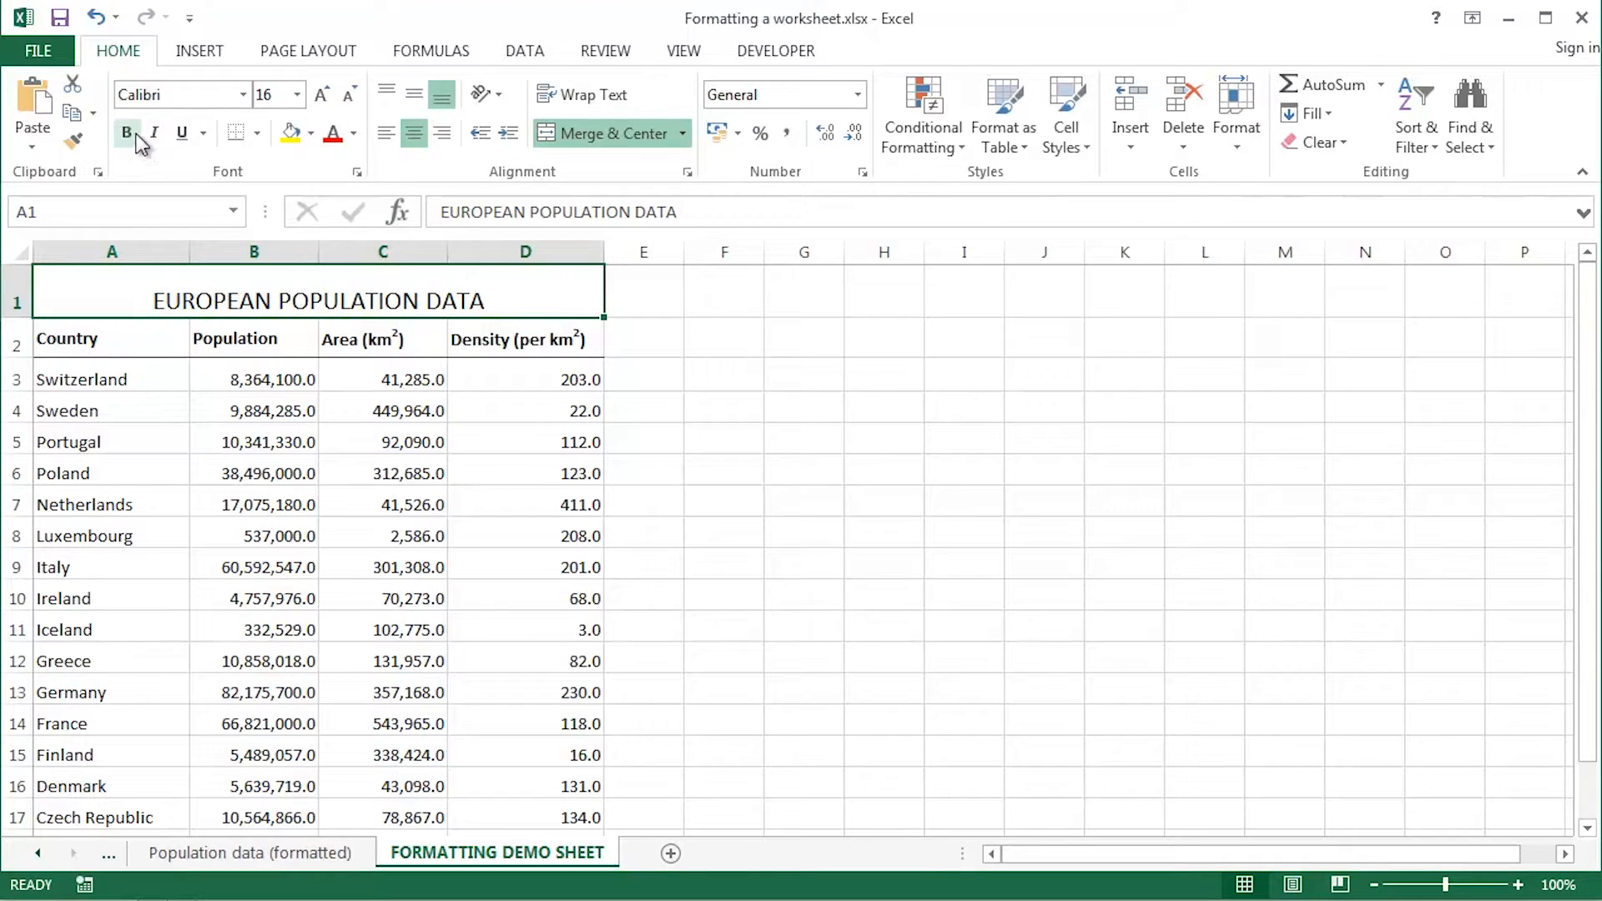
{"action": "left_click", "coordinate": [414, 94]}
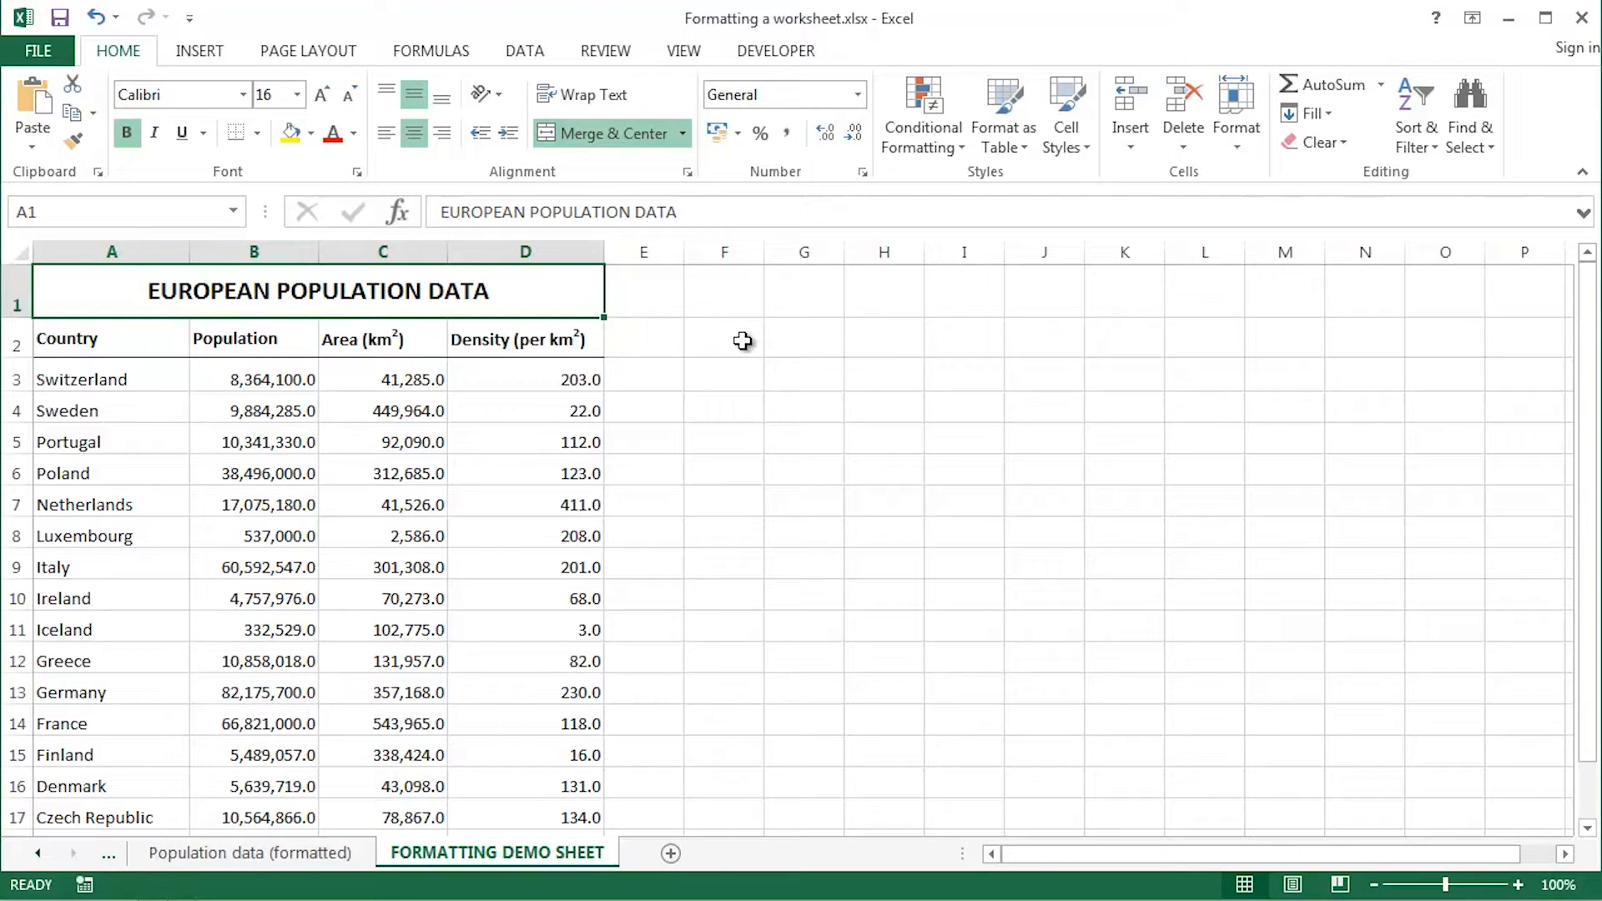
{"action": "left_click", "coordinate": [724, 338]}
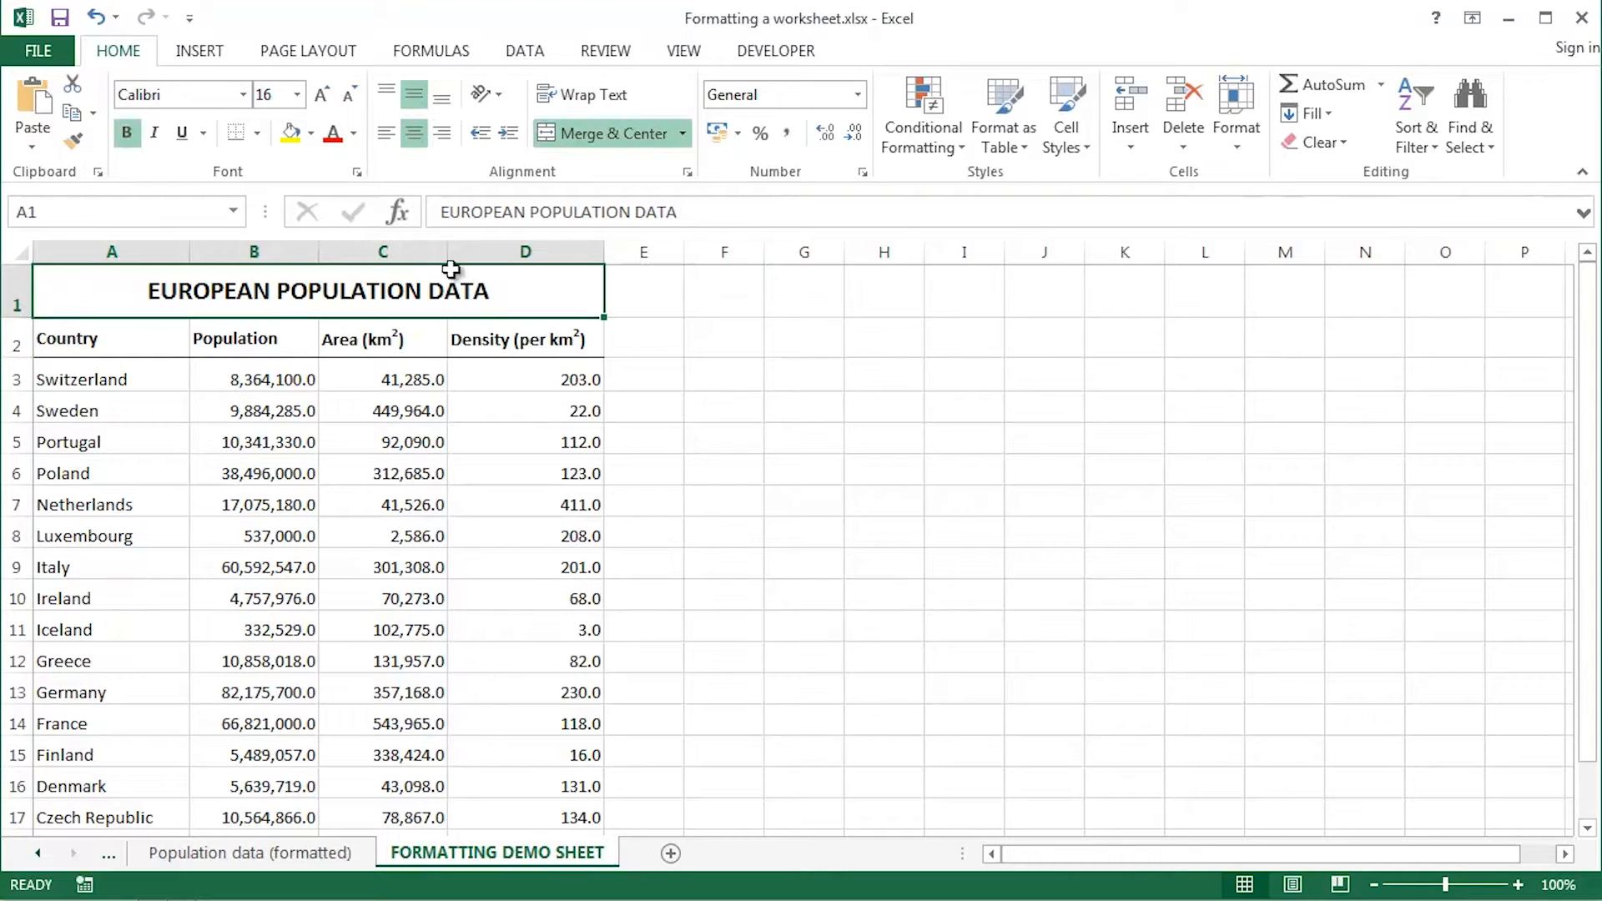
{"action": "mouse_move", "coordinate": [235, 133]}
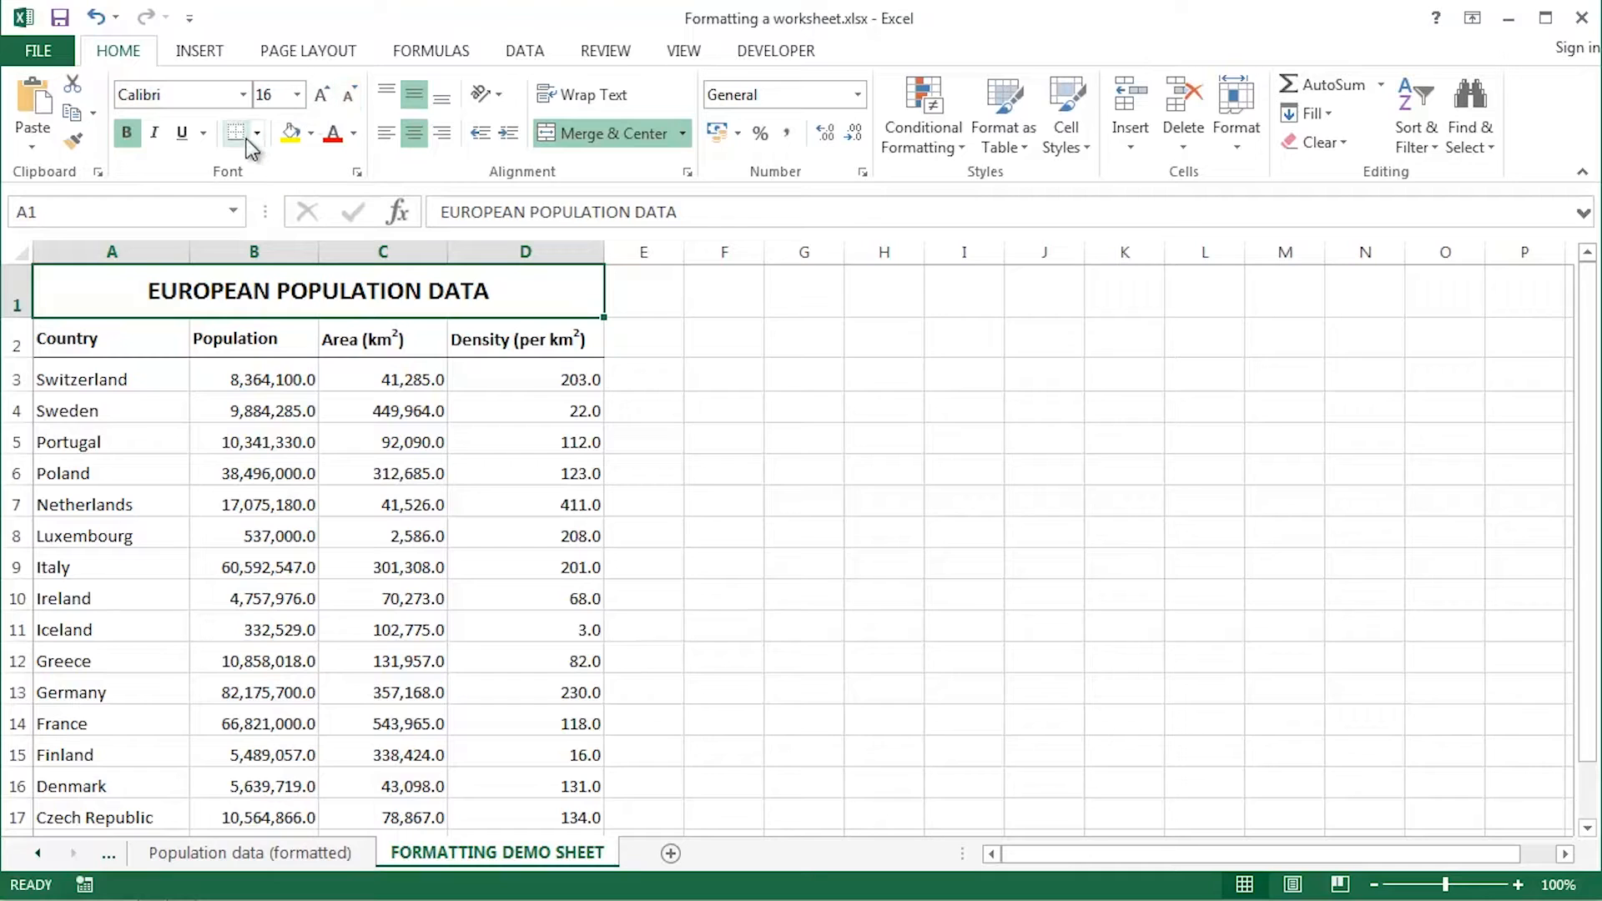
Add borders around the title and the column header row, then deselect the table
{"action": "left_click", "coordinate": [802, 338]}
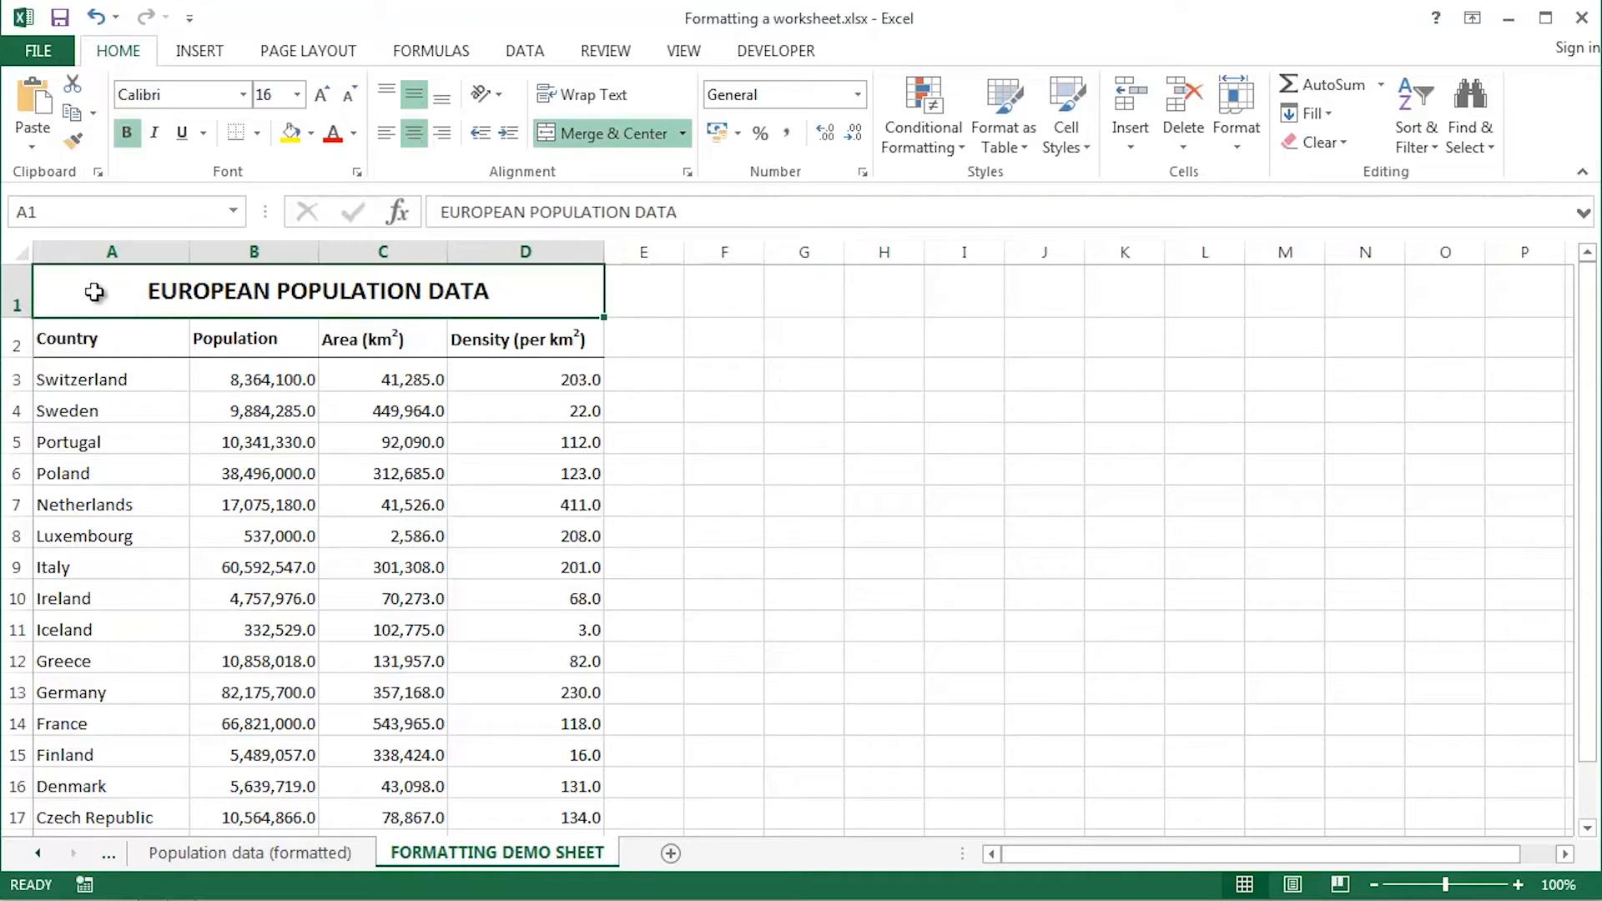
{"action": "left_click", "coordinate": [67, 338]}
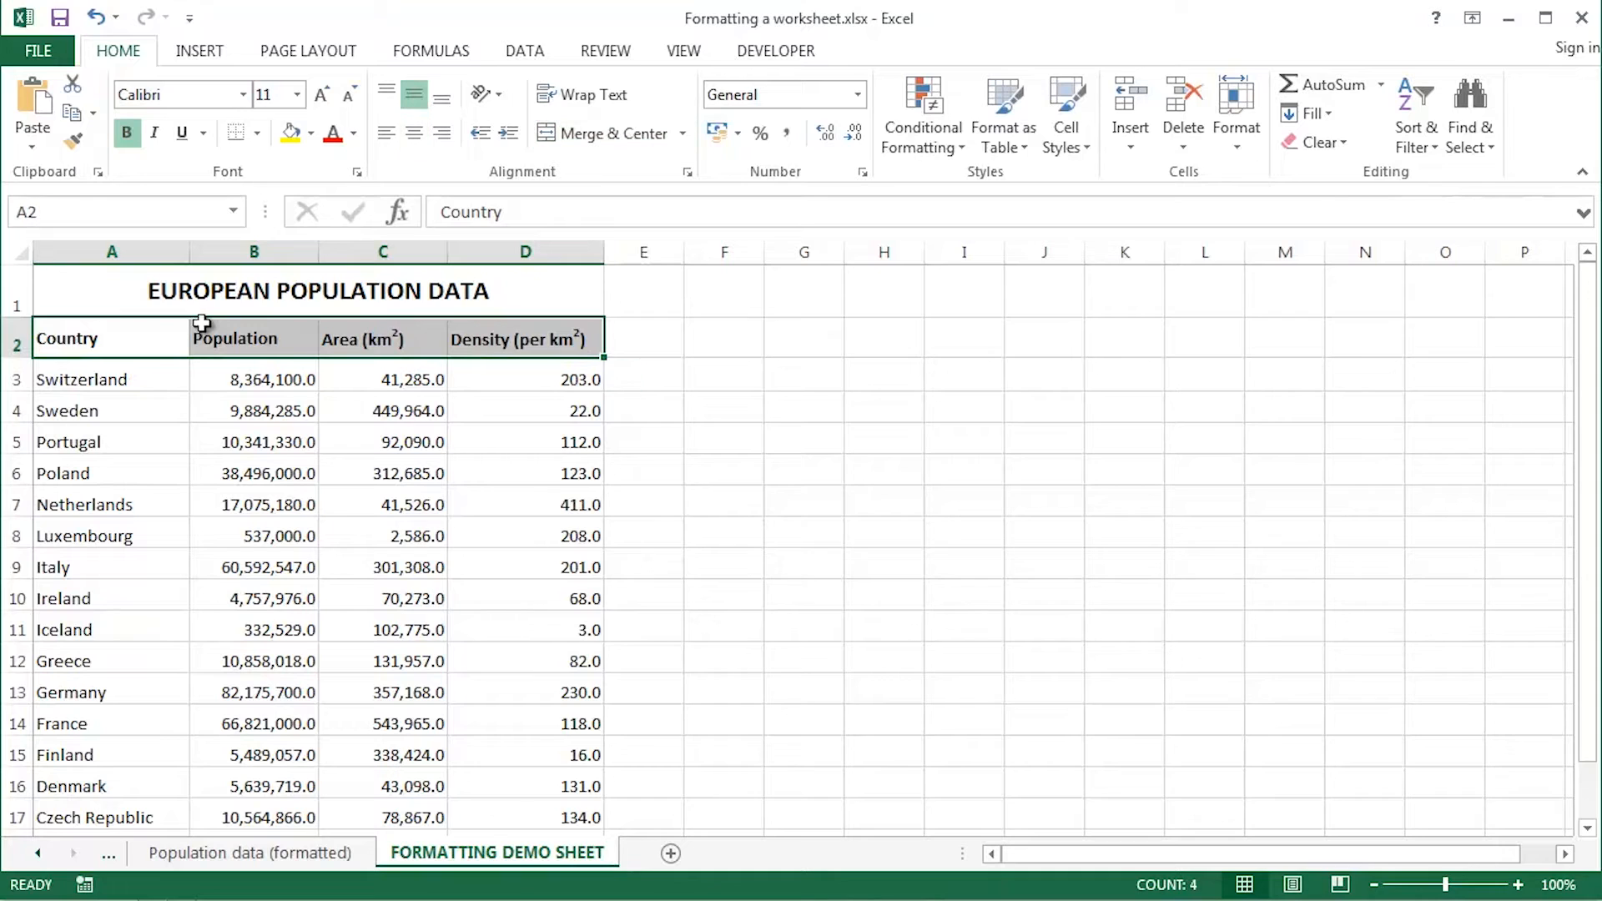
{"action": "left_click", "coordinate": [724, 374]}
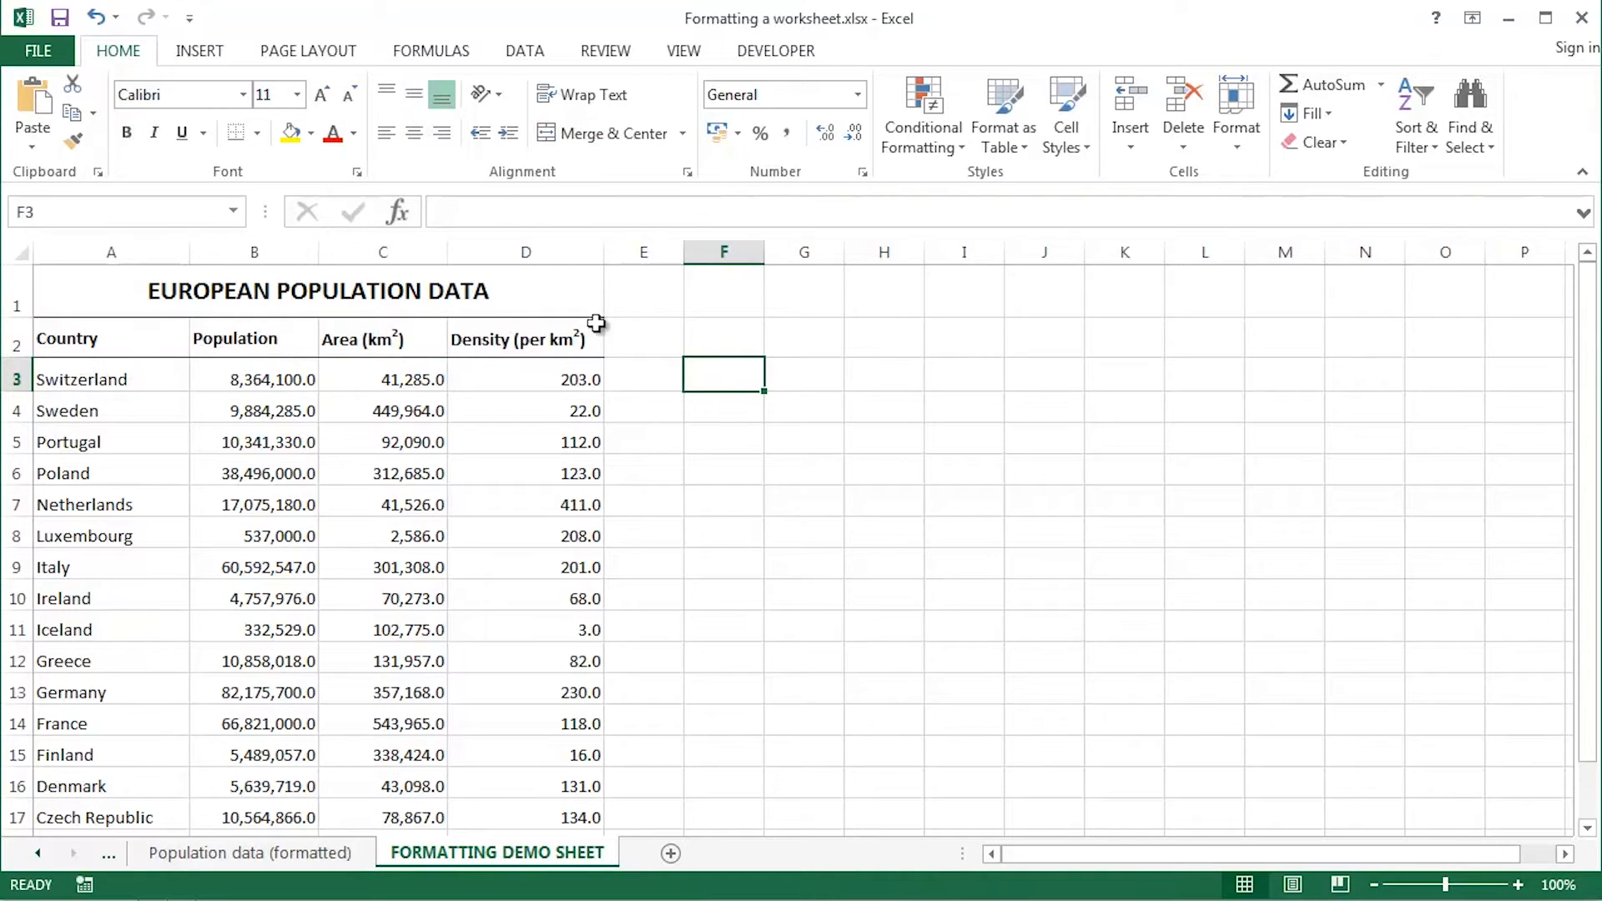
{"action": "mouse_move", "coordinate": [187, 276]}
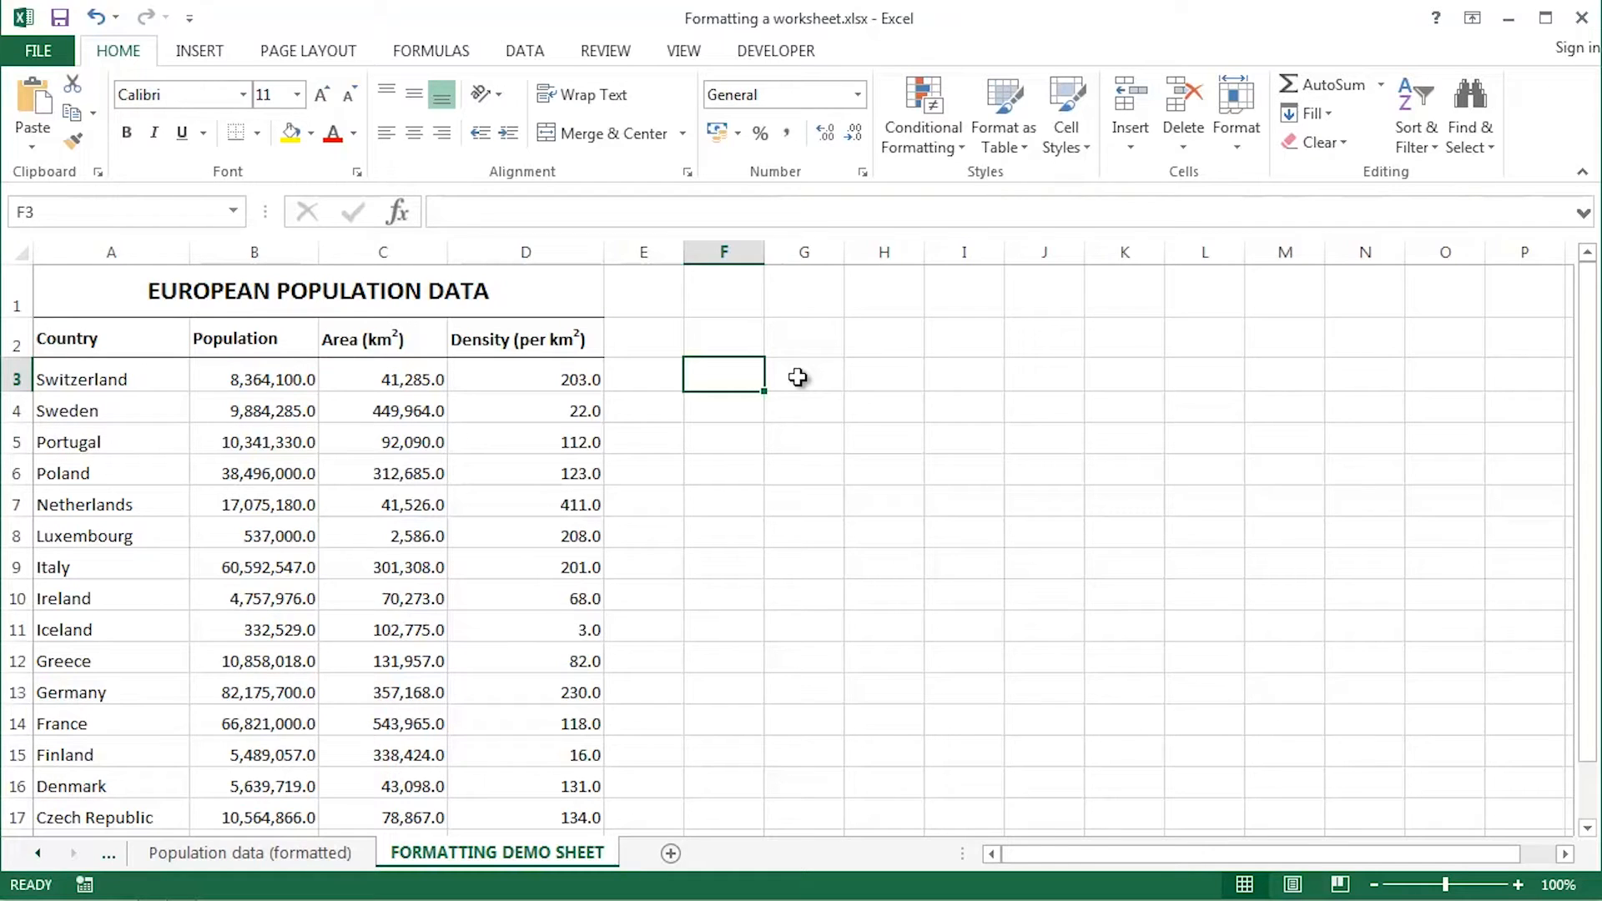
Scroll the sheet tabs and open the 'Population data (unformatted)' sheet
{"action": "left_click", "coordinate": [36, 852]}
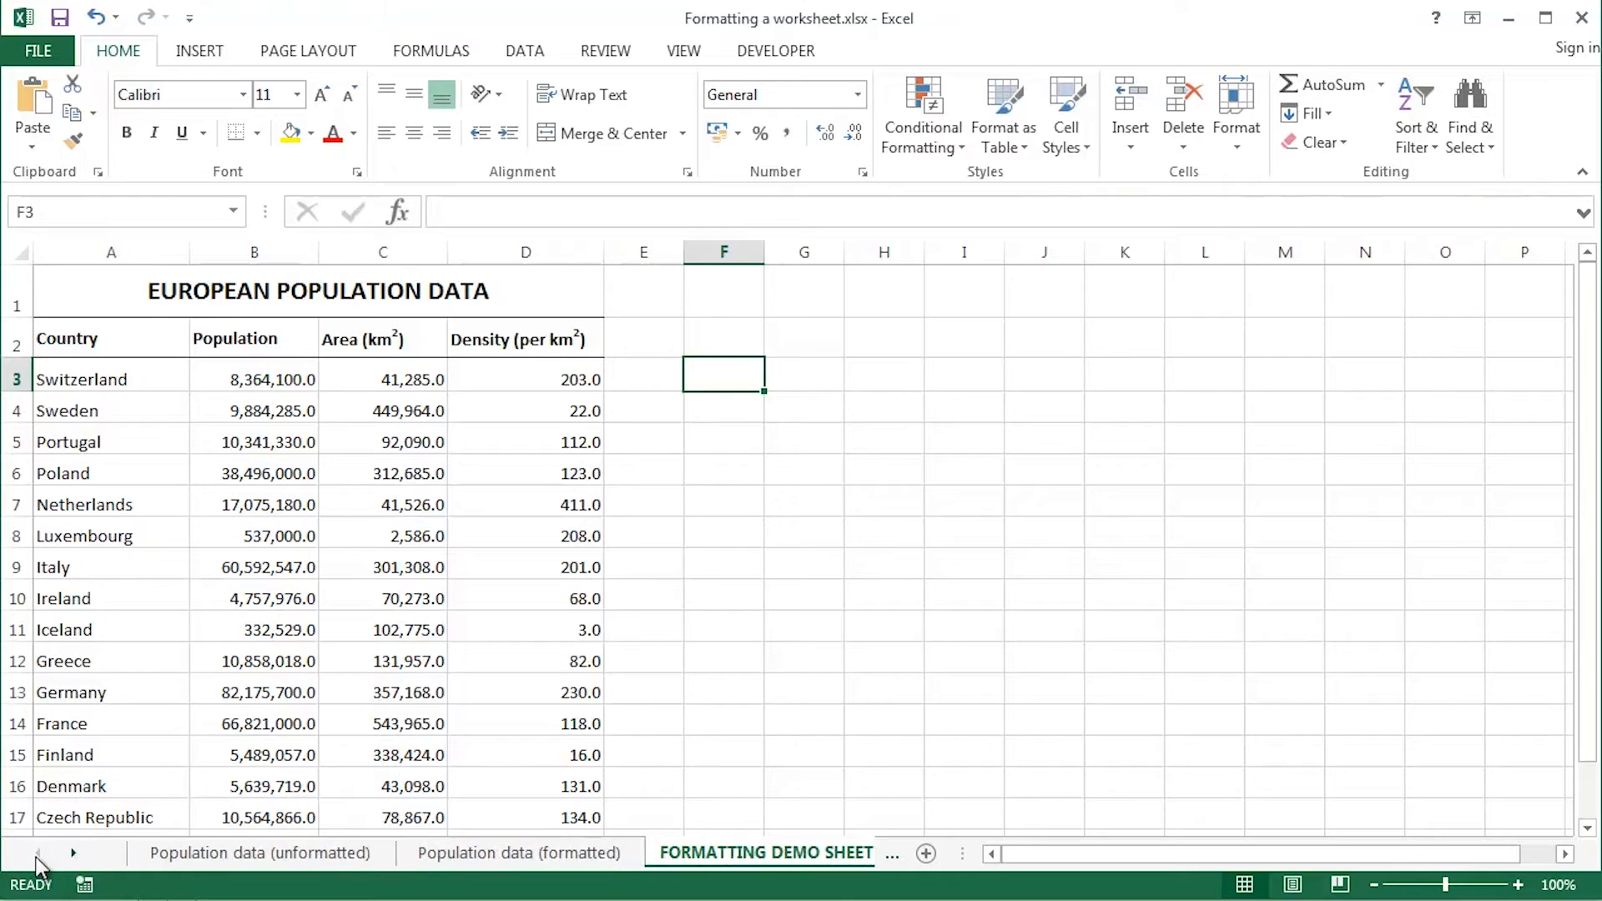
{"action": "left_click", "coordinate": [259, 853]}
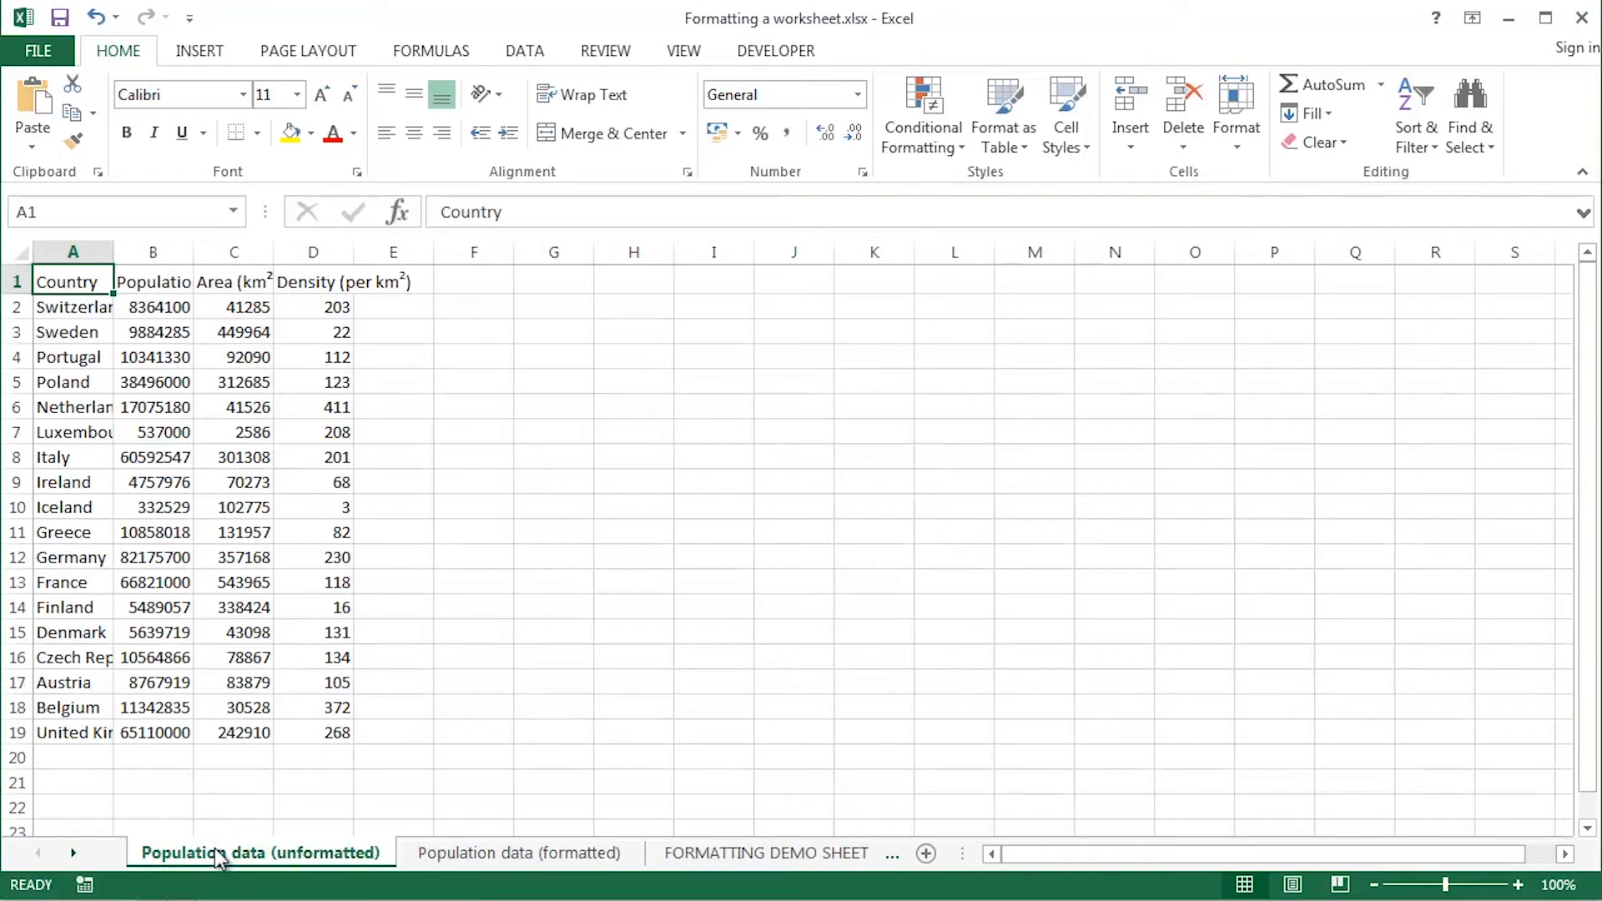
{"action": "mouse_move", "coordinate": [568, 865]}
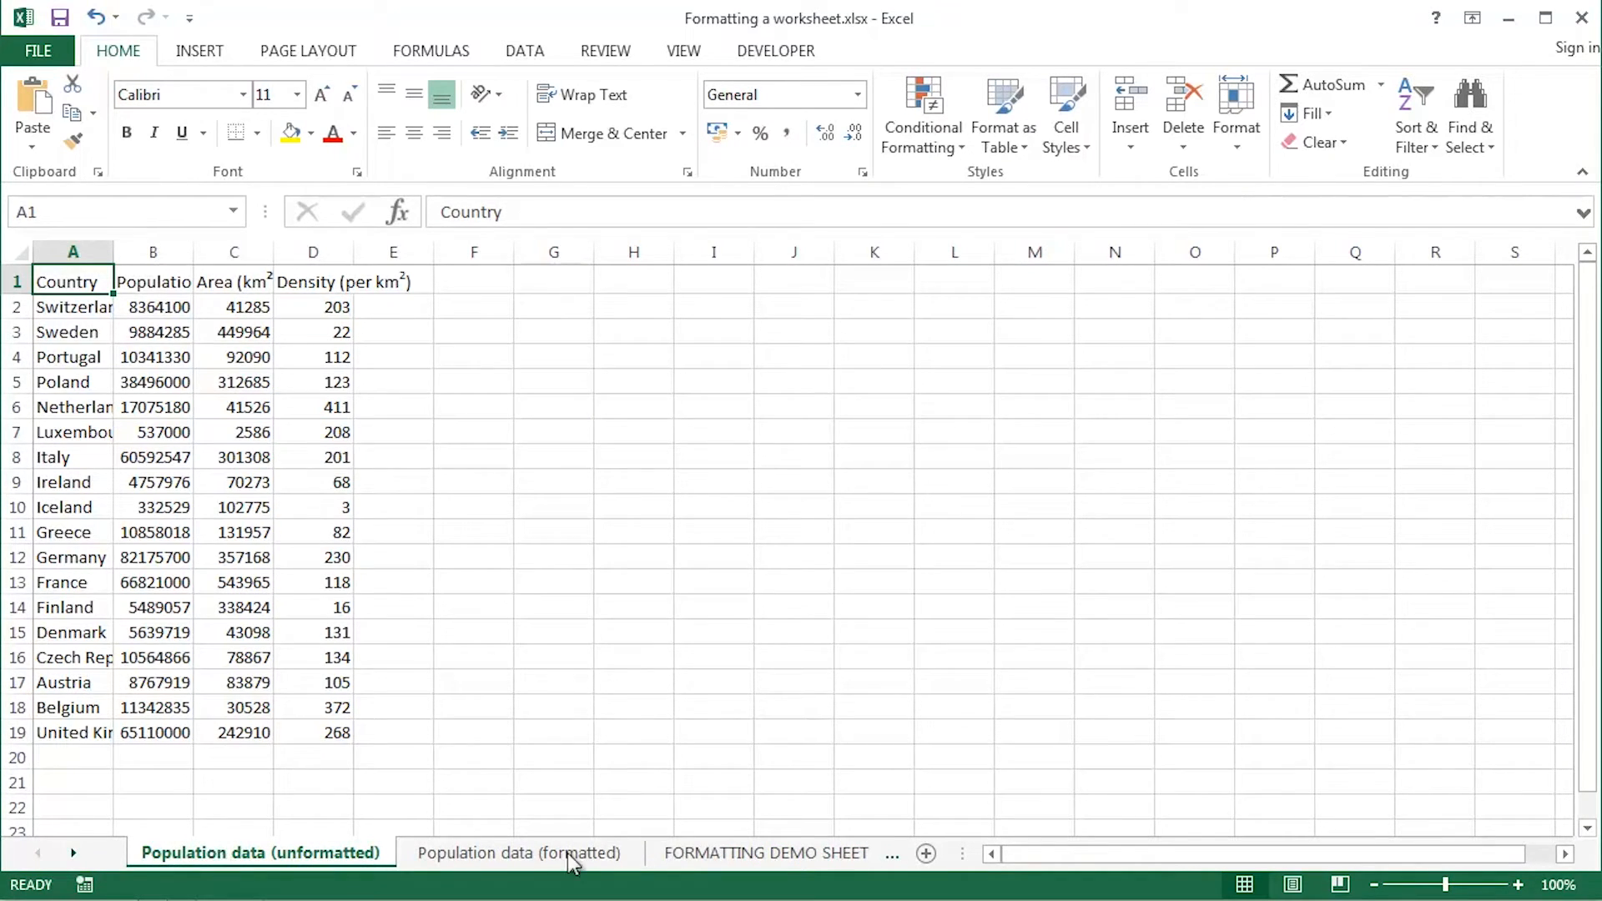